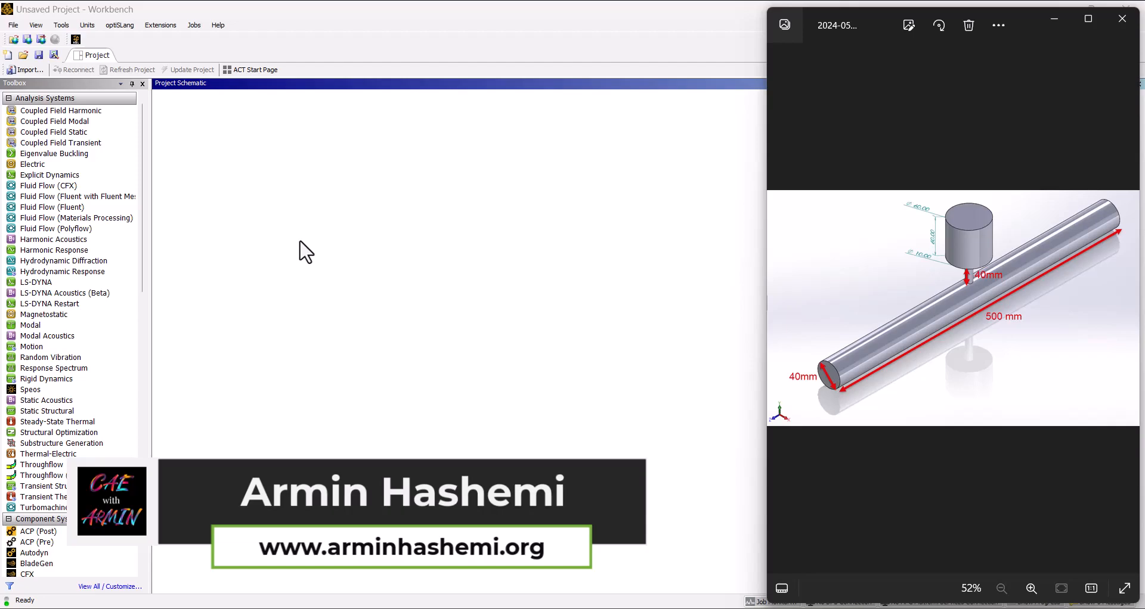
mouse_move(761, 294)
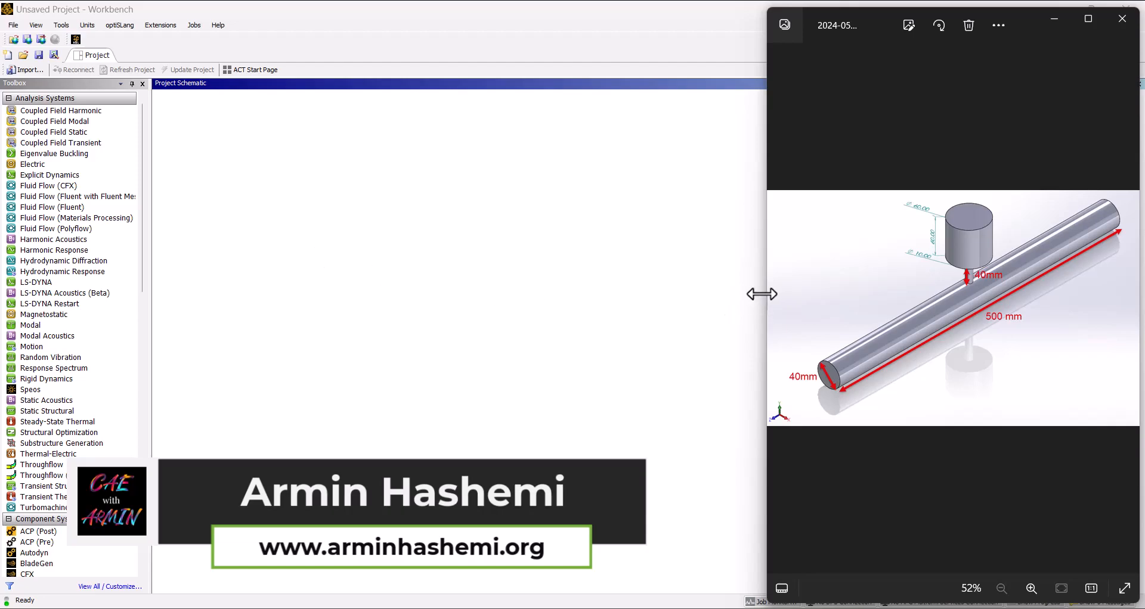
- Enlarge the pipe and resonator reference drawing, review it, then close Photos
drag(767, 294, 434, 294)
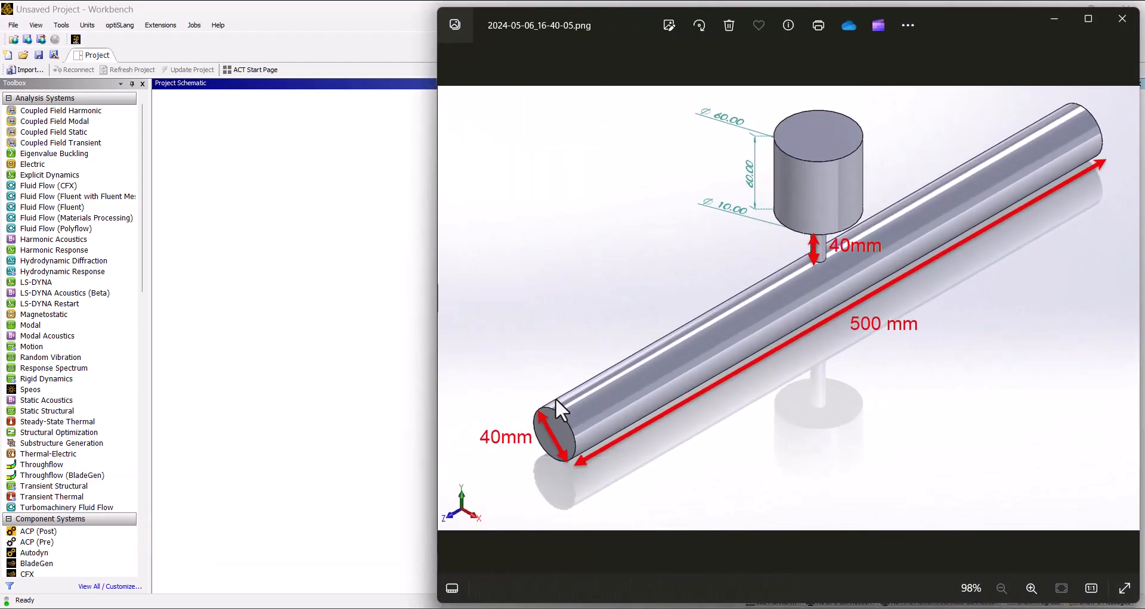
mouse_move(353, 386)
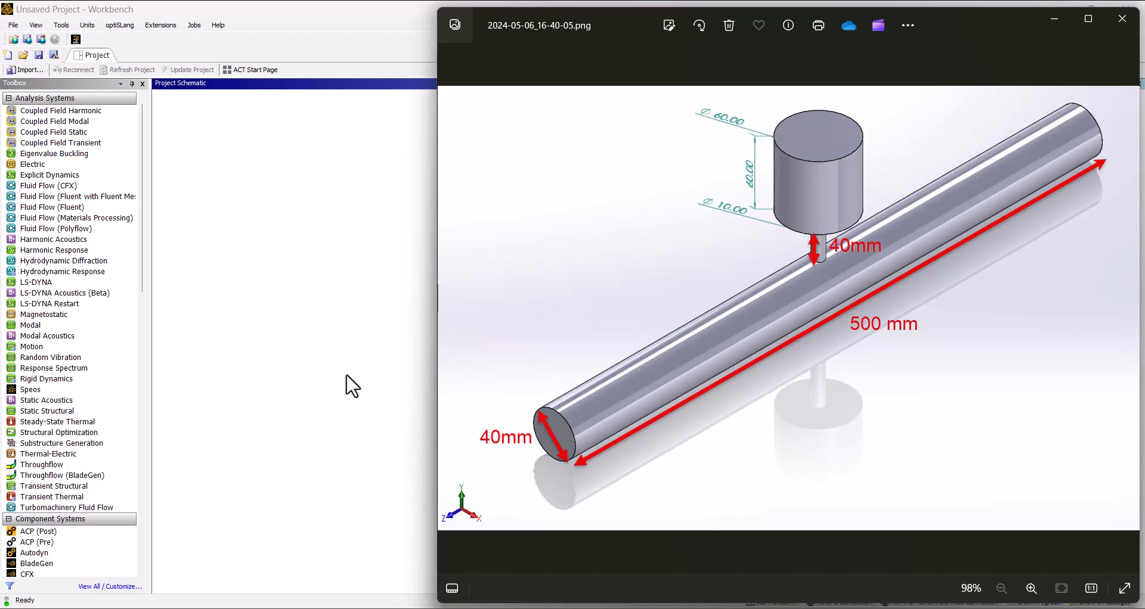
click(1121, 19)
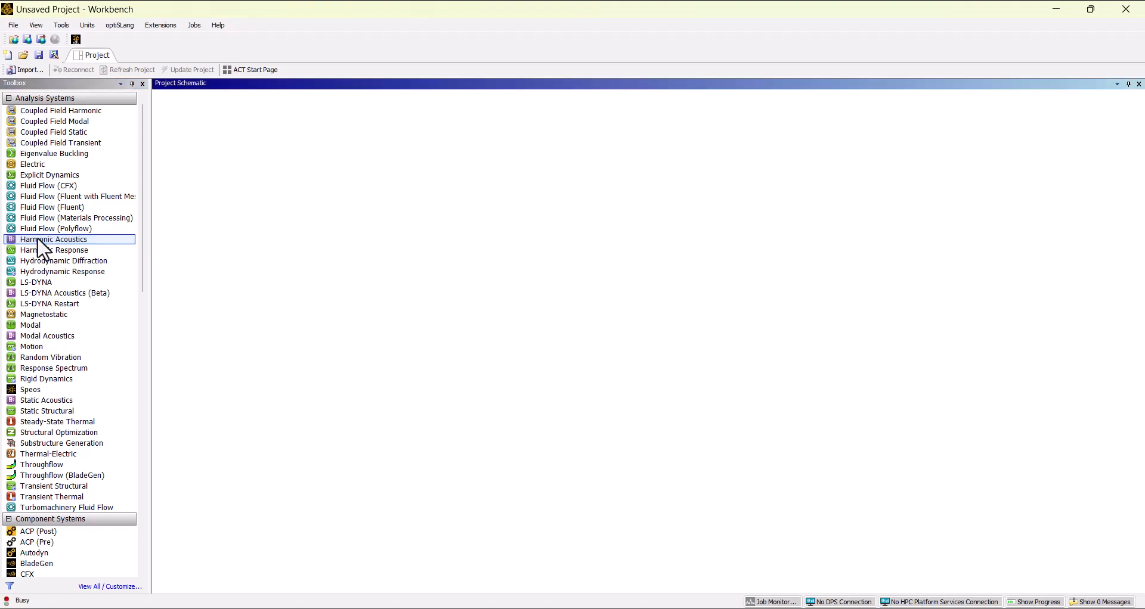
- Add a Harmonic Acoustics system to the project and select its Geometry cell
double_click(56, 239)
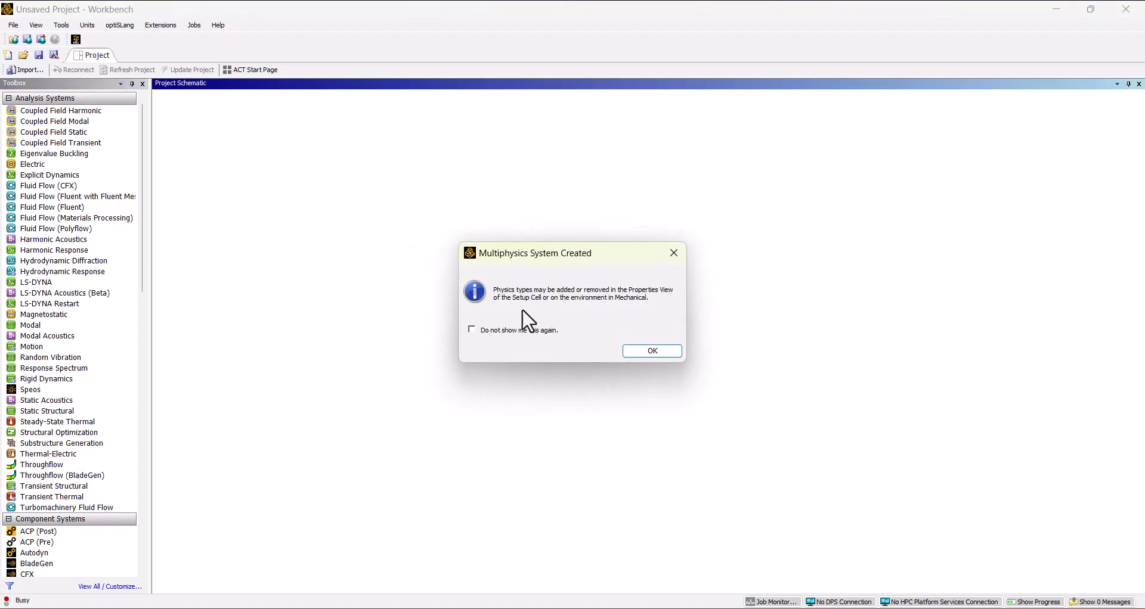
click(650, 351)
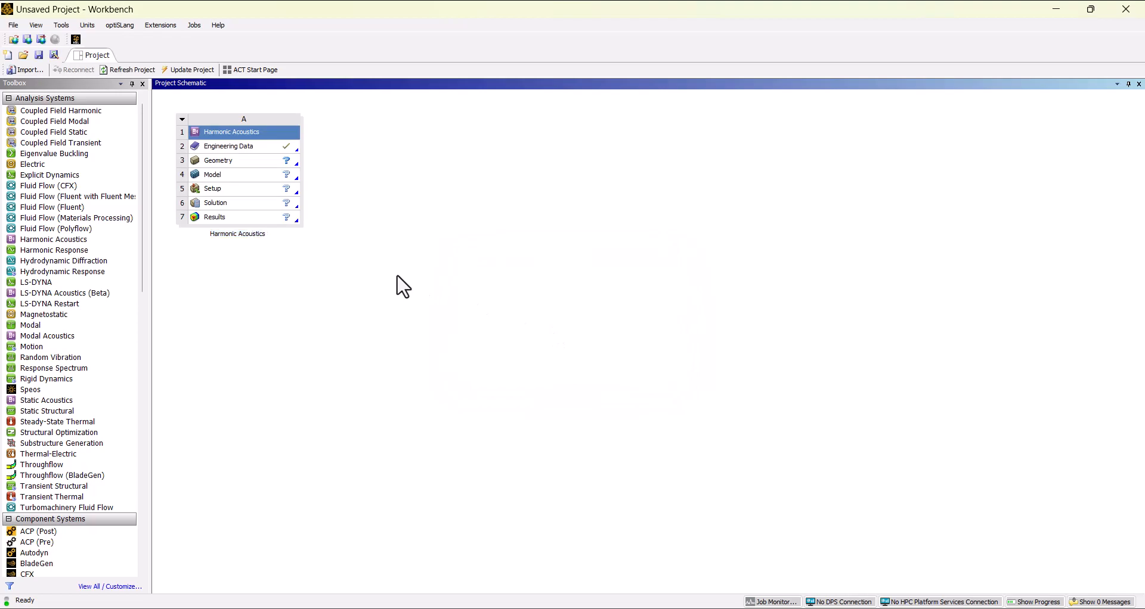
click(218, 161)
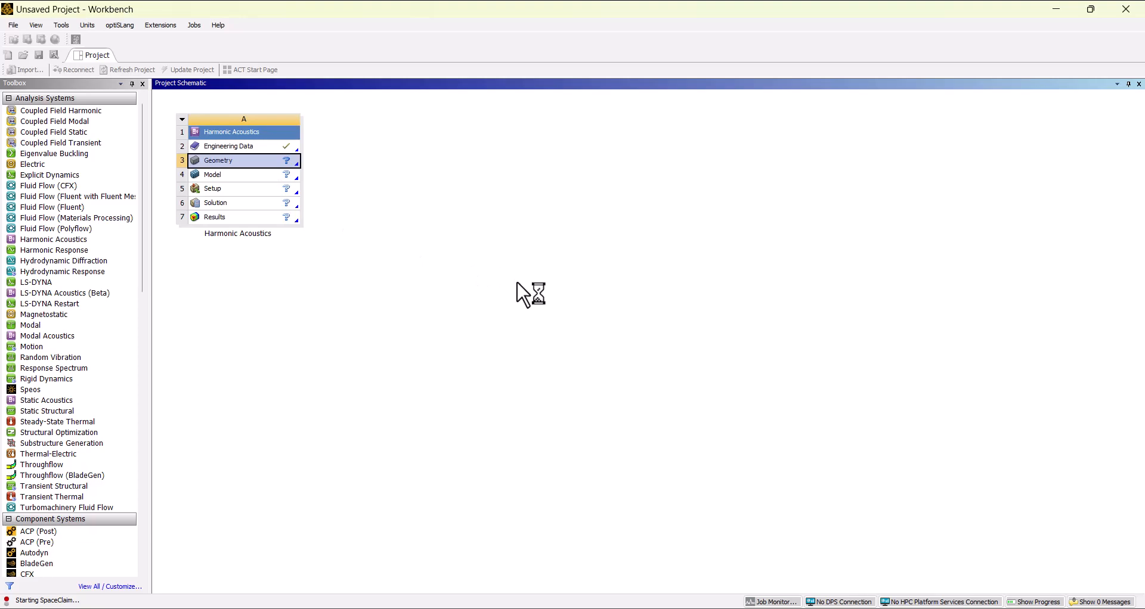
- Launch SpaceClaim from the Geometry cell and close the reference drawing again
double_click(217, 160)
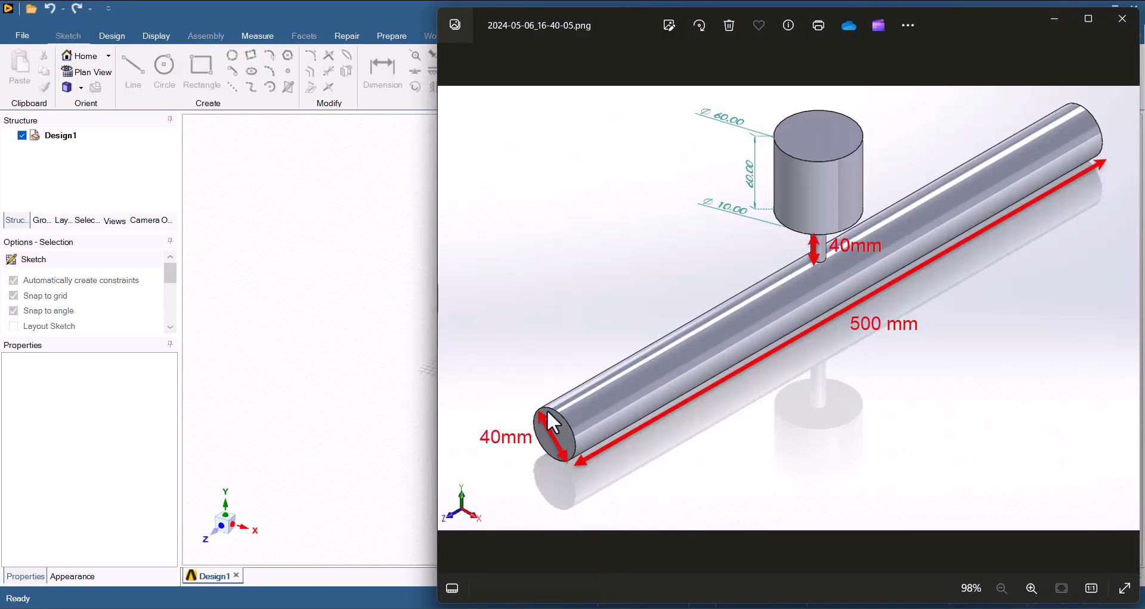
mouse_move(496, 496)
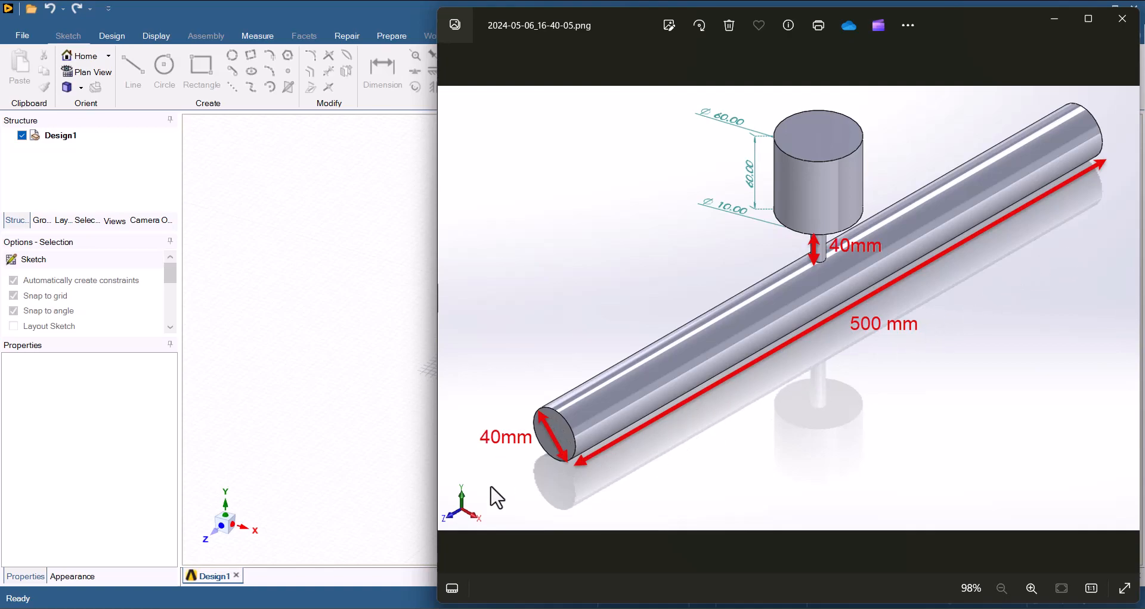
click(1121, 19)
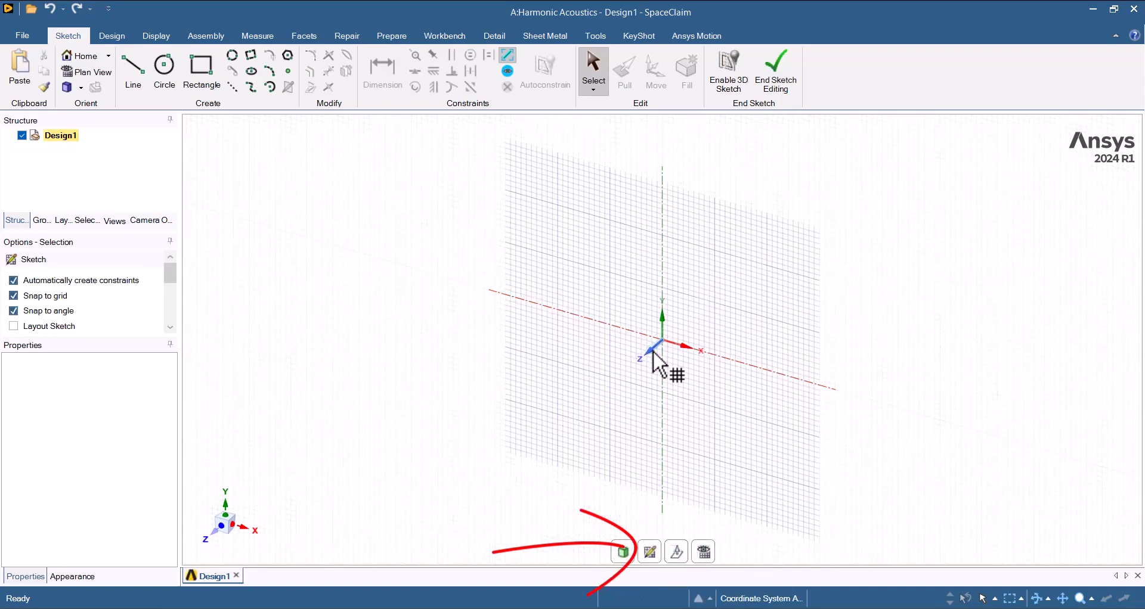
- Sketch the pipe's circular cross-section in plan view and pull it into a long solid cylinder
click(702, 551)
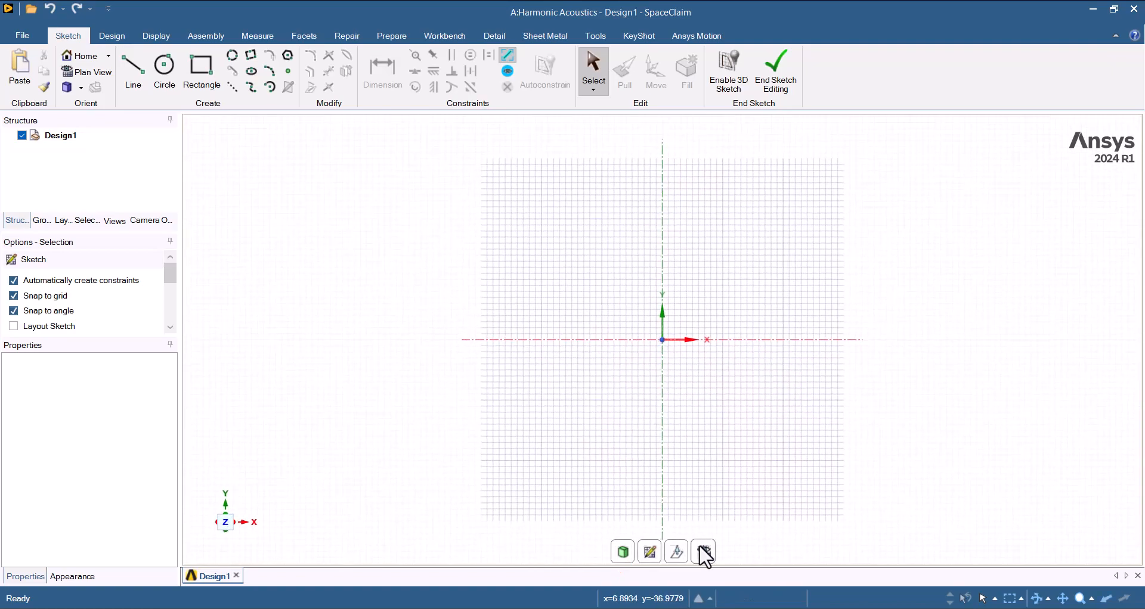
click(163, 55)
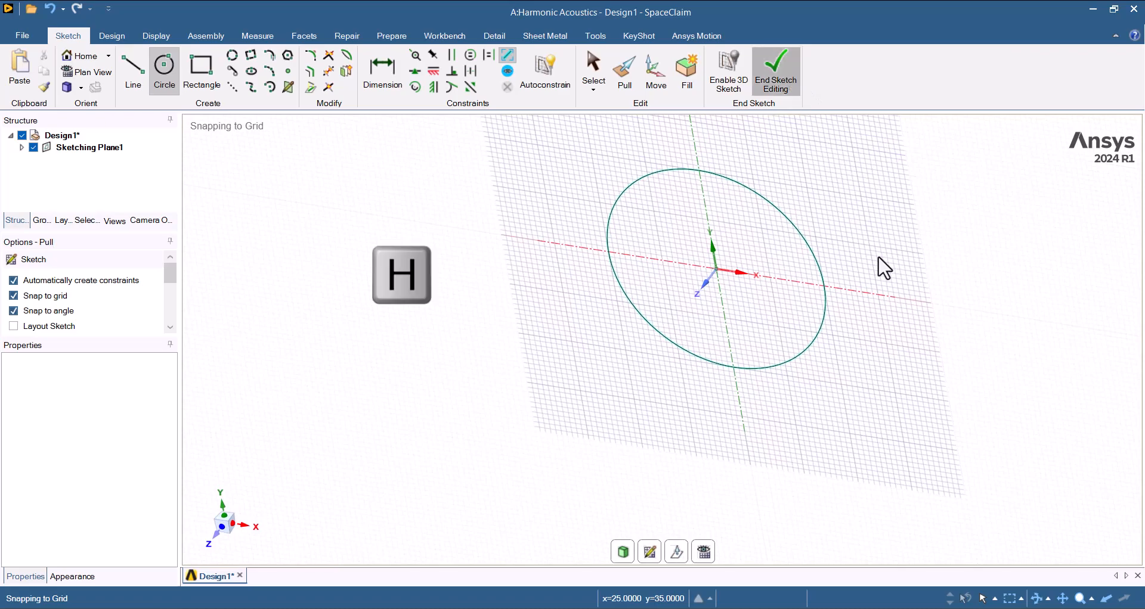
click(775, 71)
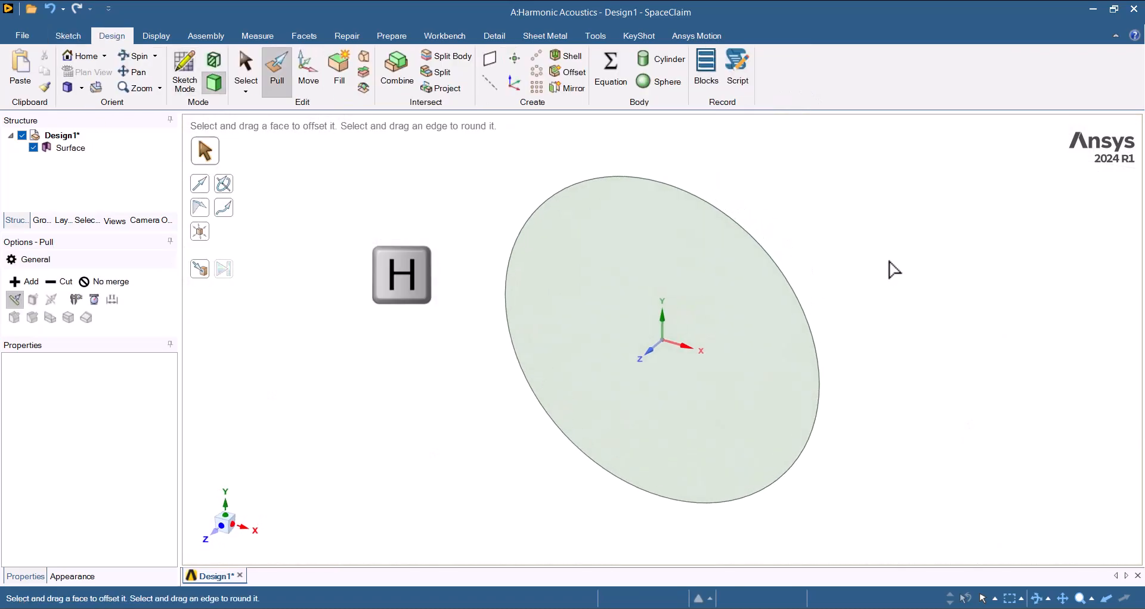
click(660, 342)
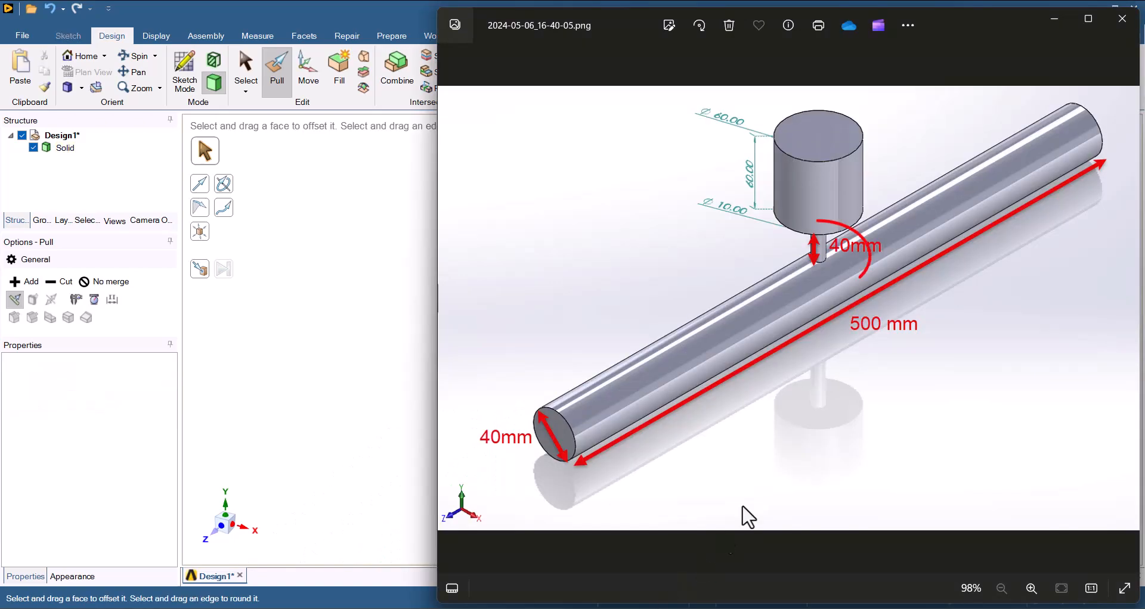
mouse_move(485, 449)
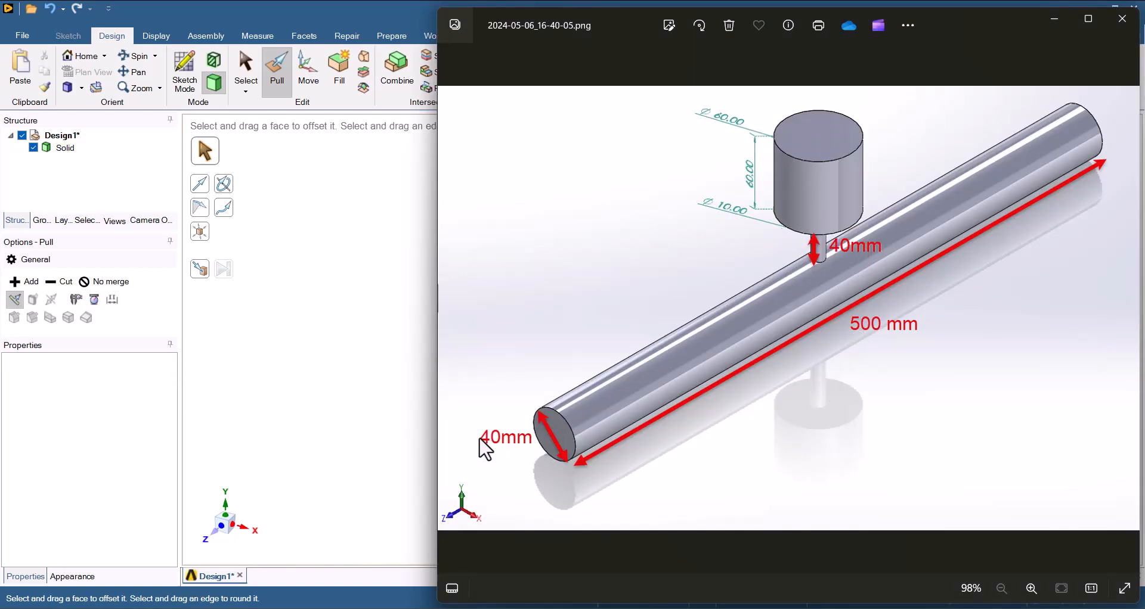
click(1121, 19)
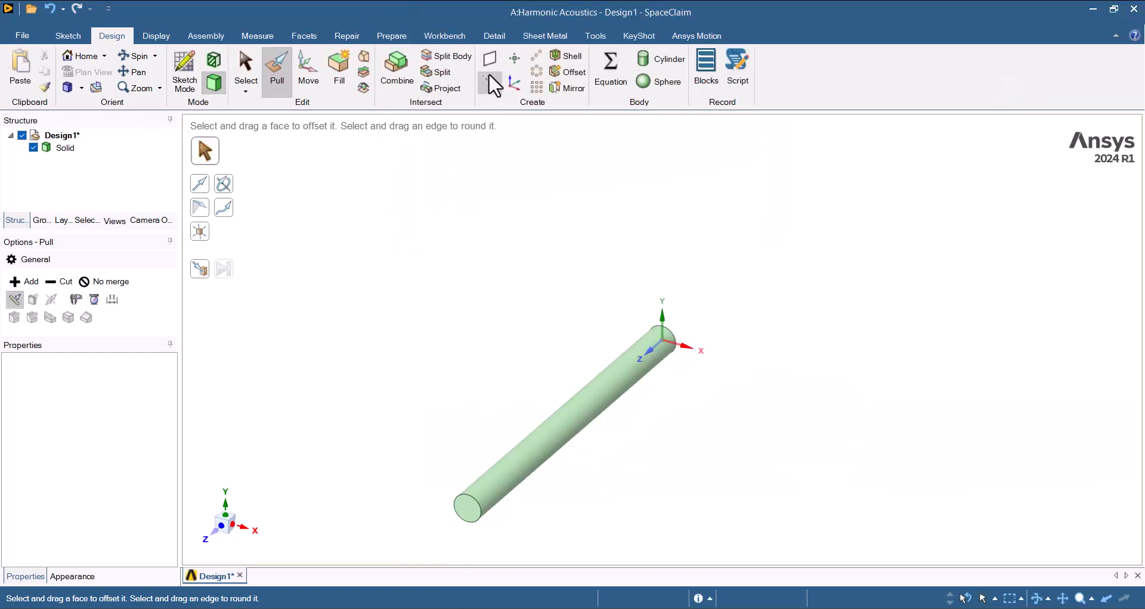
- Create a datum plane along the pipe axis and move it up above the pipe
click(489, 59)
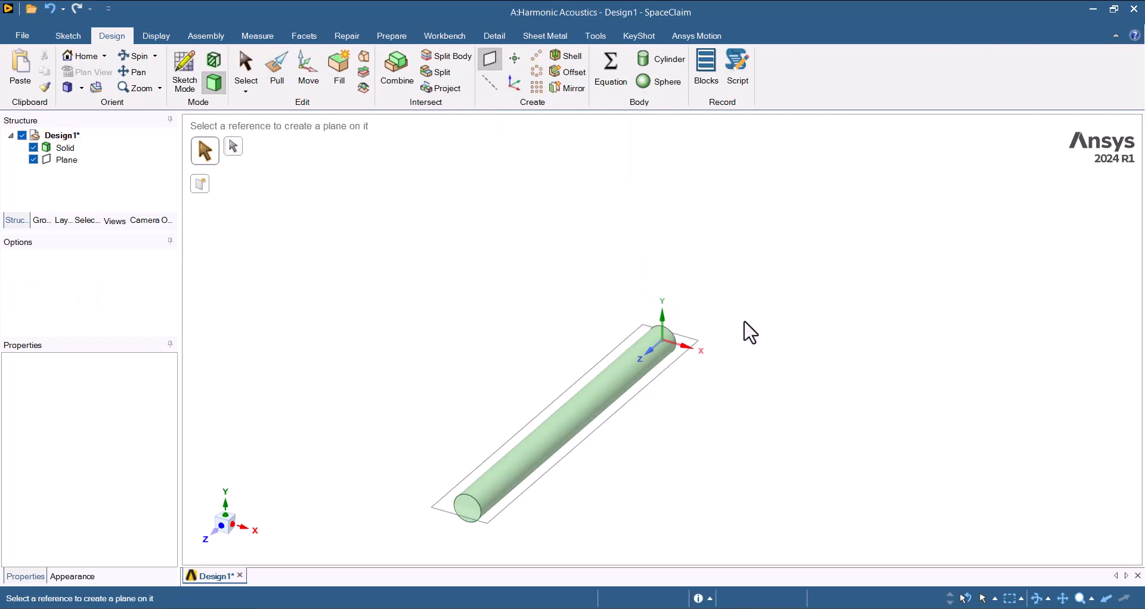
click(245, 66)
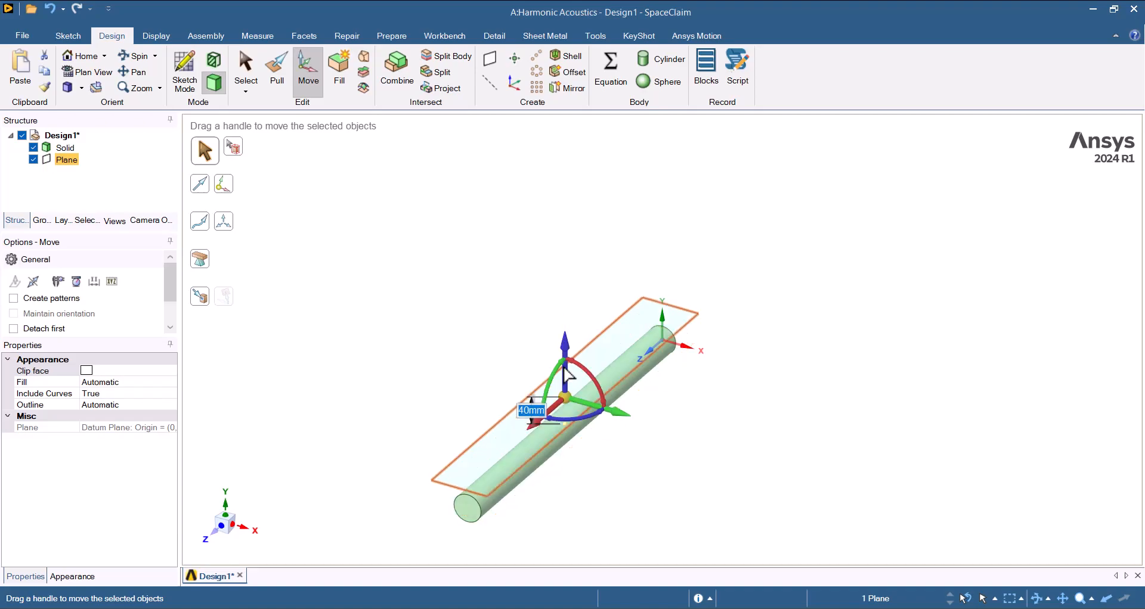
click(245, 69)
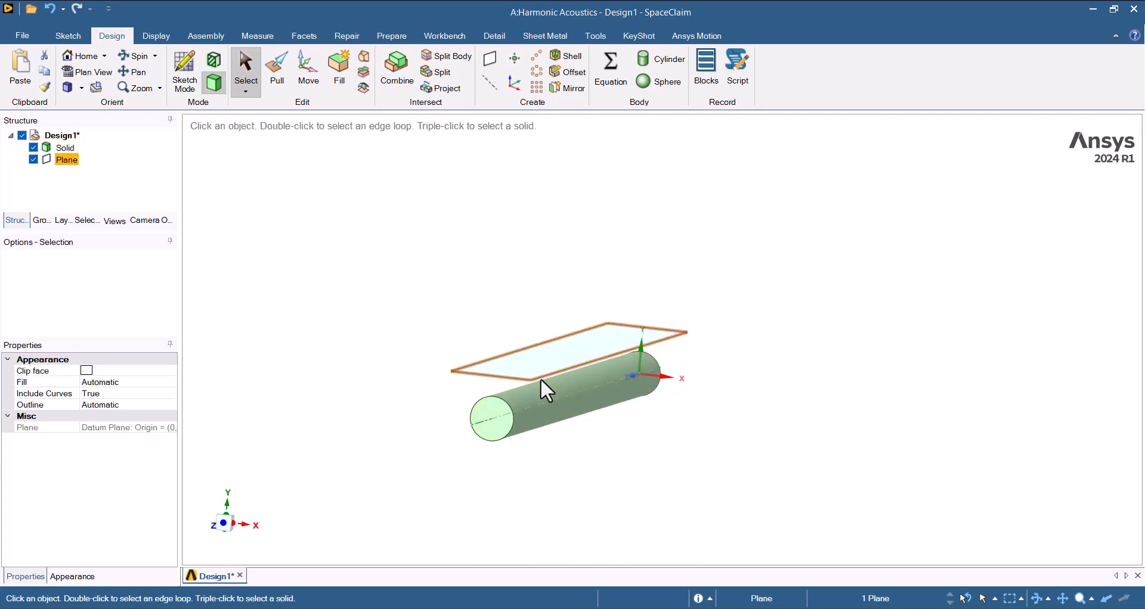
click(308, 69)
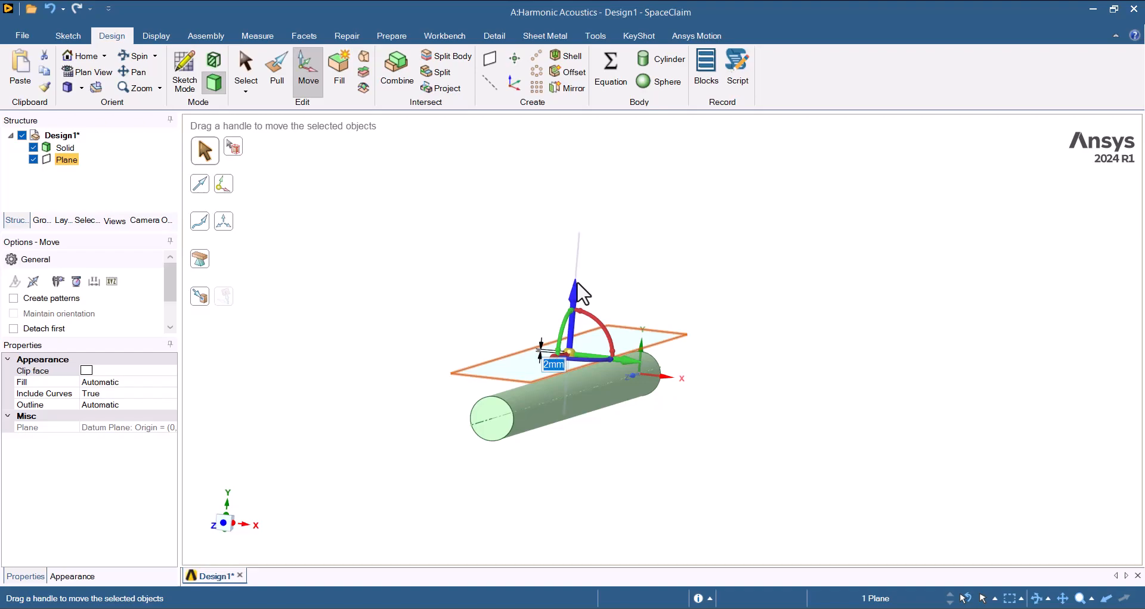
click(245, 69)
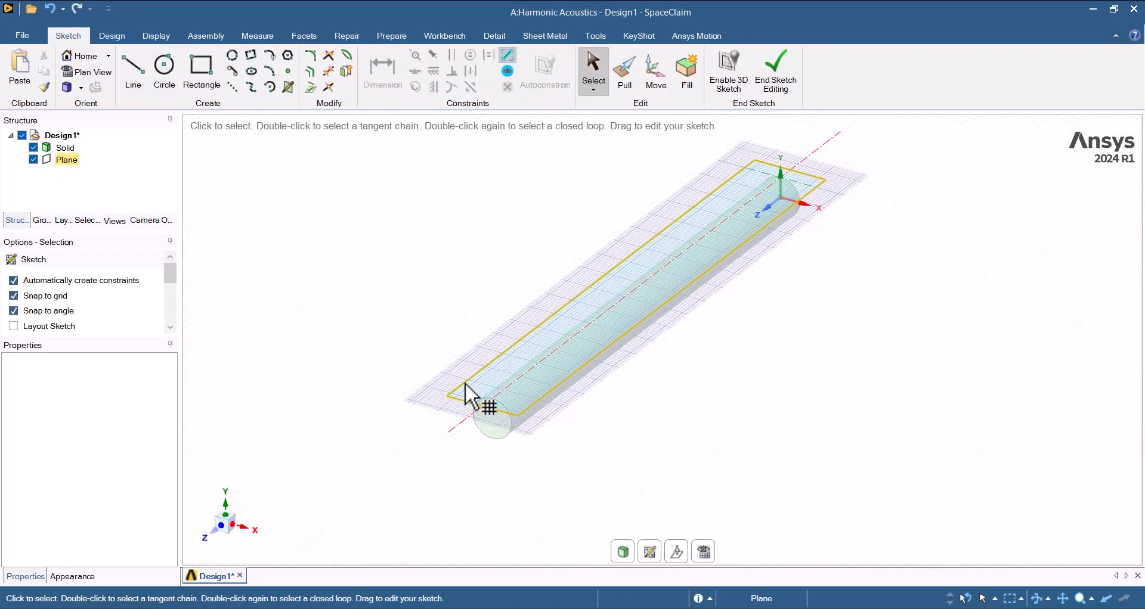
- Sketch a 10 mm circle on the offset plane, 25 from the pipe end on its axis
click(91, 72)
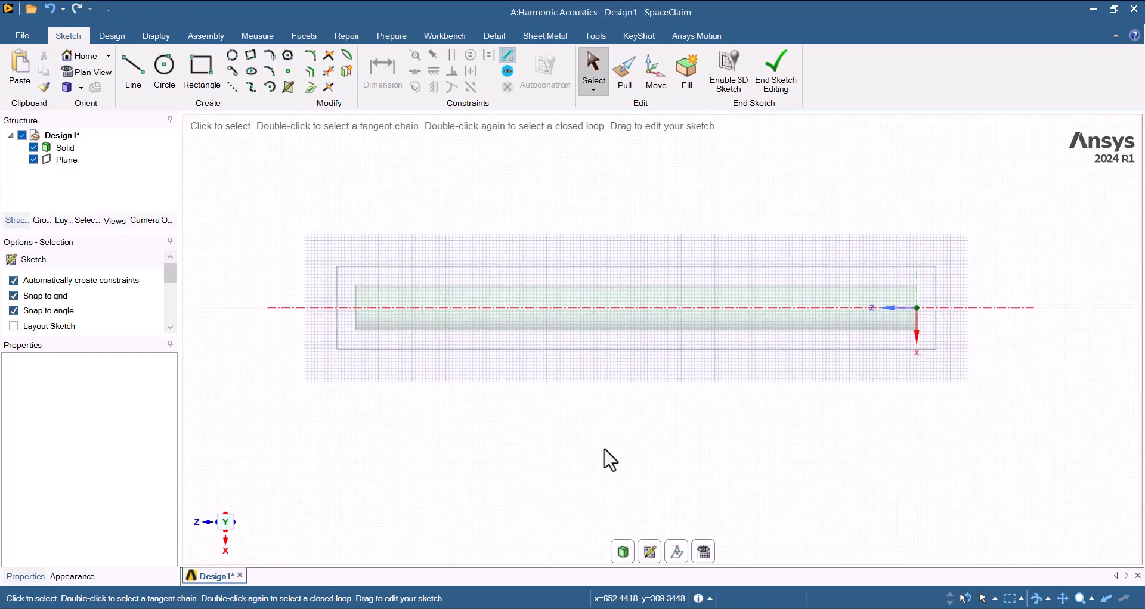
click(164, 71)
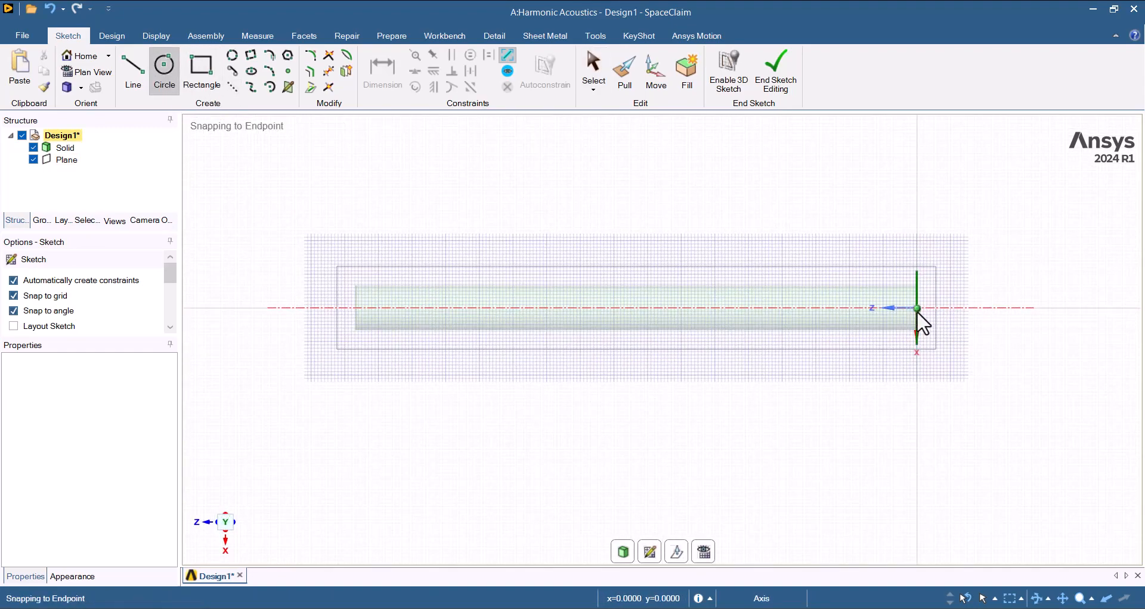
key(shift)
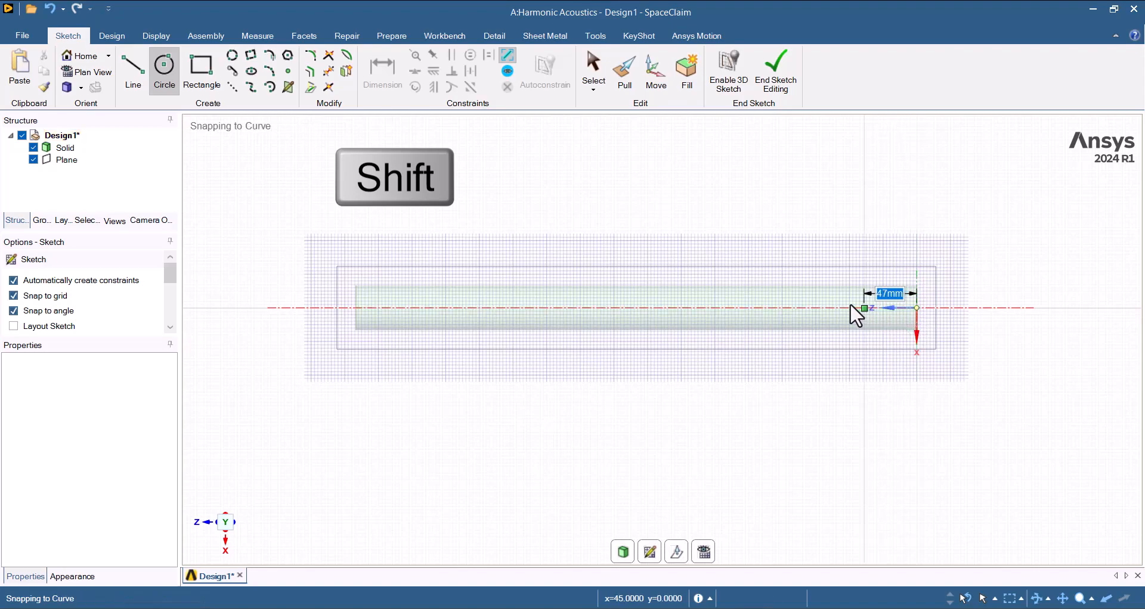
text(25)
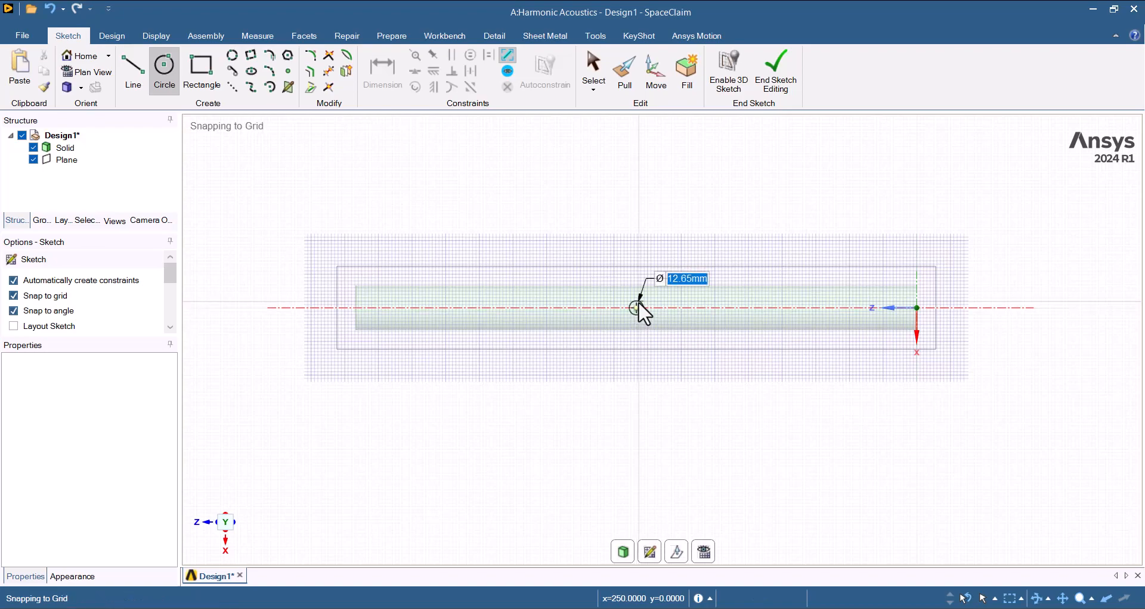
text(10)
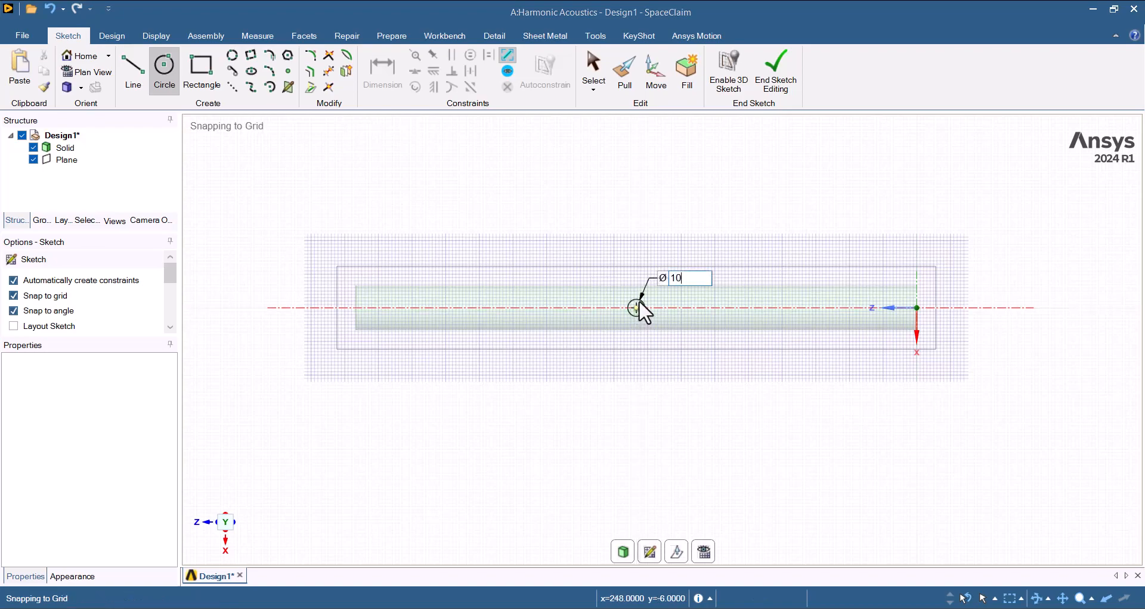
key(Return)
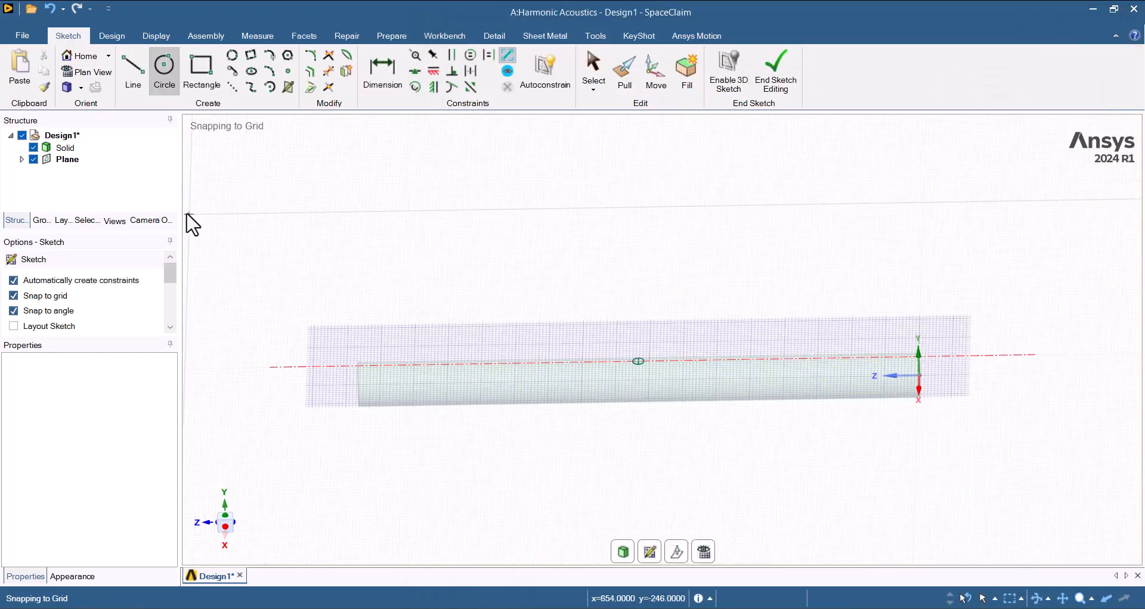
click(775, 69)
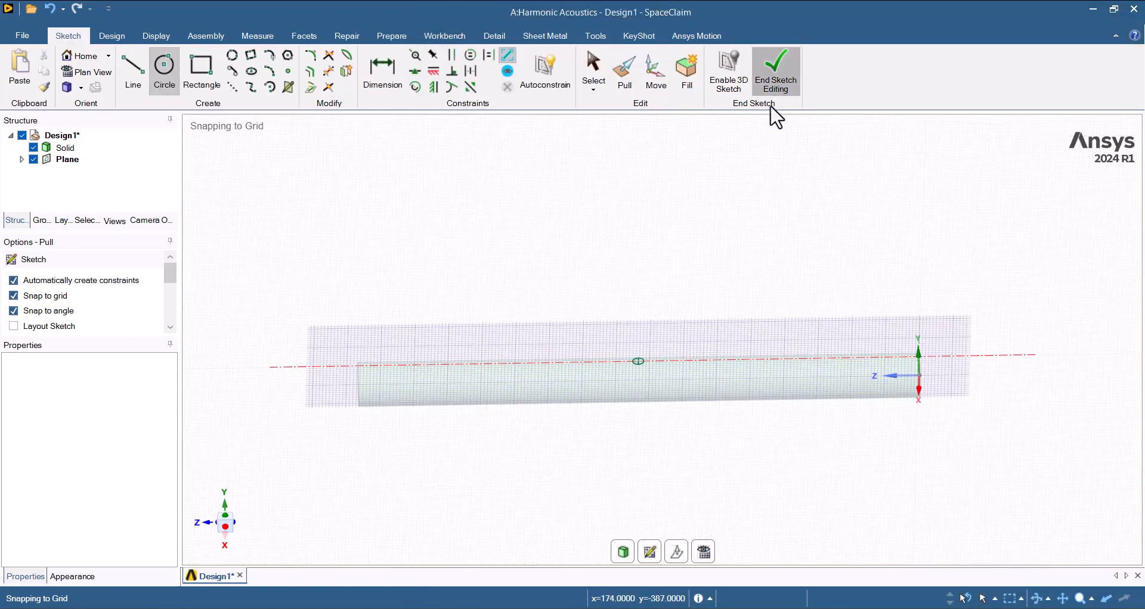
- Pull the small circle 40 mm into a neck cylinder and extend it toward the pipe
click(774, 71)
text(40)
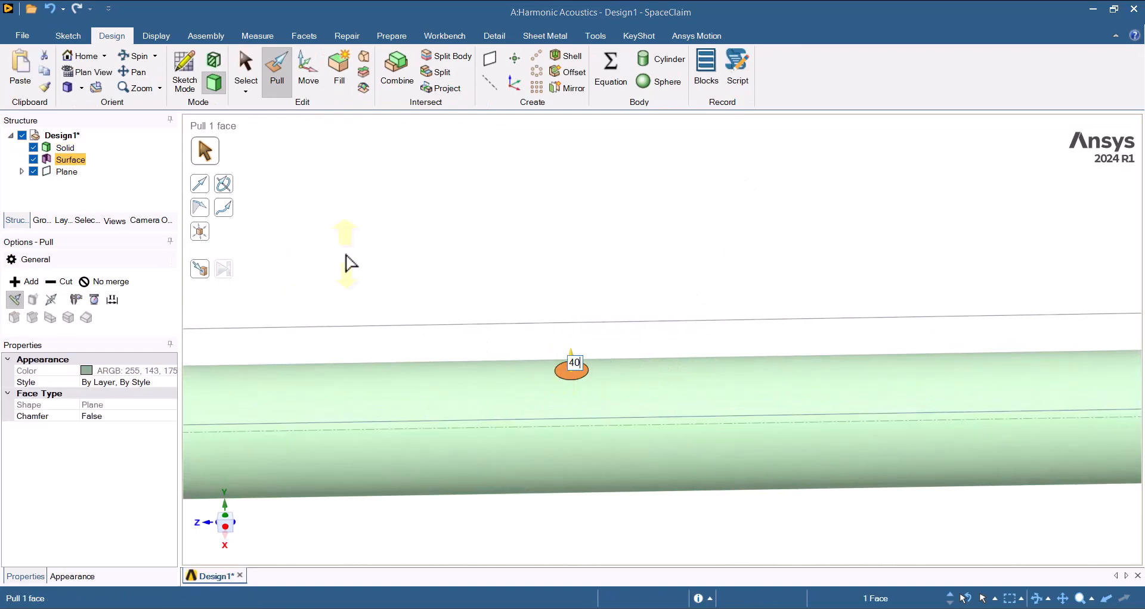
key(Return)
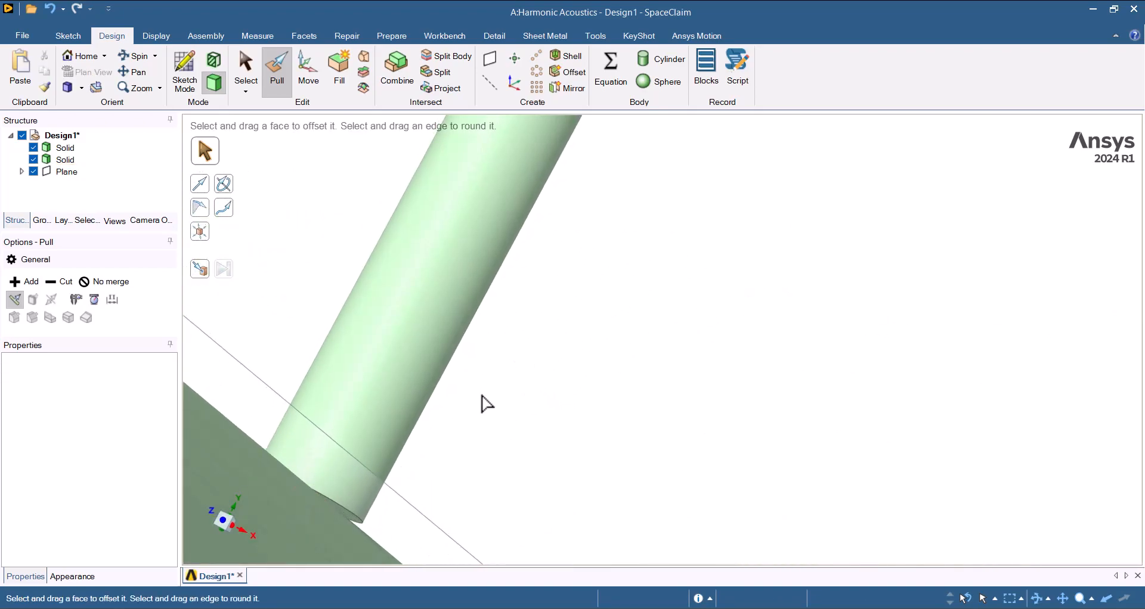
click(489, 402)
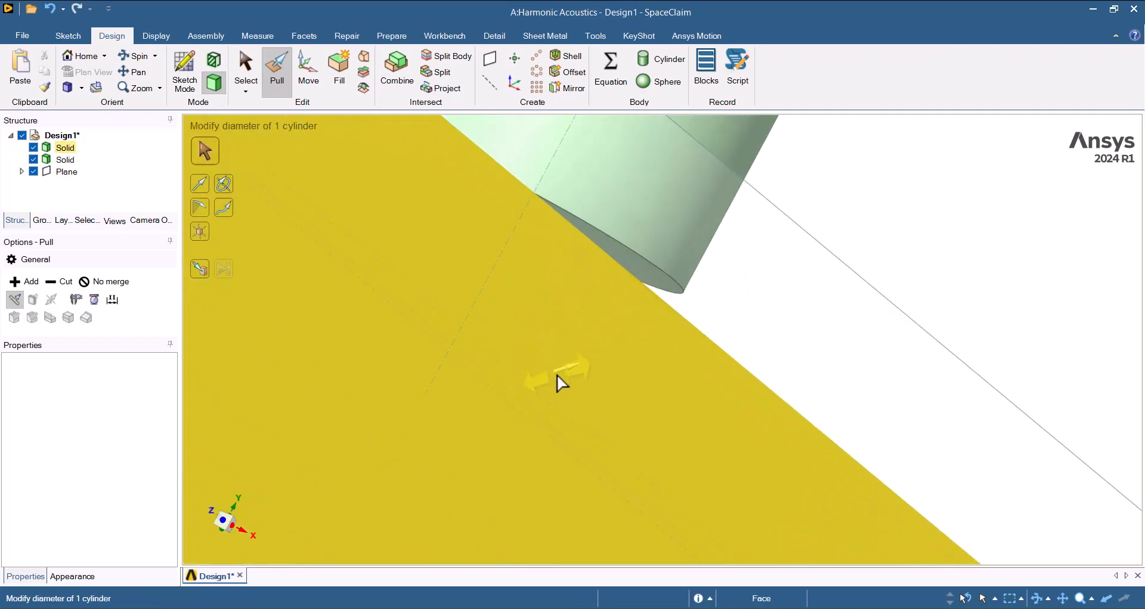
click(638, 274)
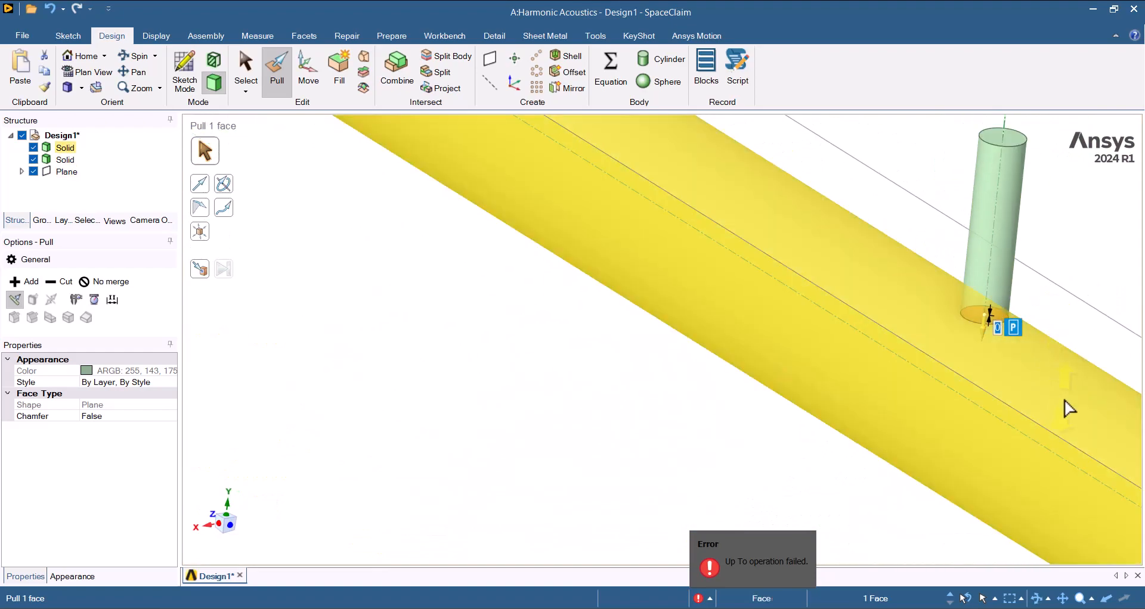
click(245, 70)
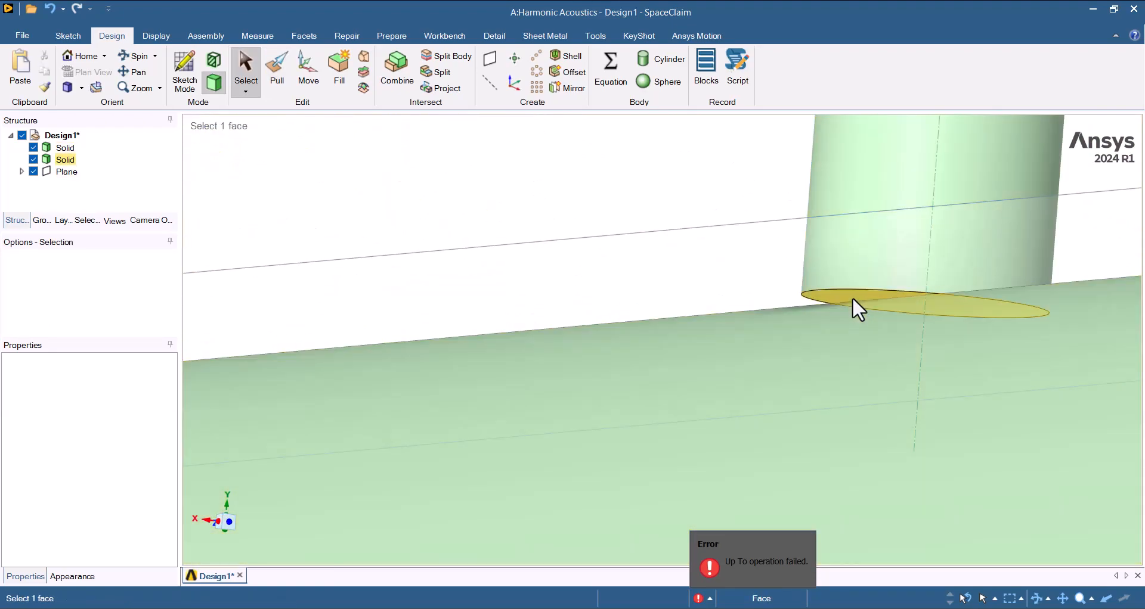
- Pull the neck's bottom face down into the pipe so both merge into one solid
click(913, 303)
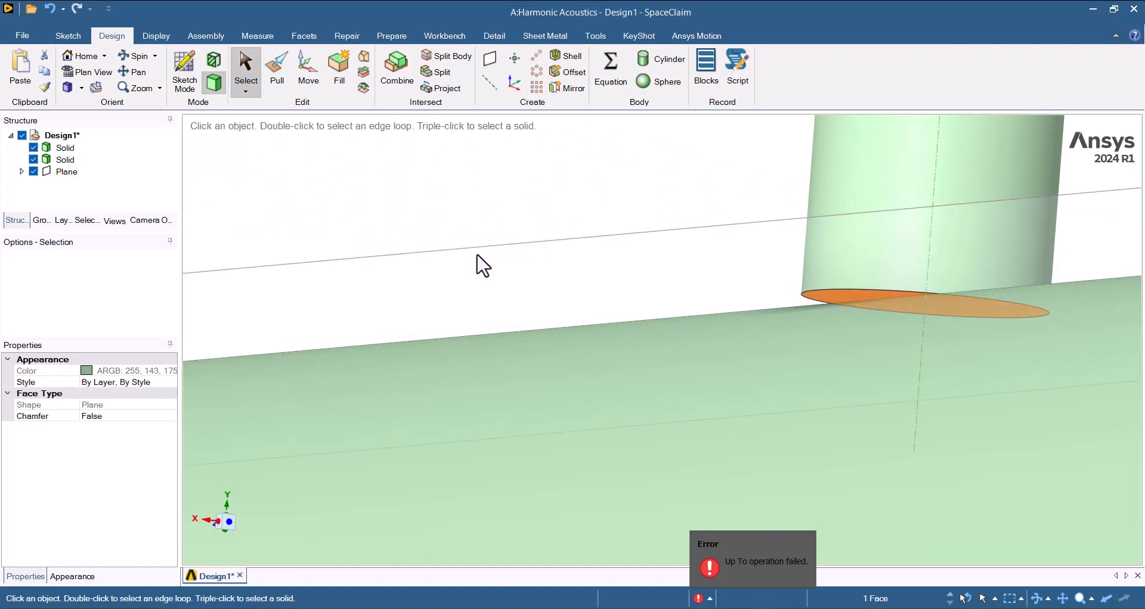
click(276, 65)
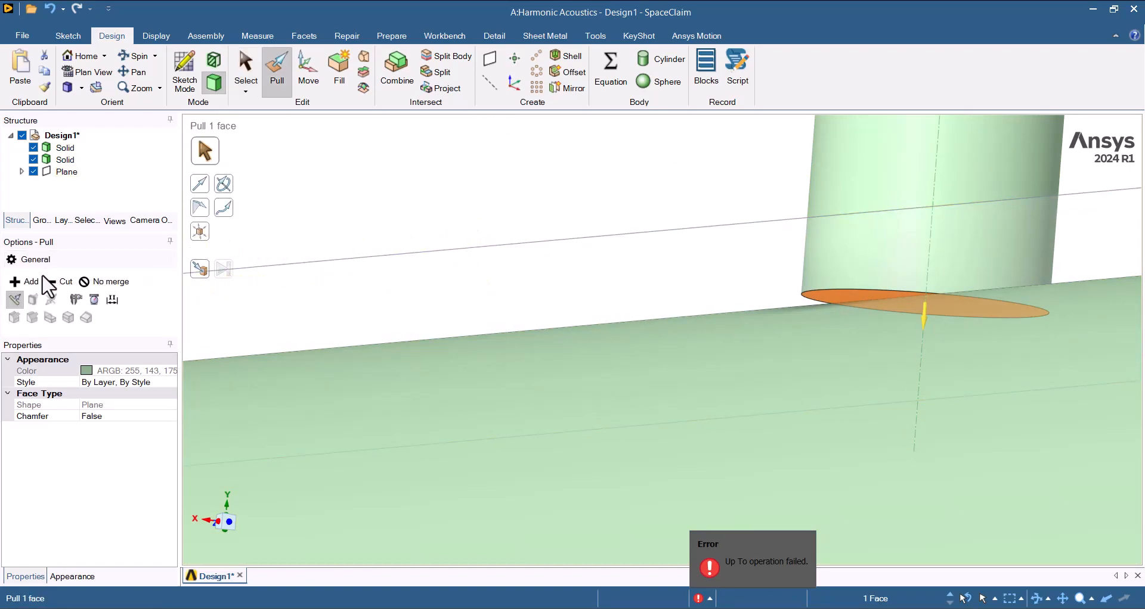
click(65, 159)
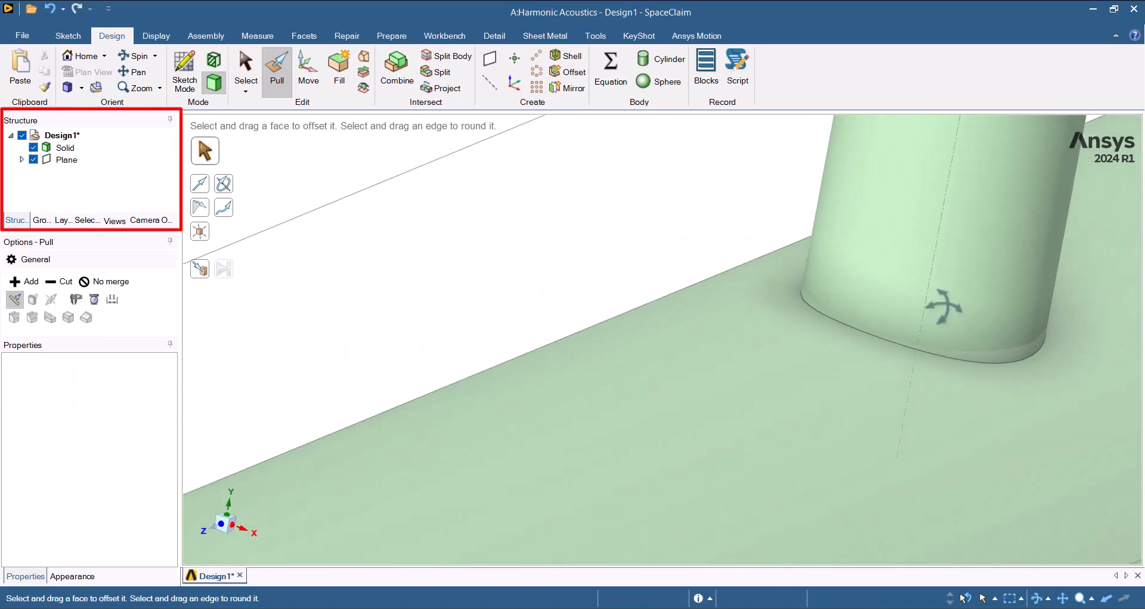
click(245, 68)
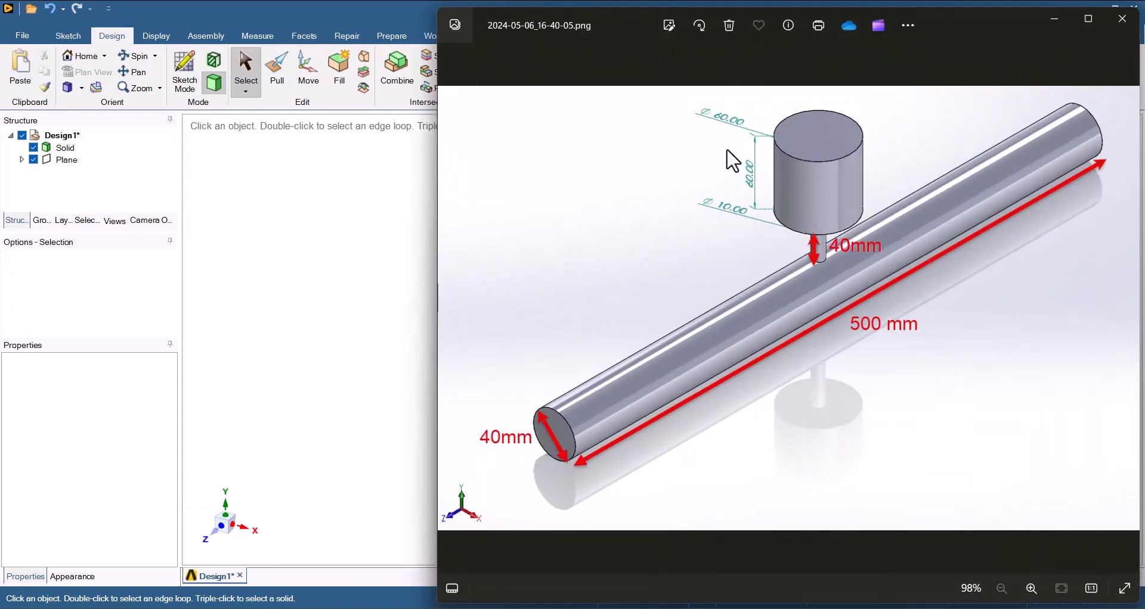
- Start a sketch on the neck's top face with the Circle tool ready
click(1122, 19)
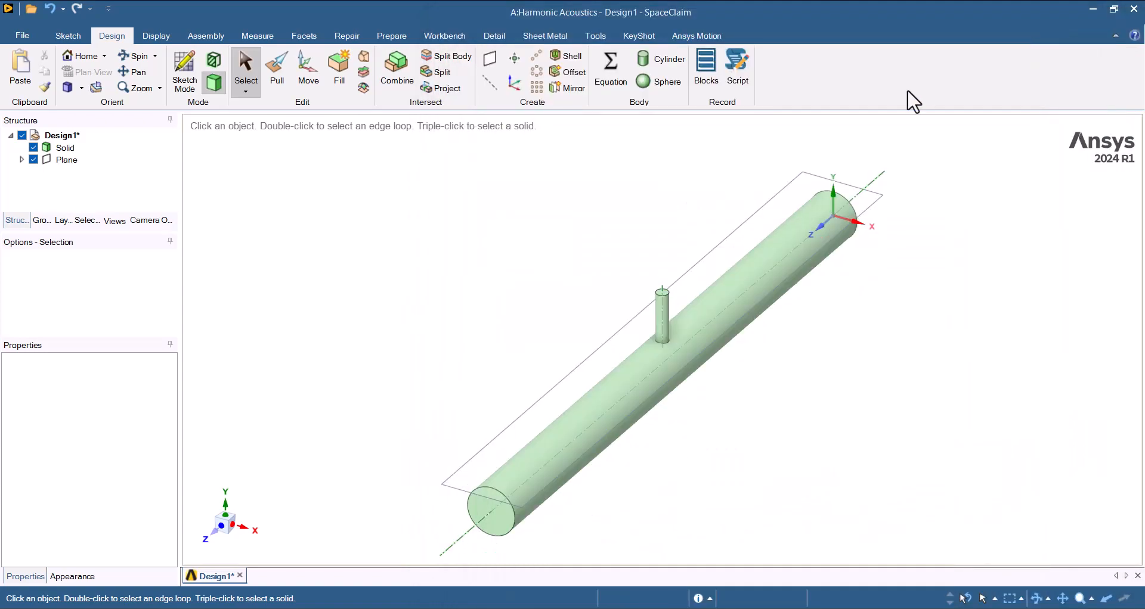
click(185, 69)
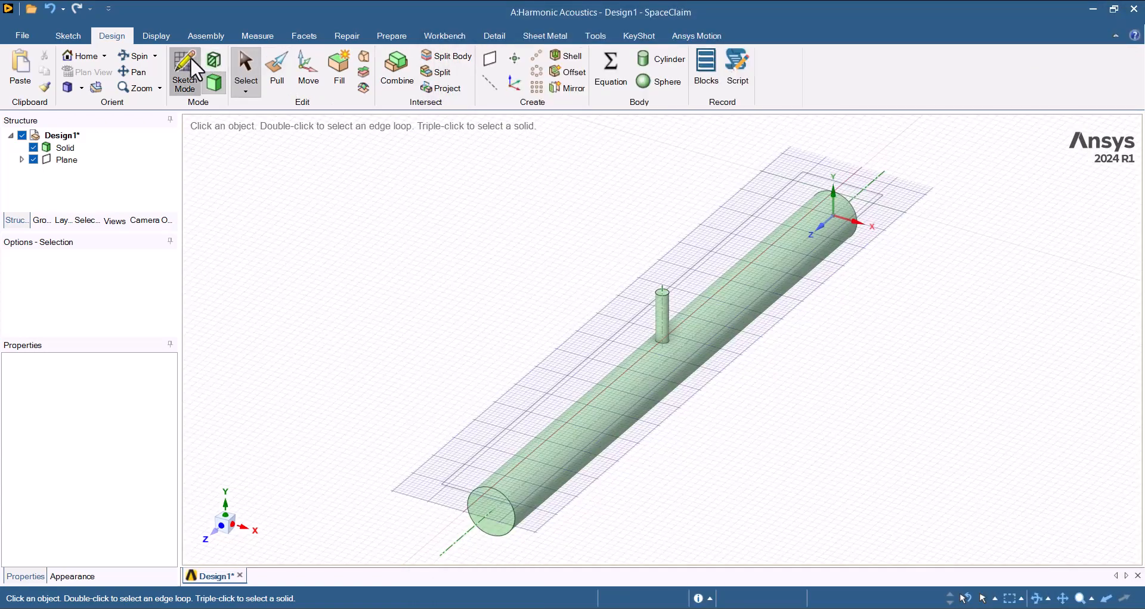
click(183, 69)
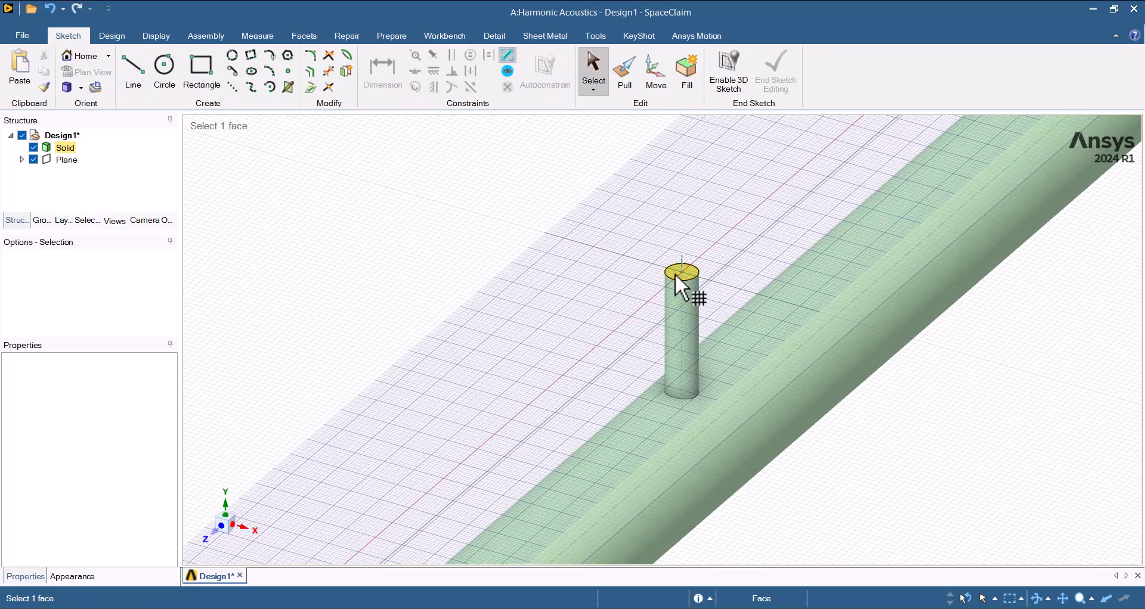
click(164, 66)
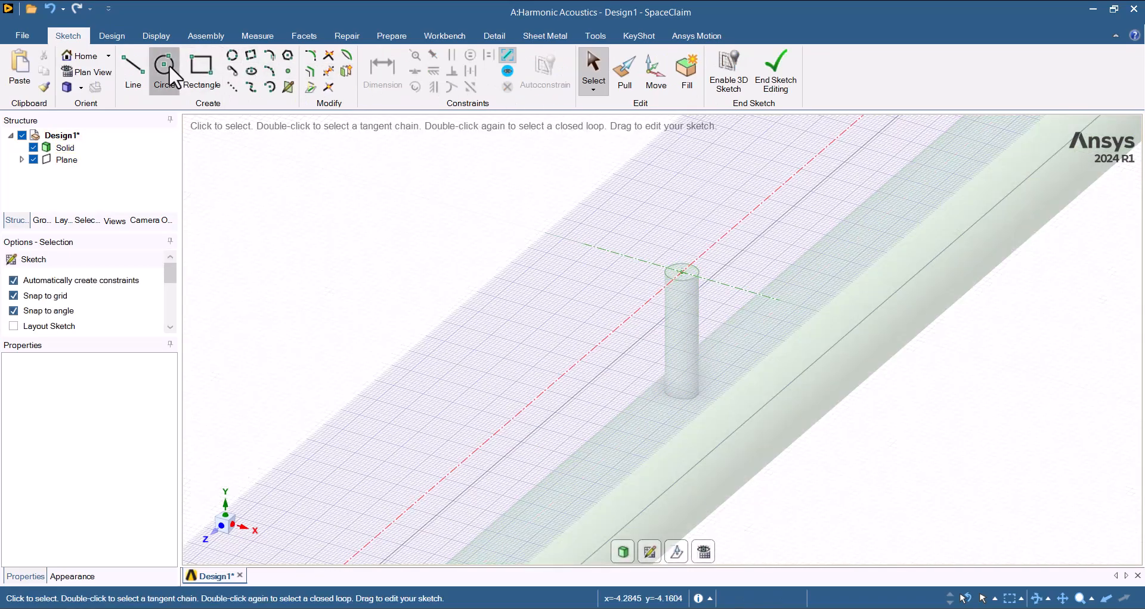
click(163, 65)
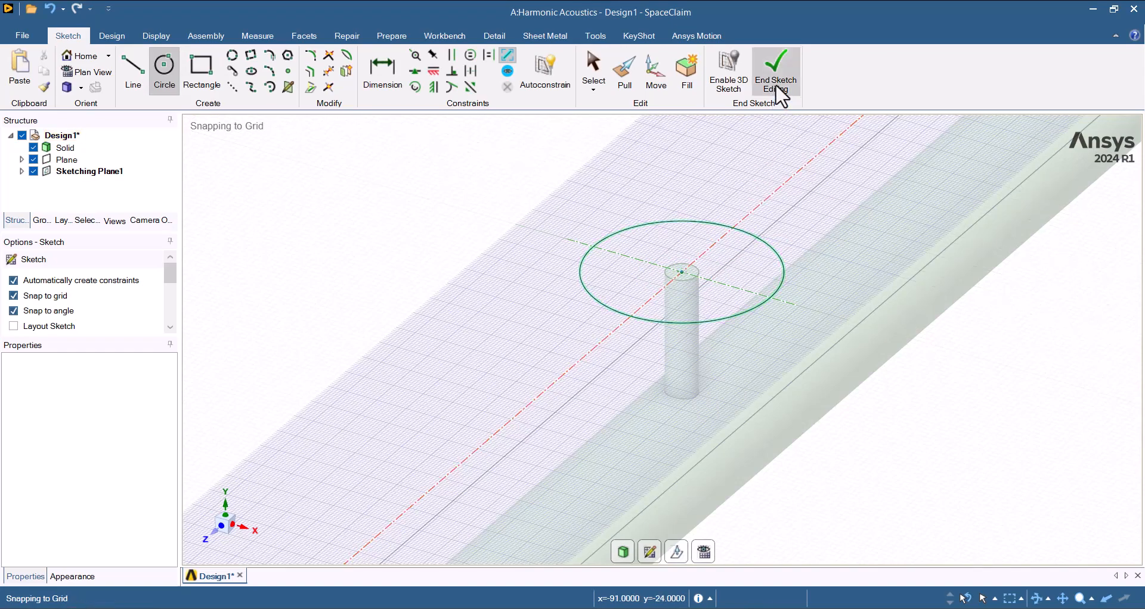
- Finish the large circle on the neck top and pull it up into the cavity cylinder
click(775, 71)
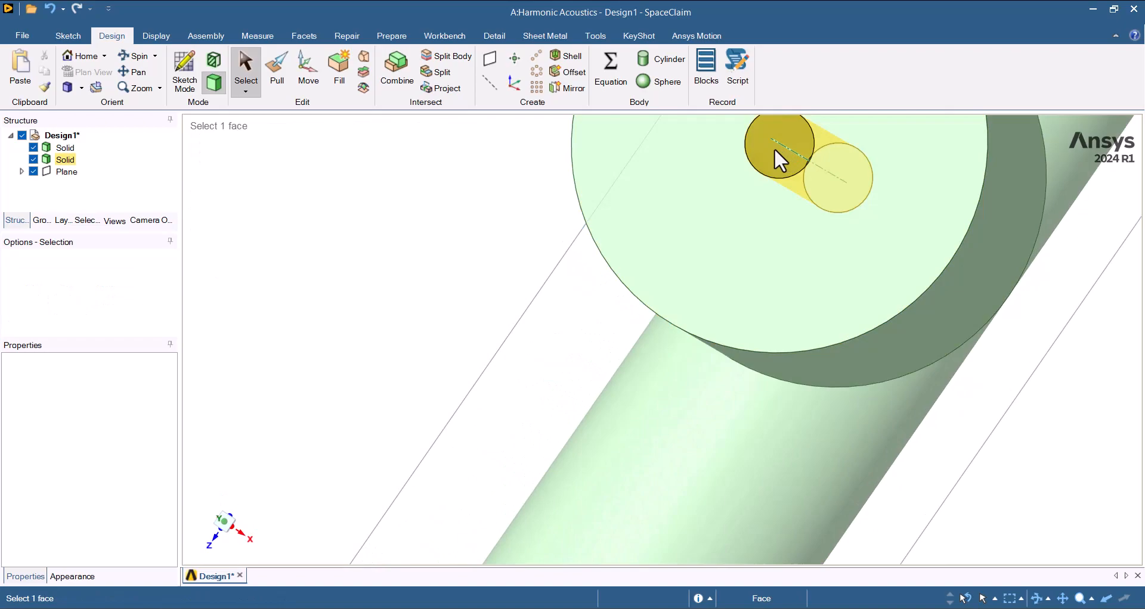
click(778, 143)
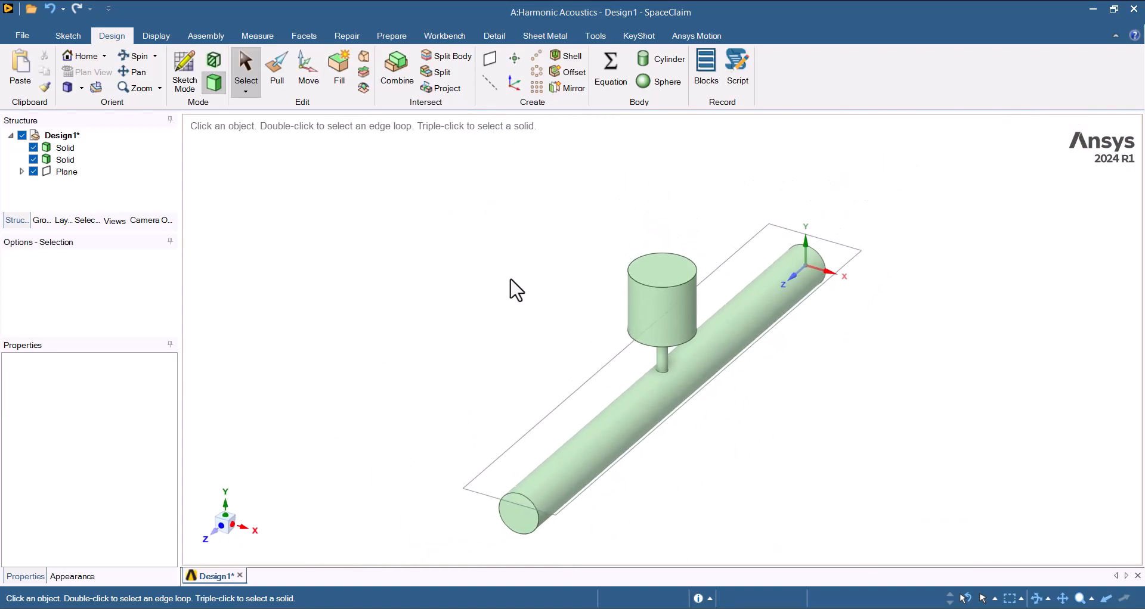
click(184, 69)
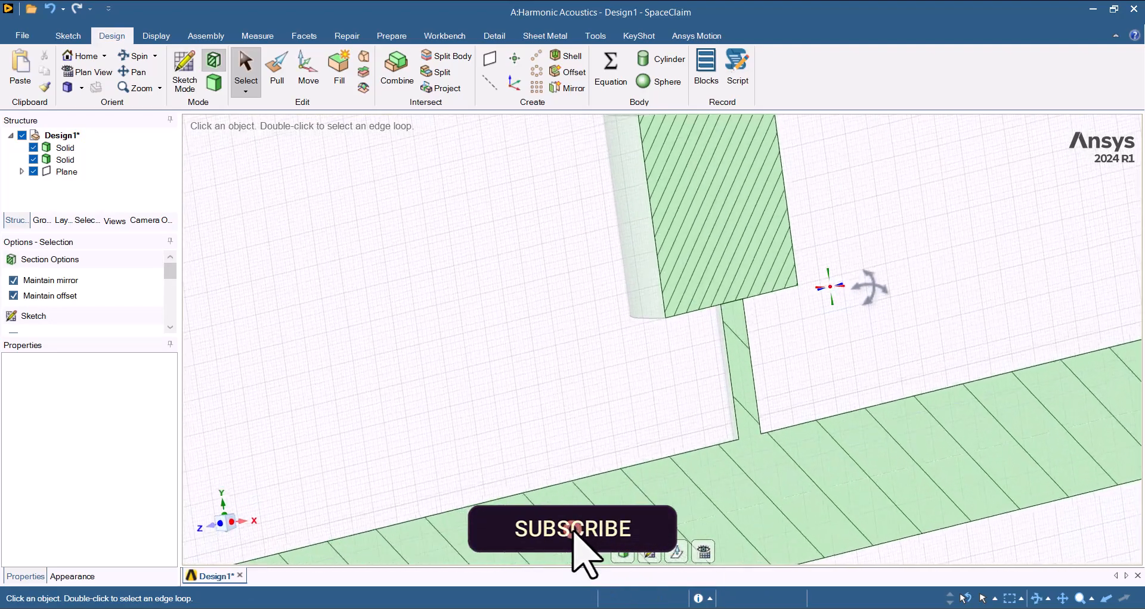
mouse_move(814, 244)
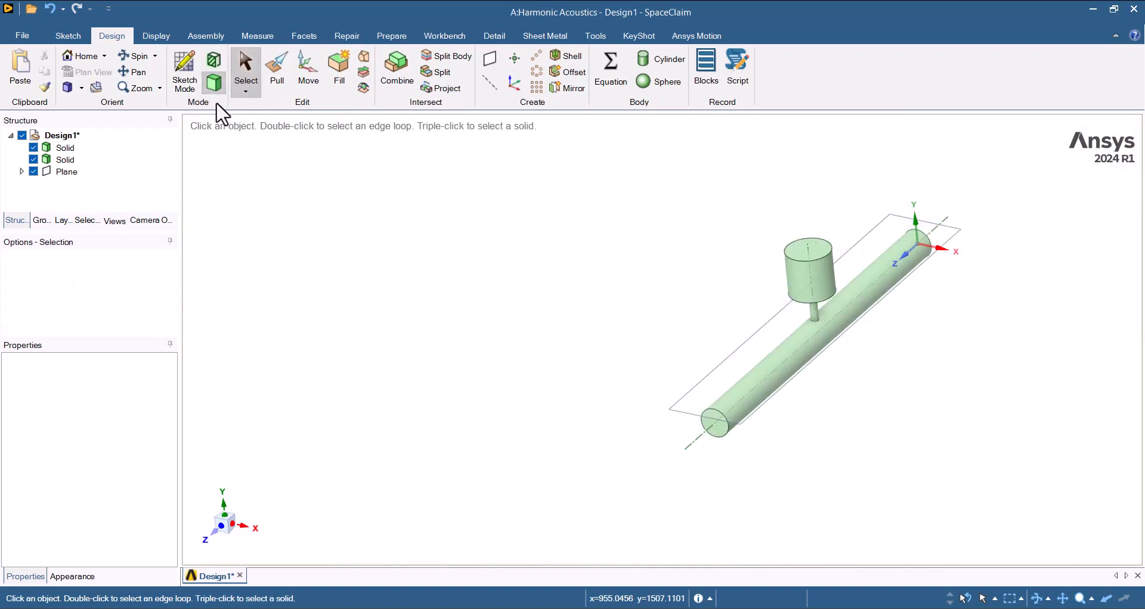
- Combine the cavity body with the pipe into one solid and close SpaceClaim
click(396, 65)
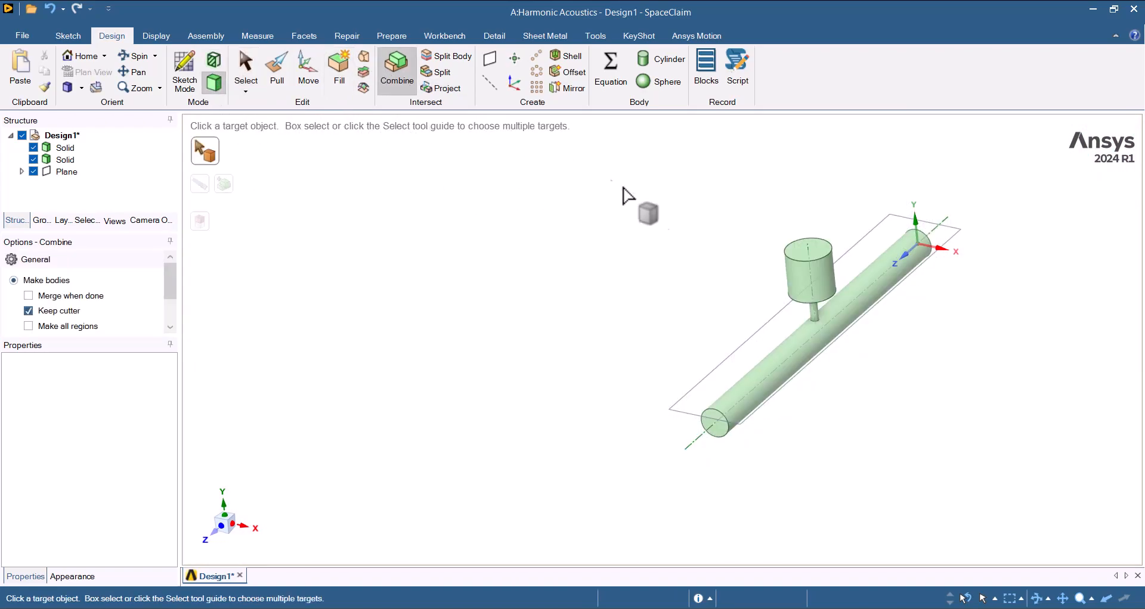
click(803, 343)
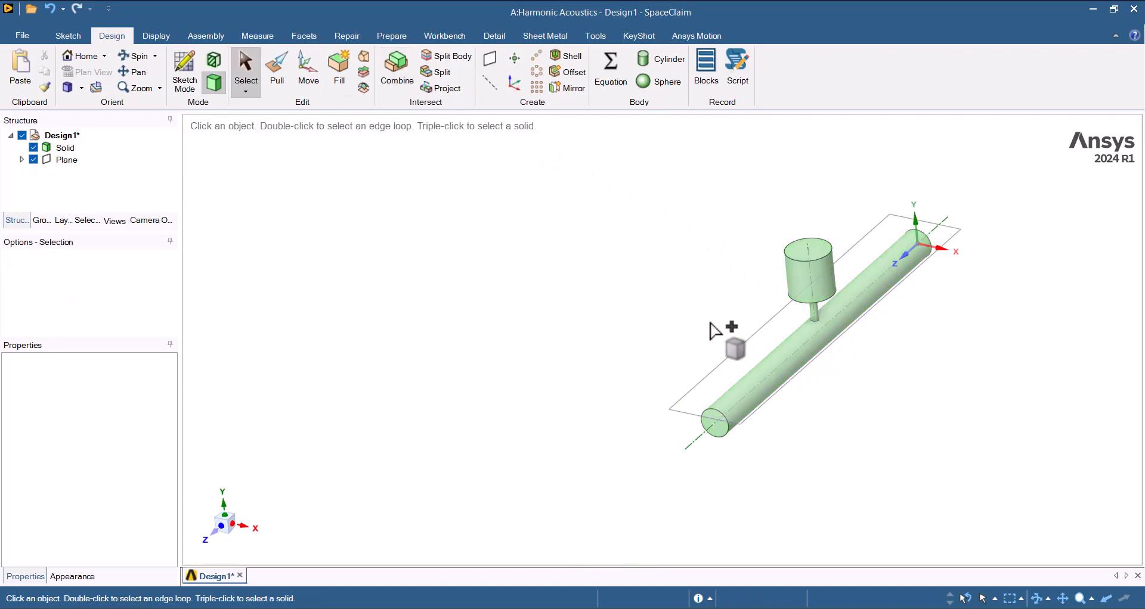
mouse_move(599, 316)
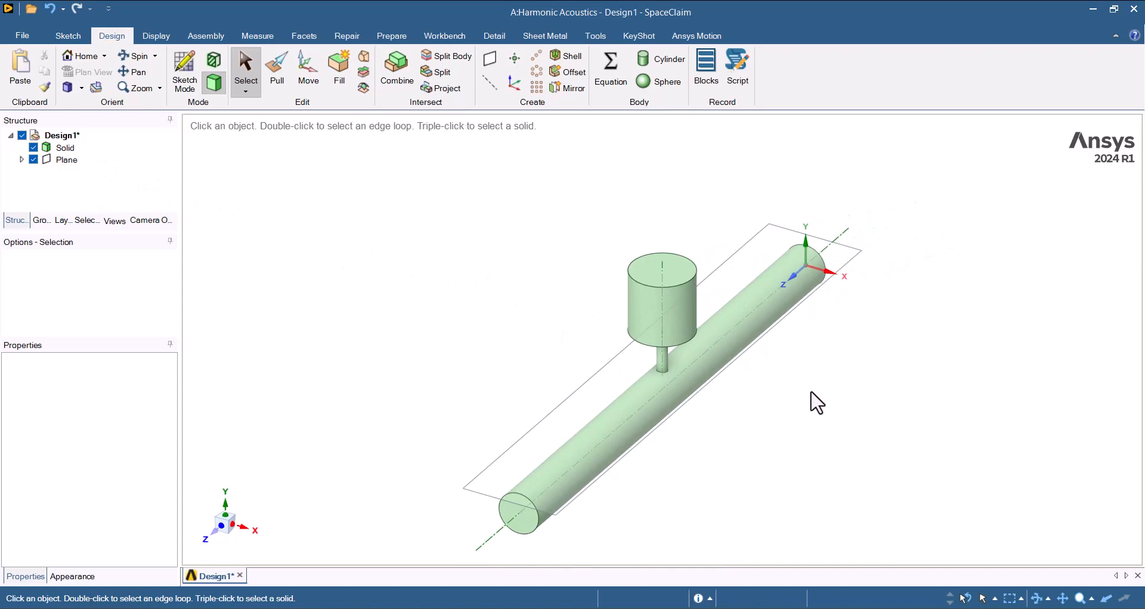
mouse_move(839, 421)
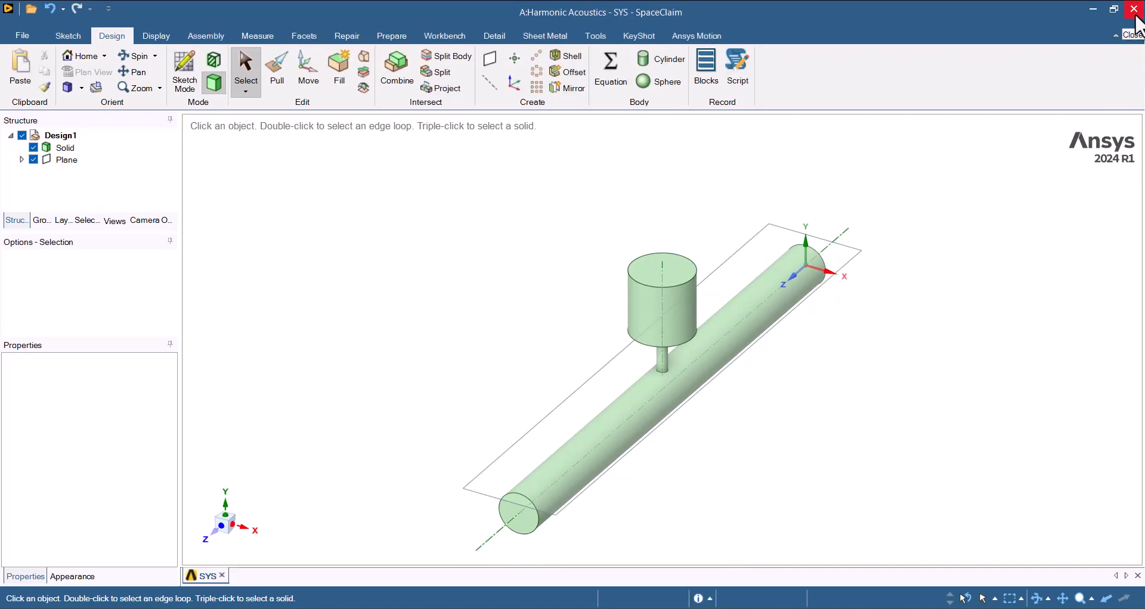
click(1135, 8)
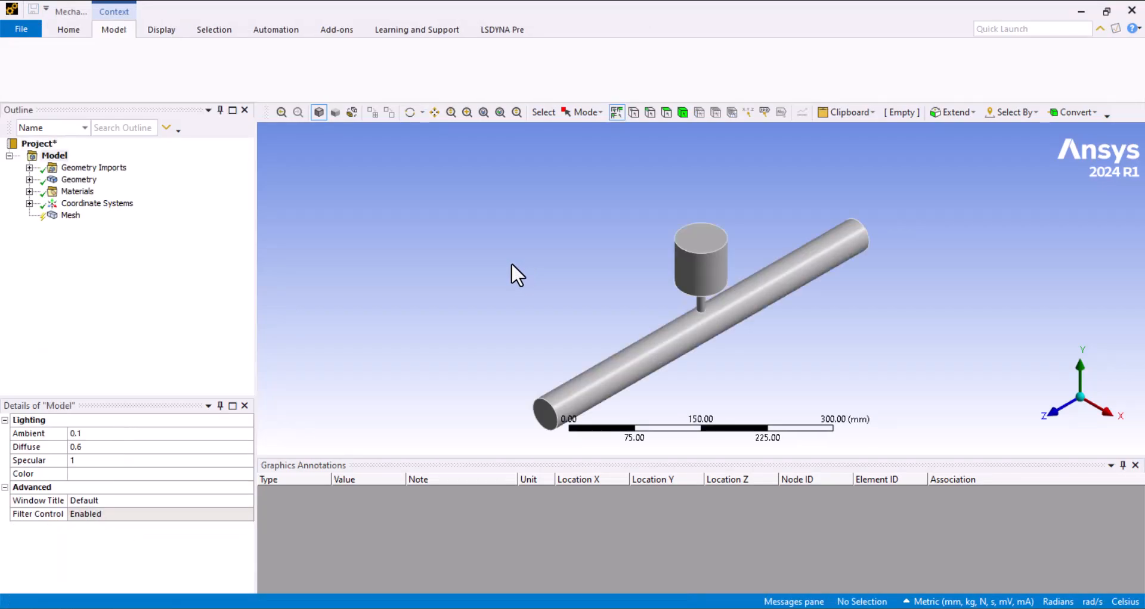
- Assign Air as the material of the SYS\Solid body, replacing Structural Steel
click(114, 29)
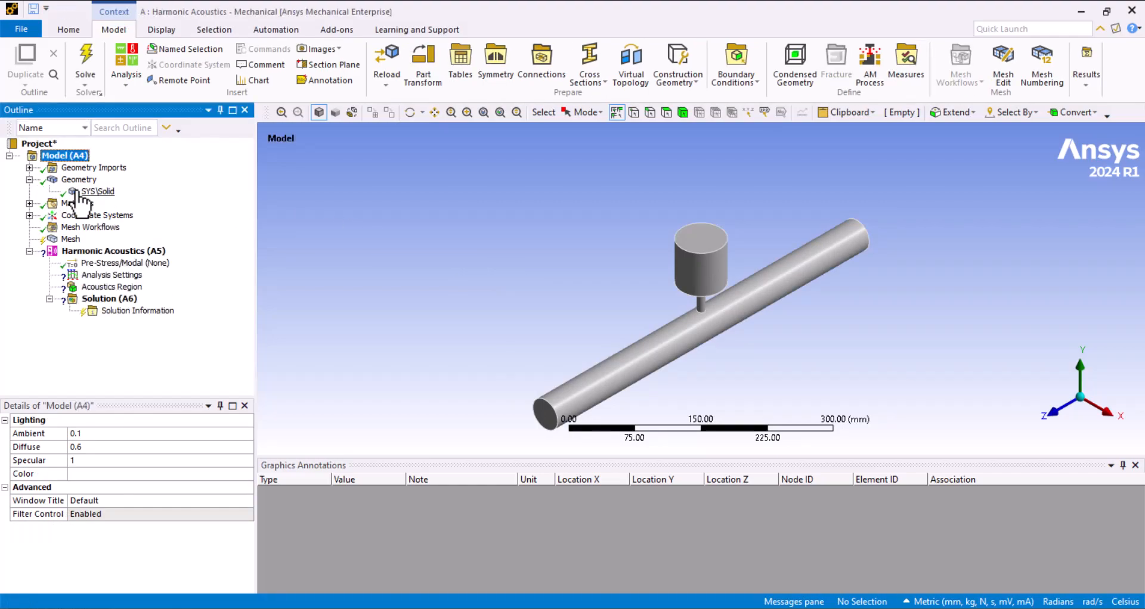
click(98, 191)
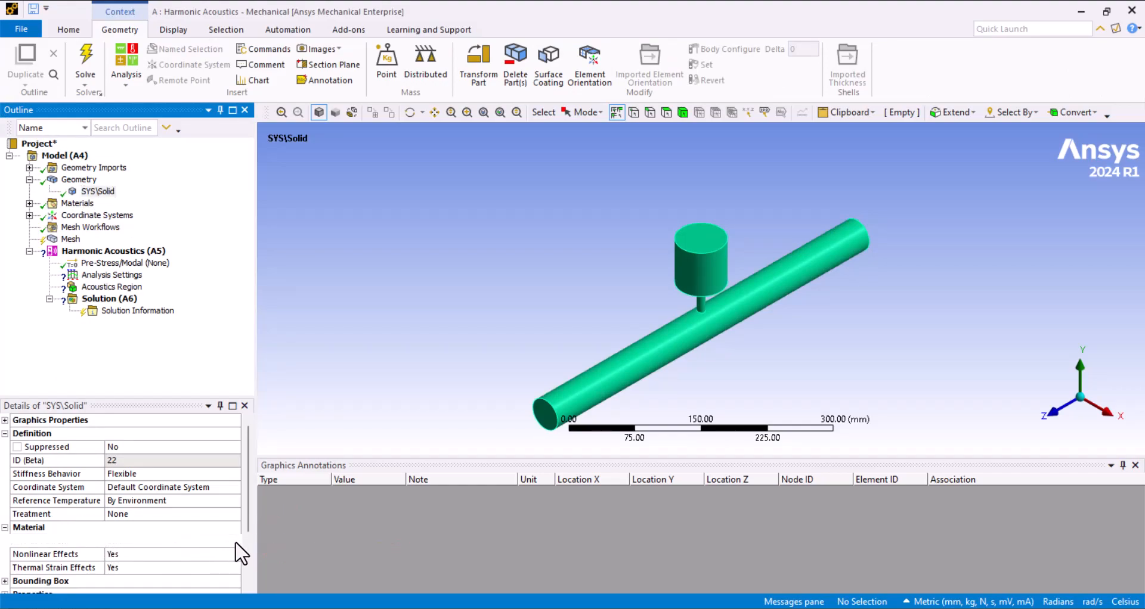
click(235, 541)
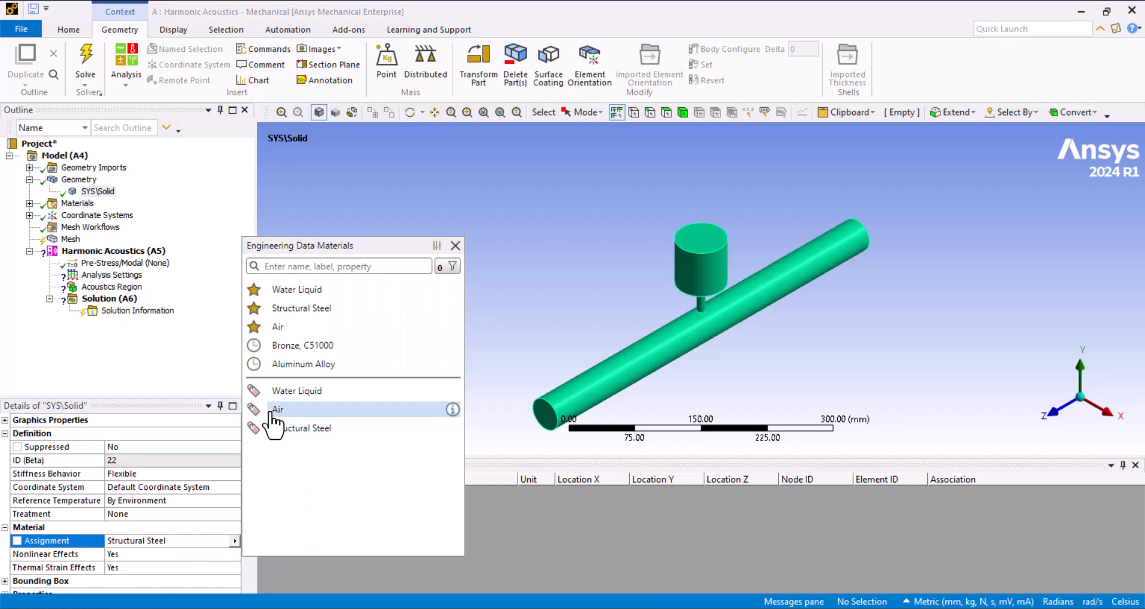
click(278, 409)
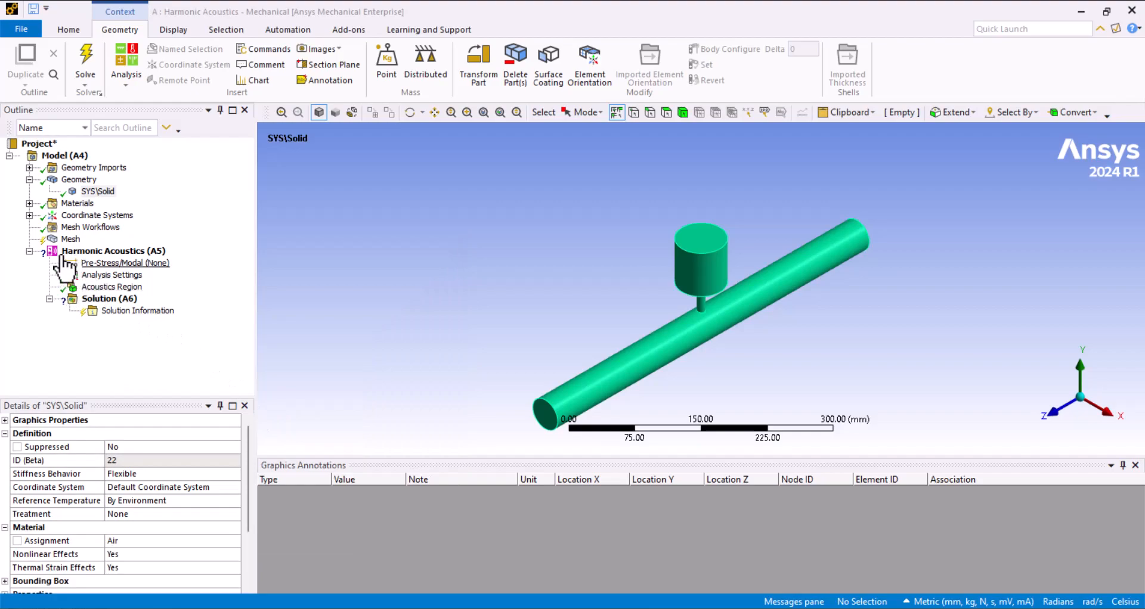
- Review the Materials list (Water Liquid, Air, Structural Steel) under Geometry and collapse it
click(79, 180)
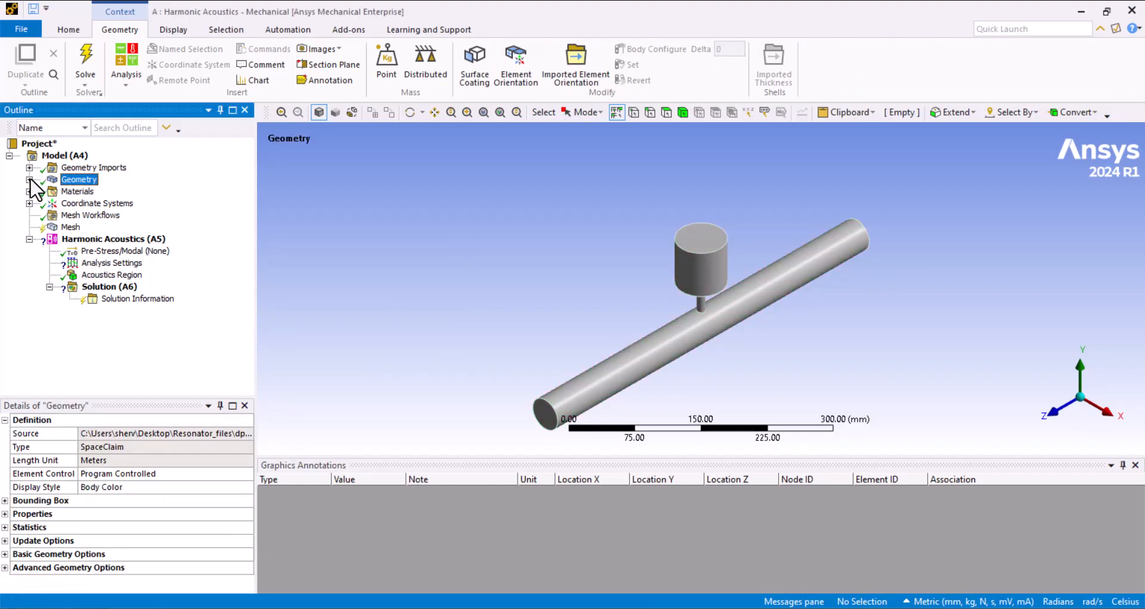
click(29, 191)
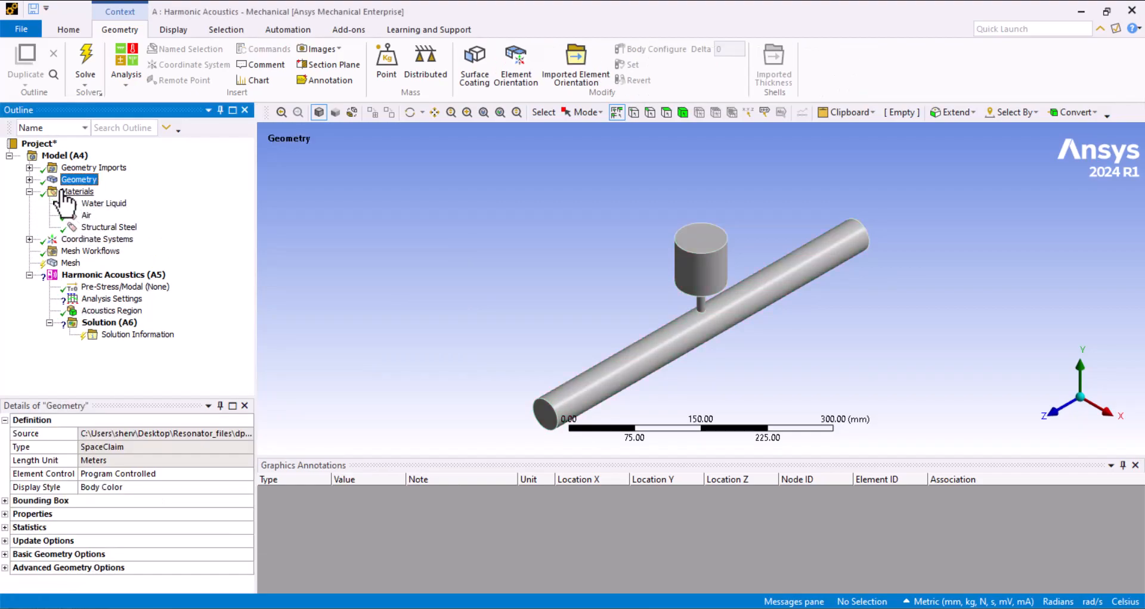
click(29, 192)
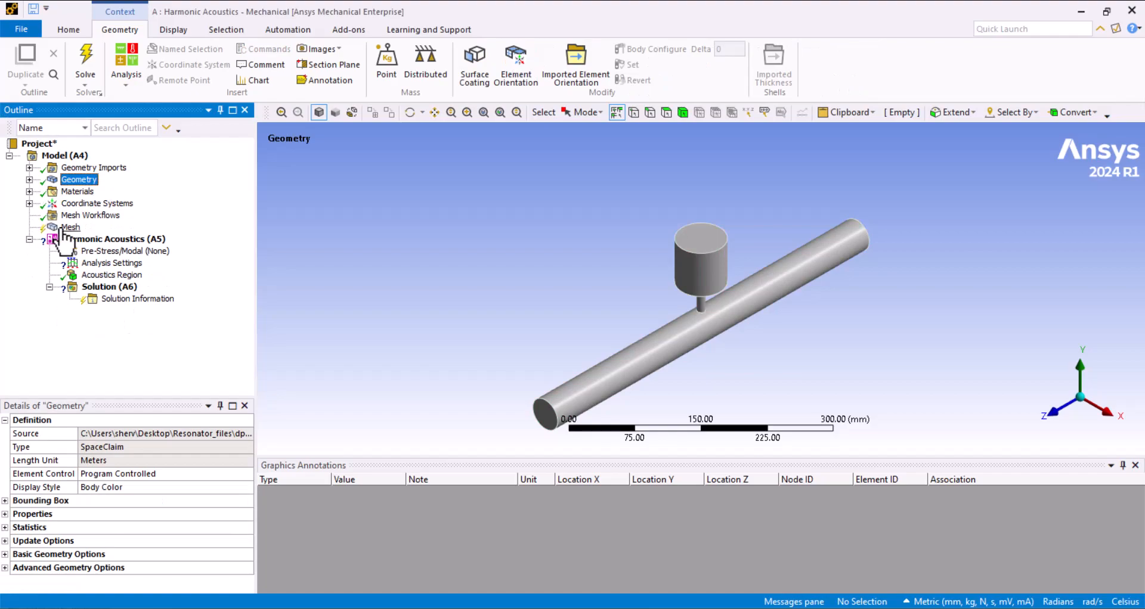
- Generate the initial mesh, then add a 10 mm body sizing control on the solid
right_click(70, 227)
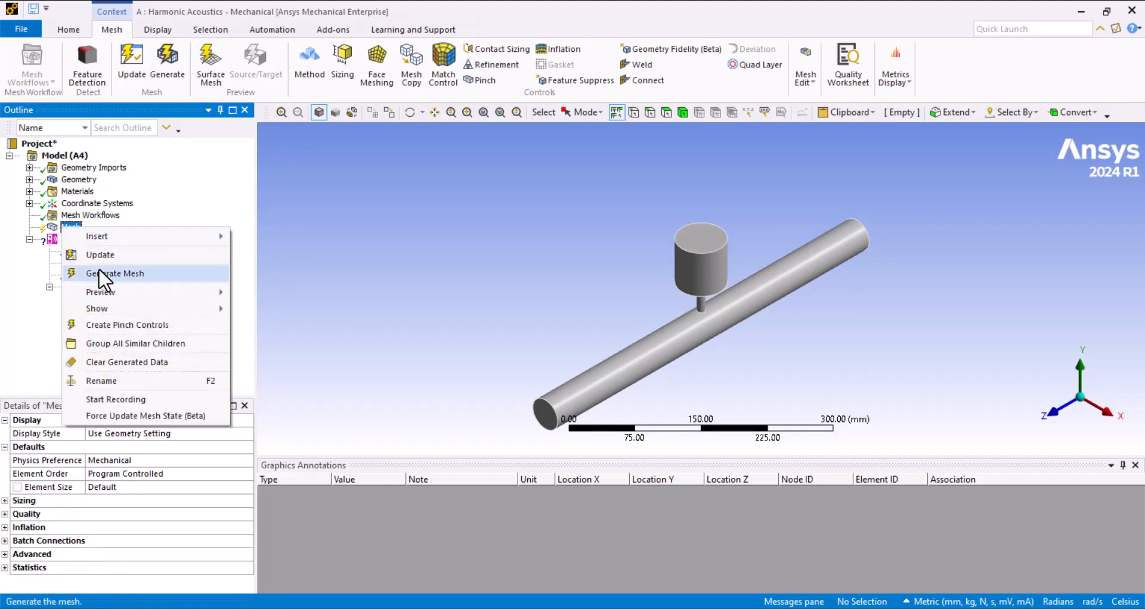
click(115, 273)
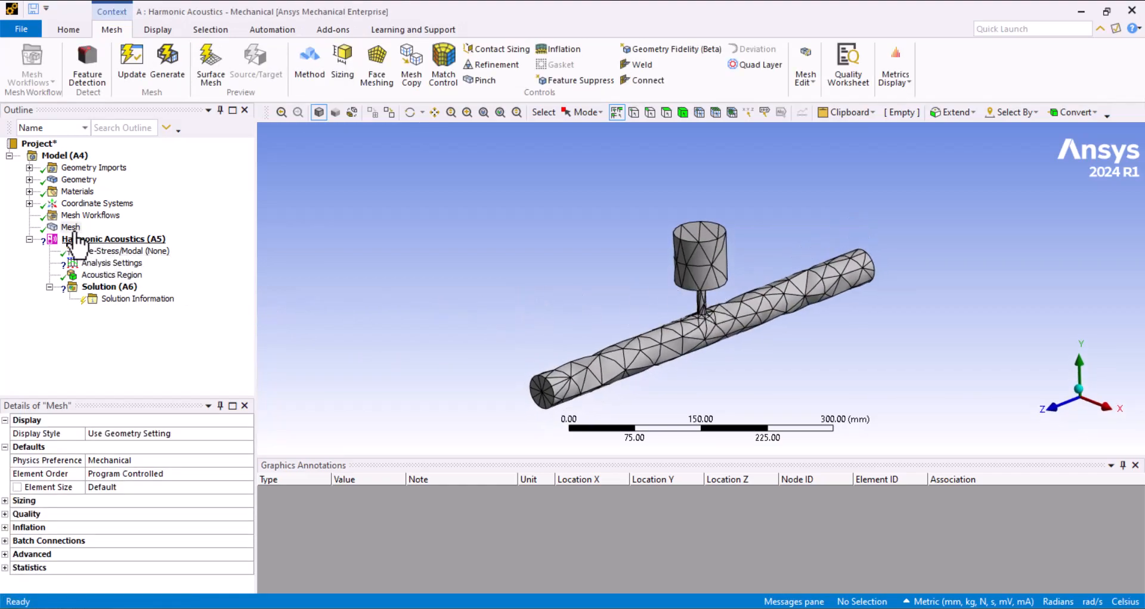
right_click(70, 227)
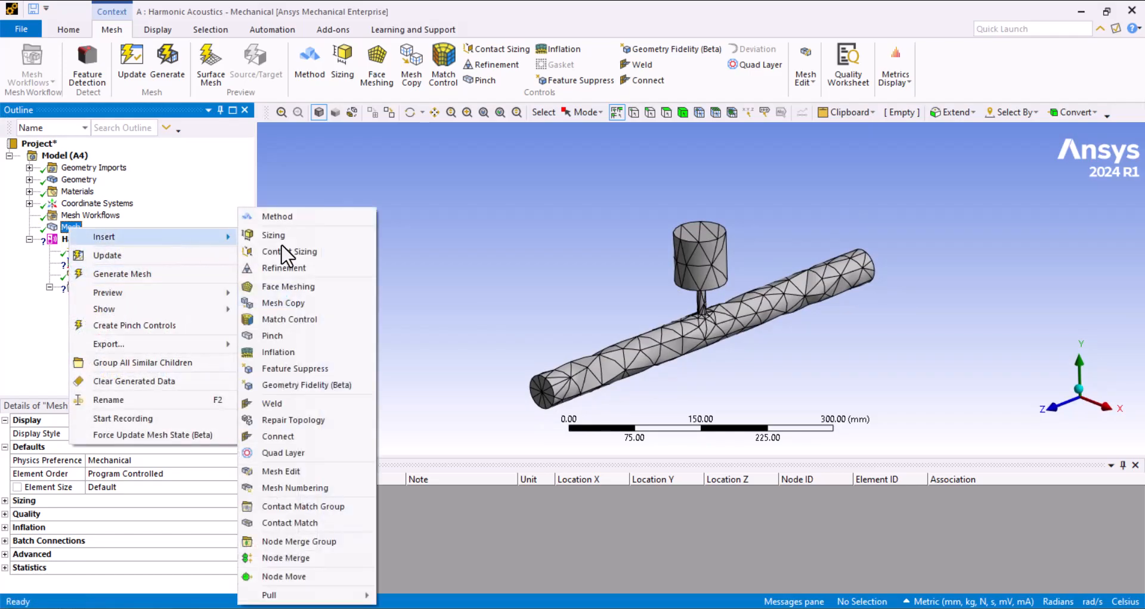
mouse_move(274, 235)
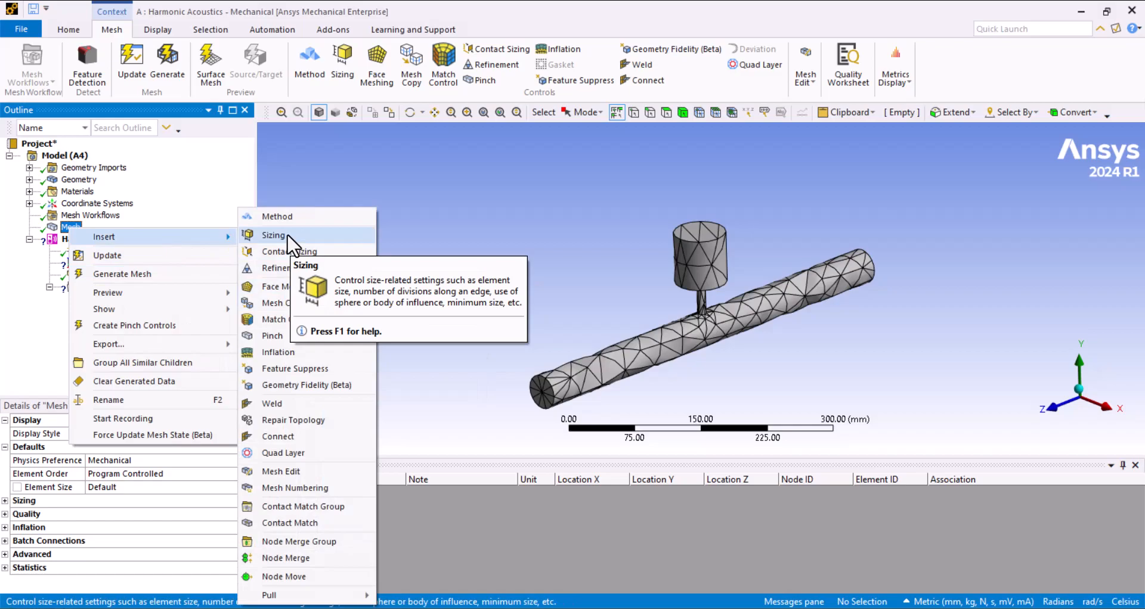
click(275, 234)
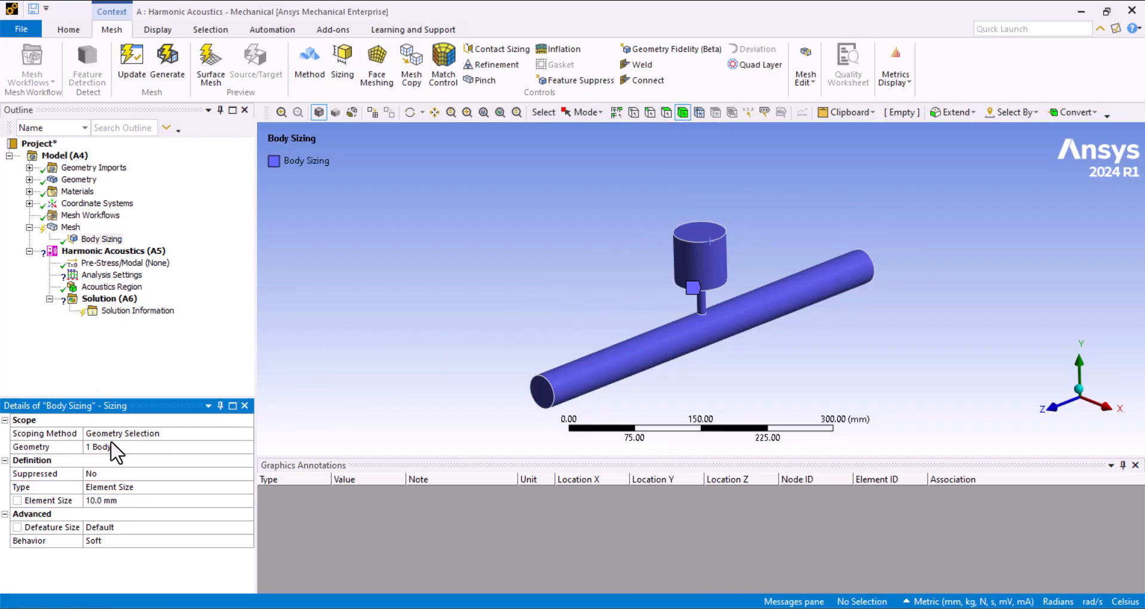
- Regenerate the mesh with the new sizing and review the body sizing settings
right_click(71, 227)
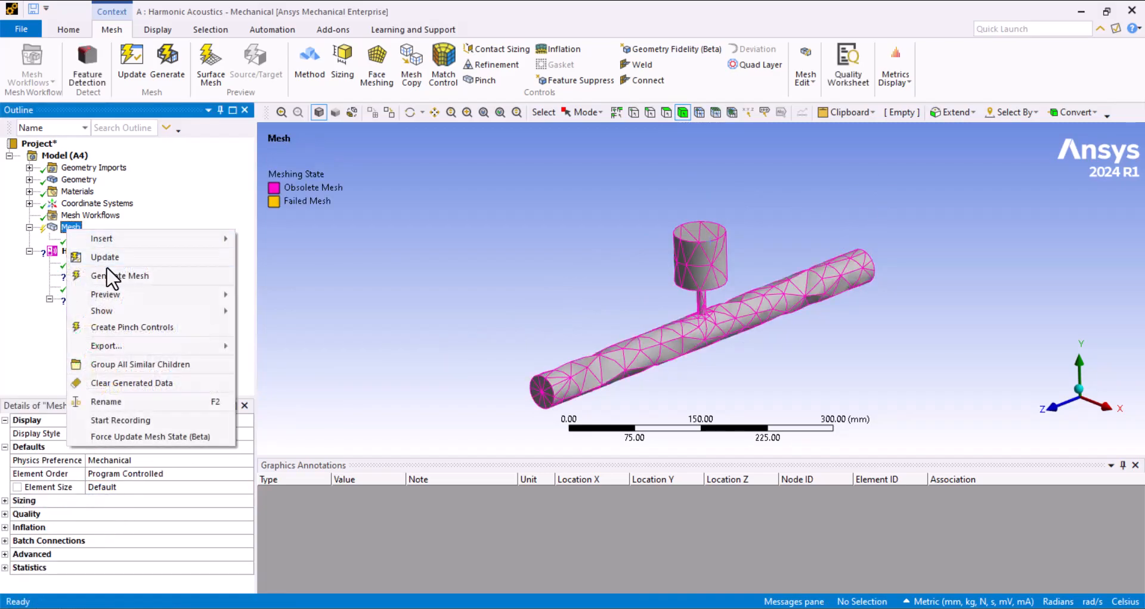
click(120, 275)
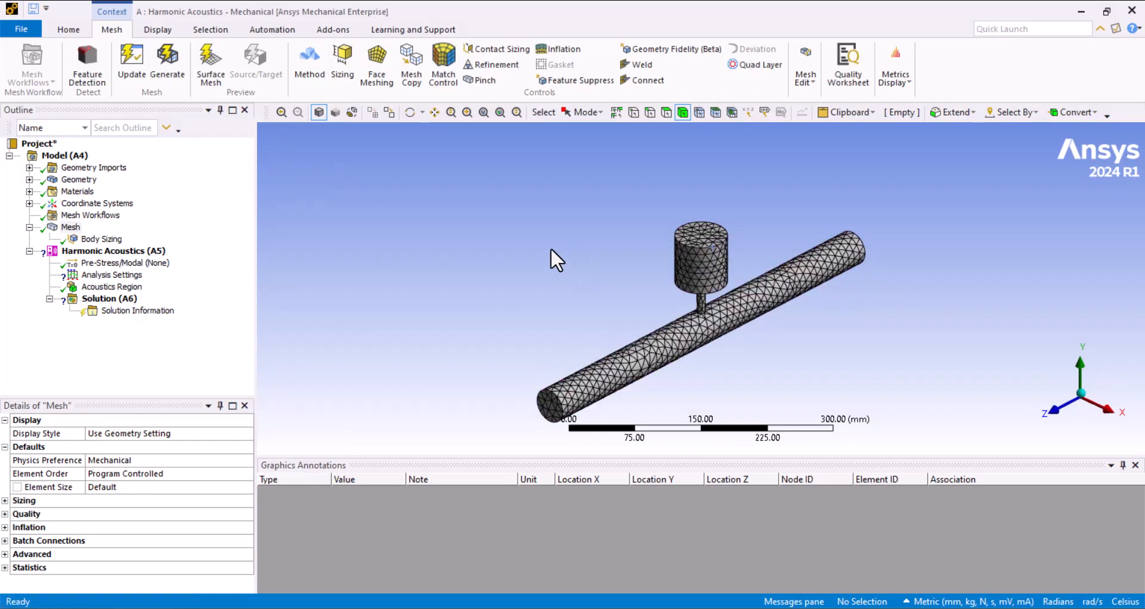
click(101, 238)
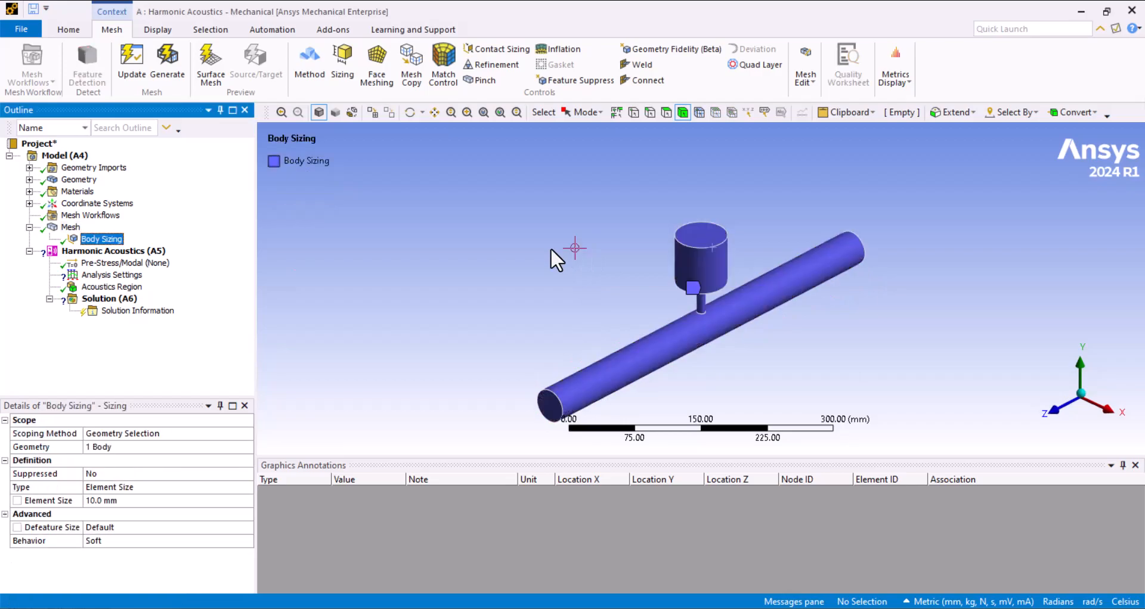
mouse_move(437, 584)
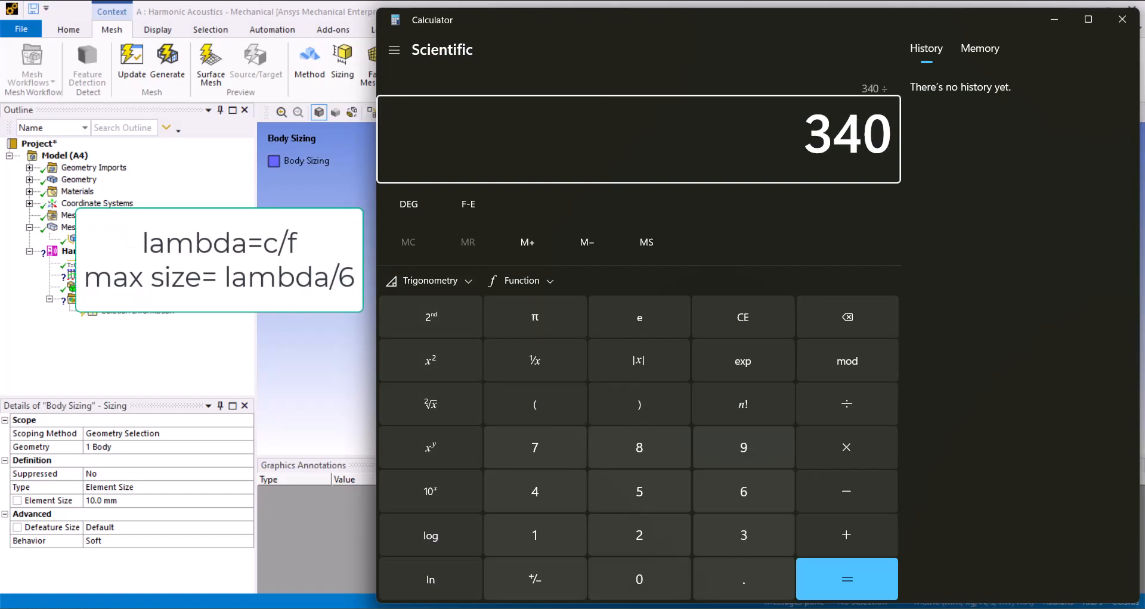
click(846, 579)
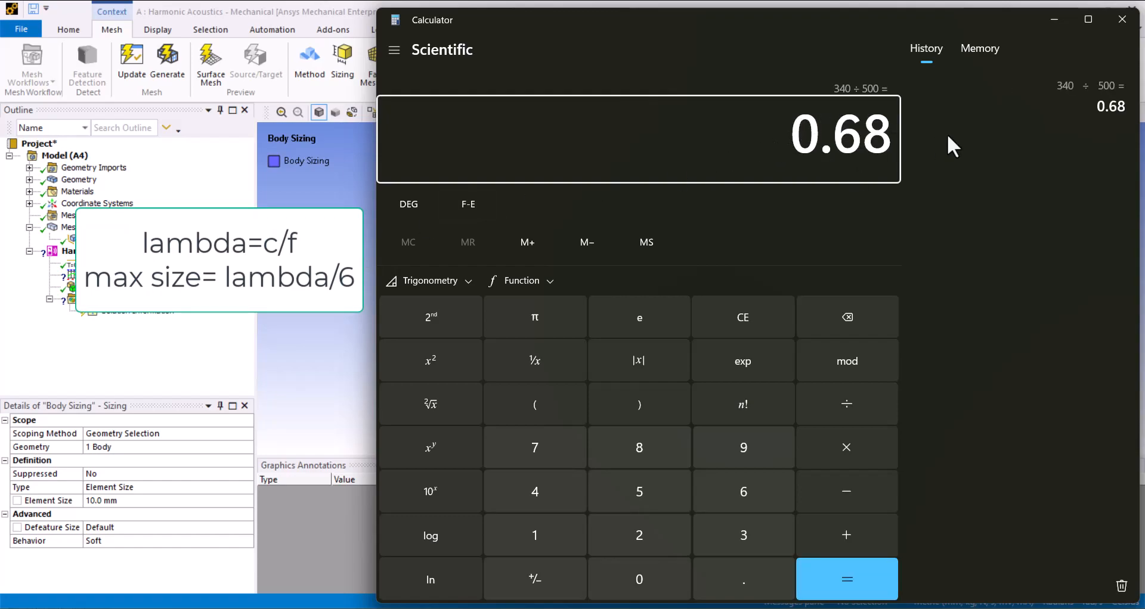
click(846, 579)
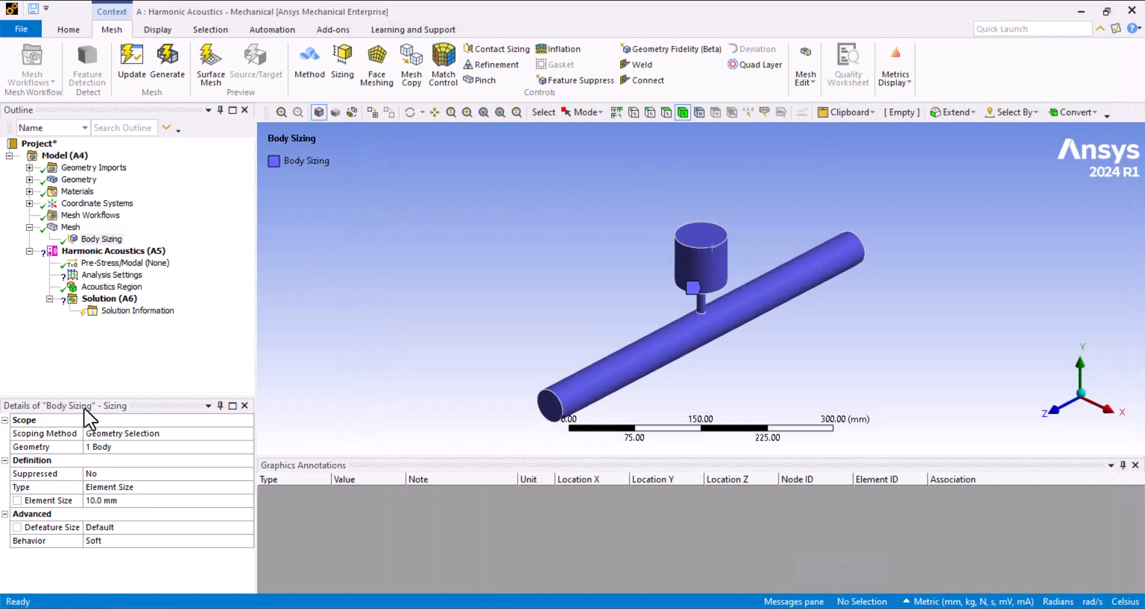
- Set Analysis Settings to Range Maximum 500 Hz and 50 Solution Intervals
click(113, 251)
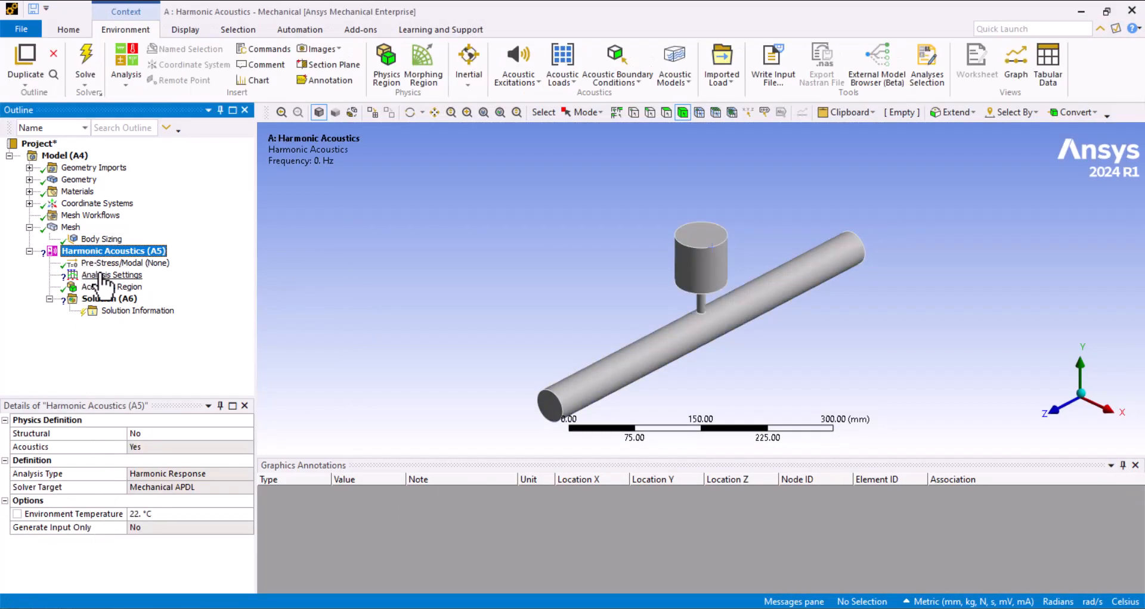
click(111, 274)
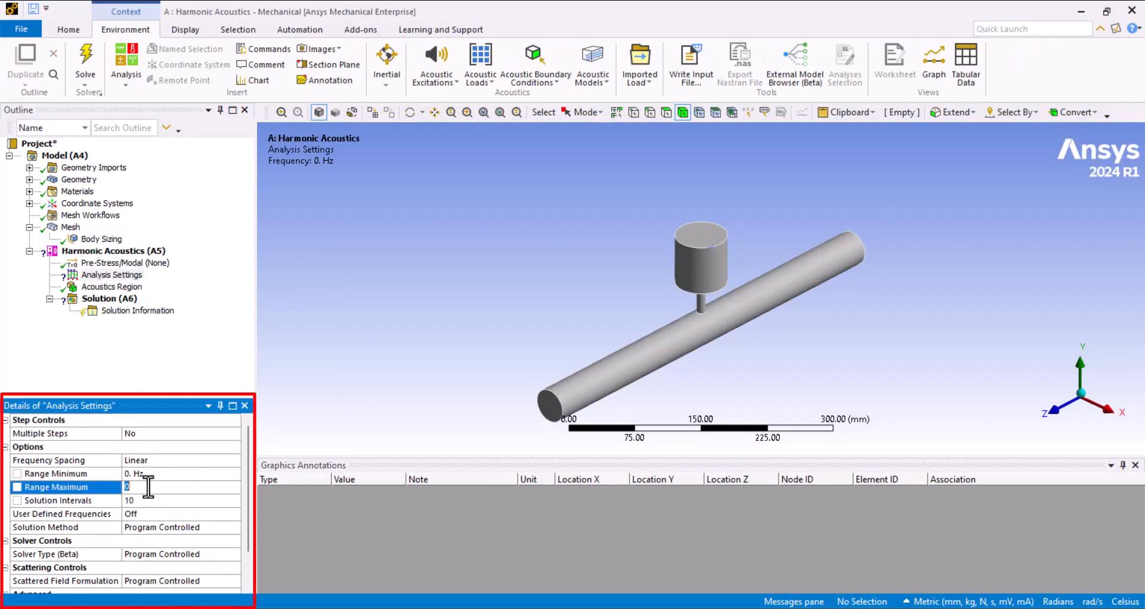
text(500. Hz)
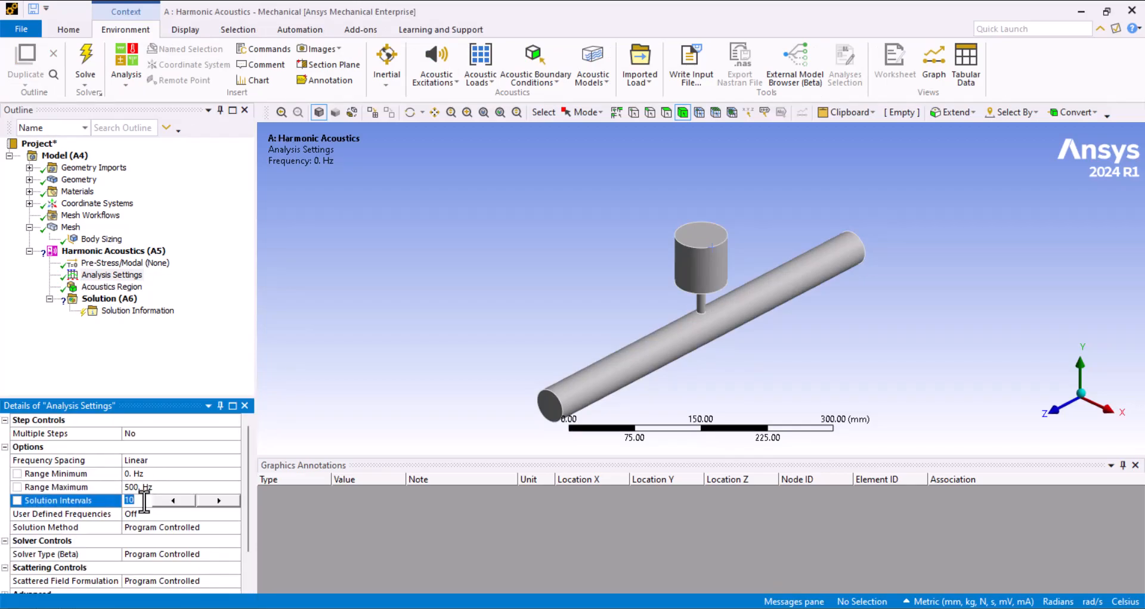
text(50)
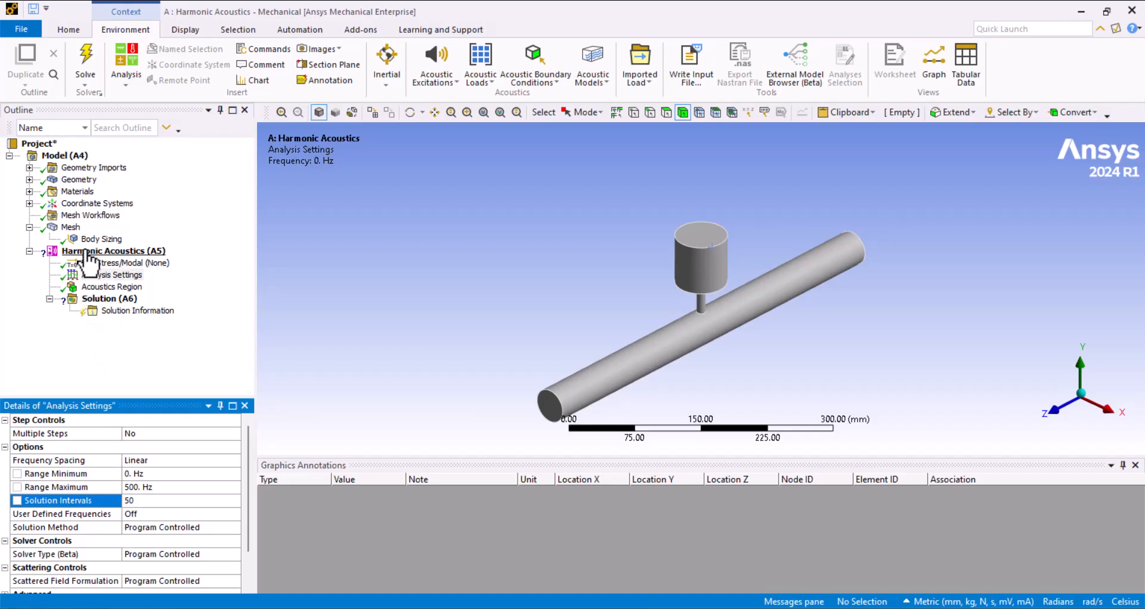
- Insert an acoustic Port on the pipe's lower-left end face and apply the geometry
right_click(113, 251)
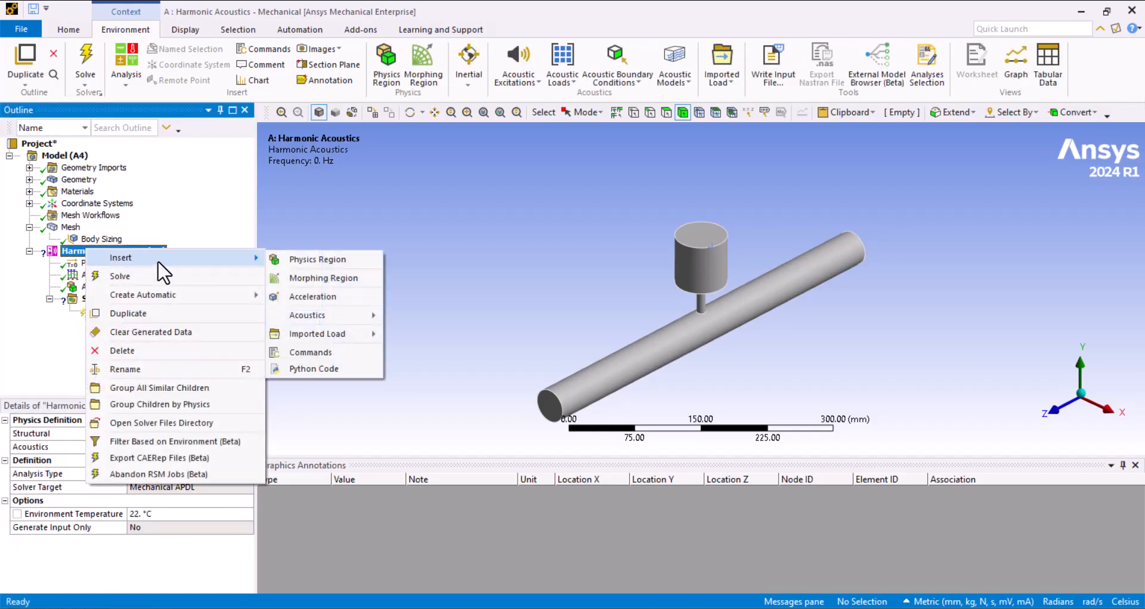
mouse_move(321, 278)
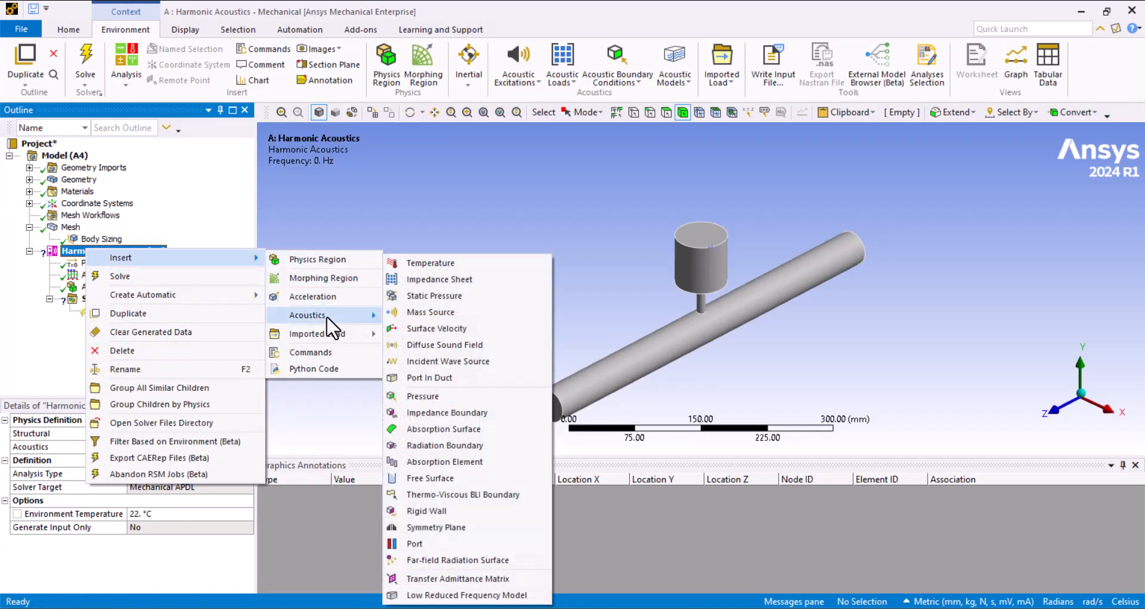
mouse_move(422, 396)
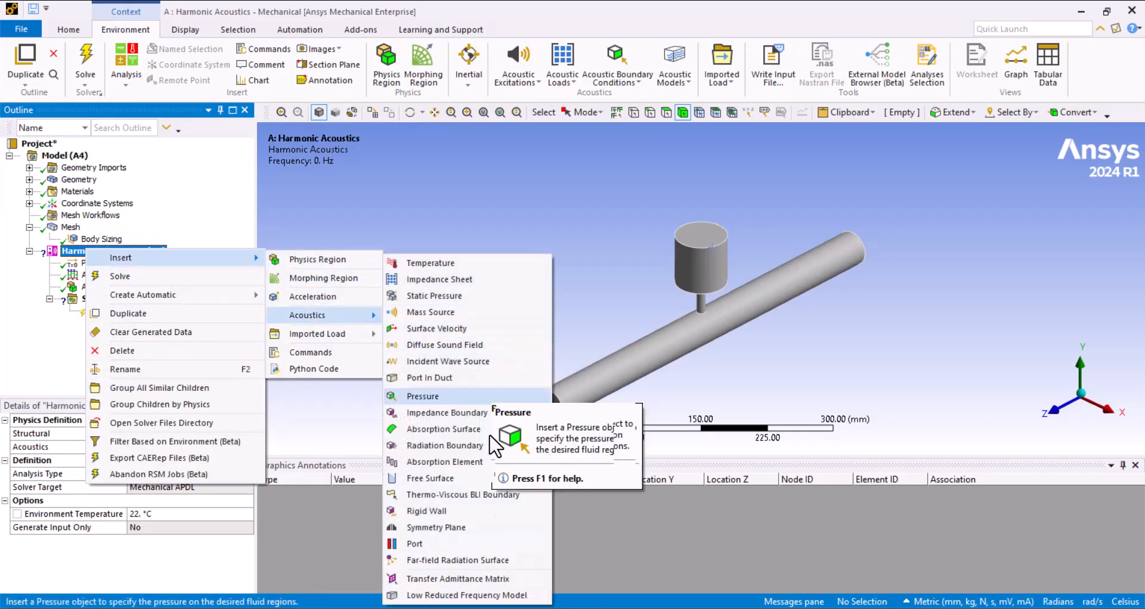
mouse_move(414, 544)
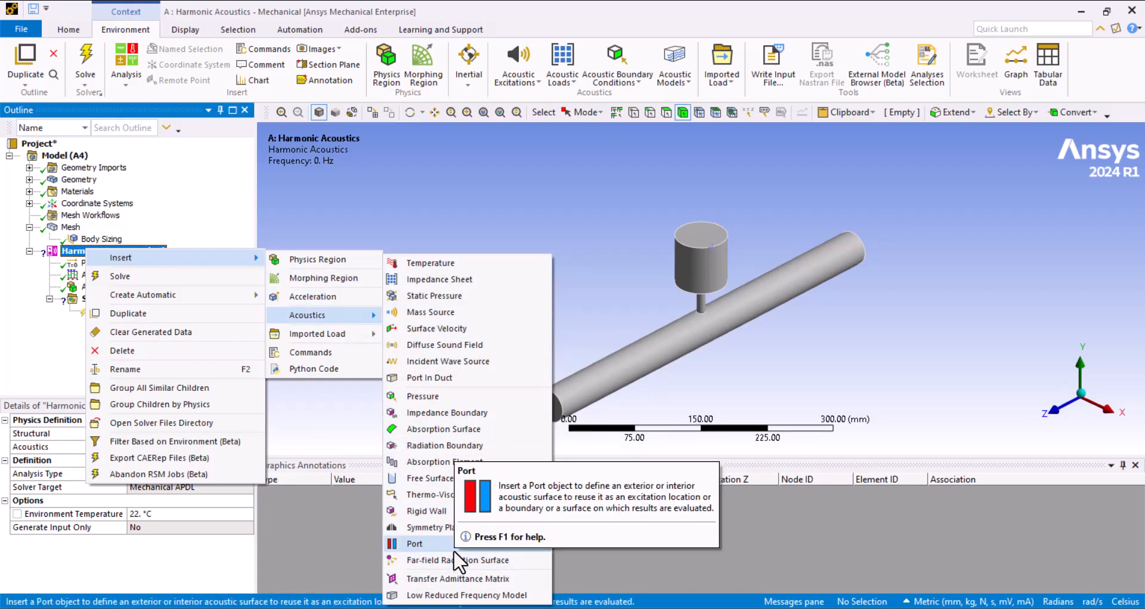
click(414, 544)
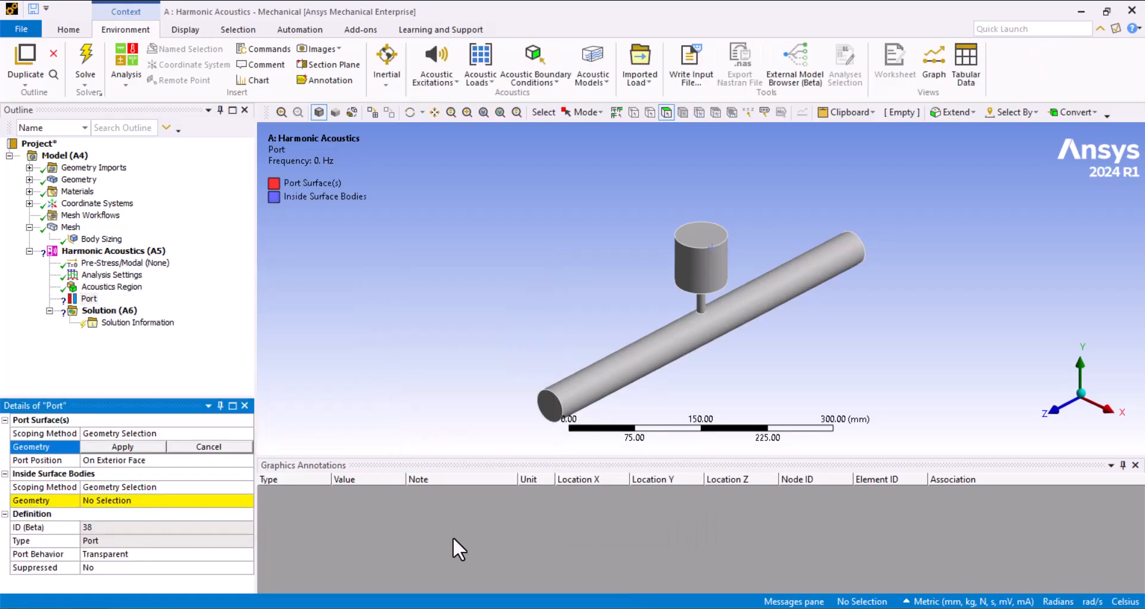
mouse_move(449, 449)
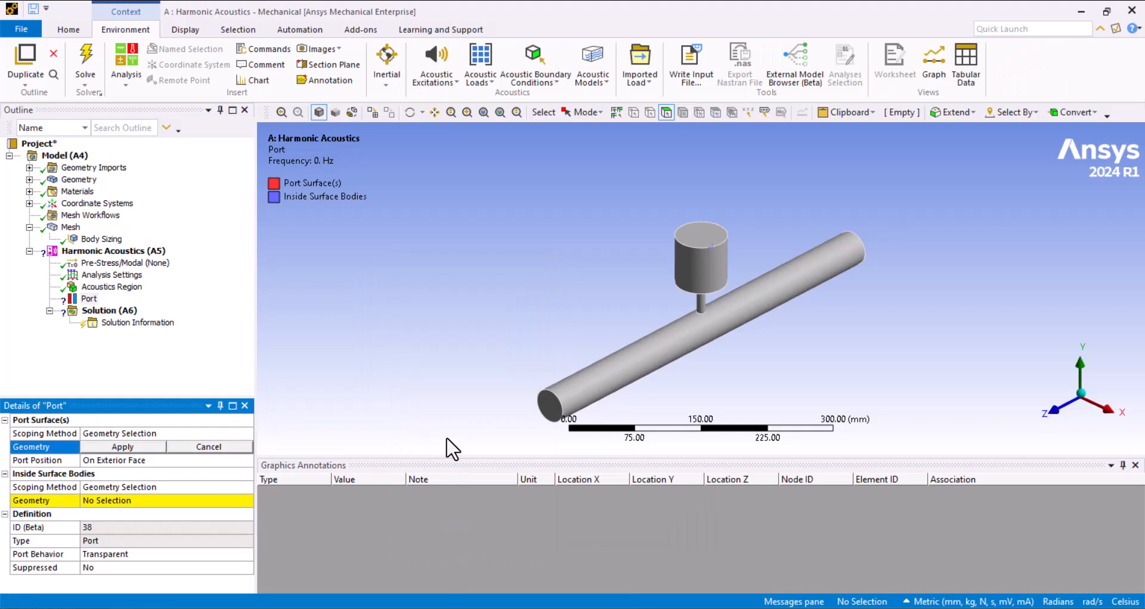
click(551, 405)
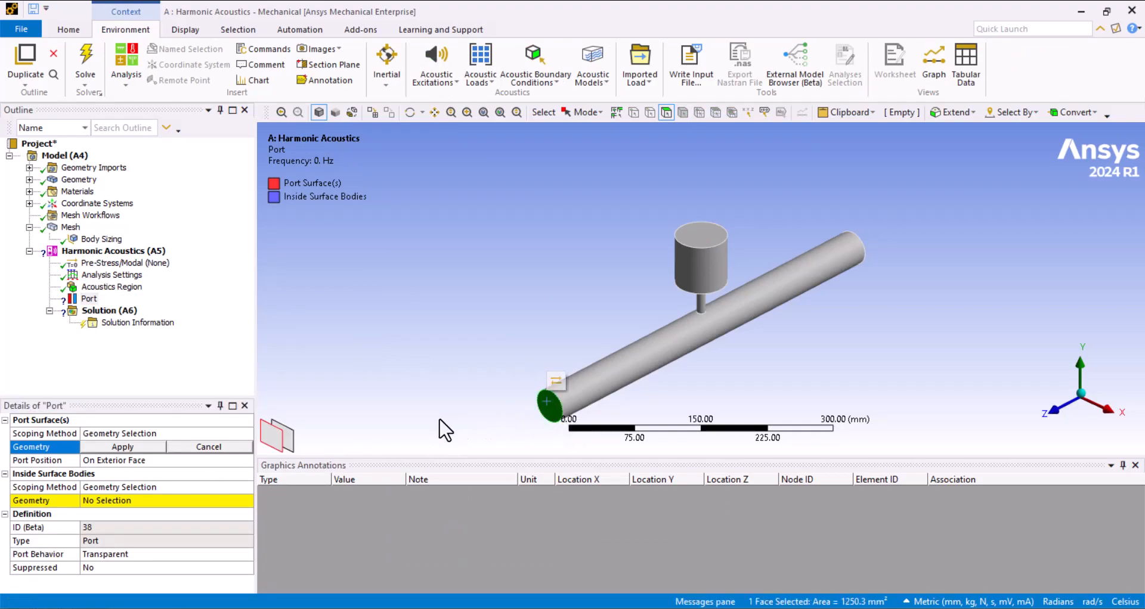
click(122, 446)
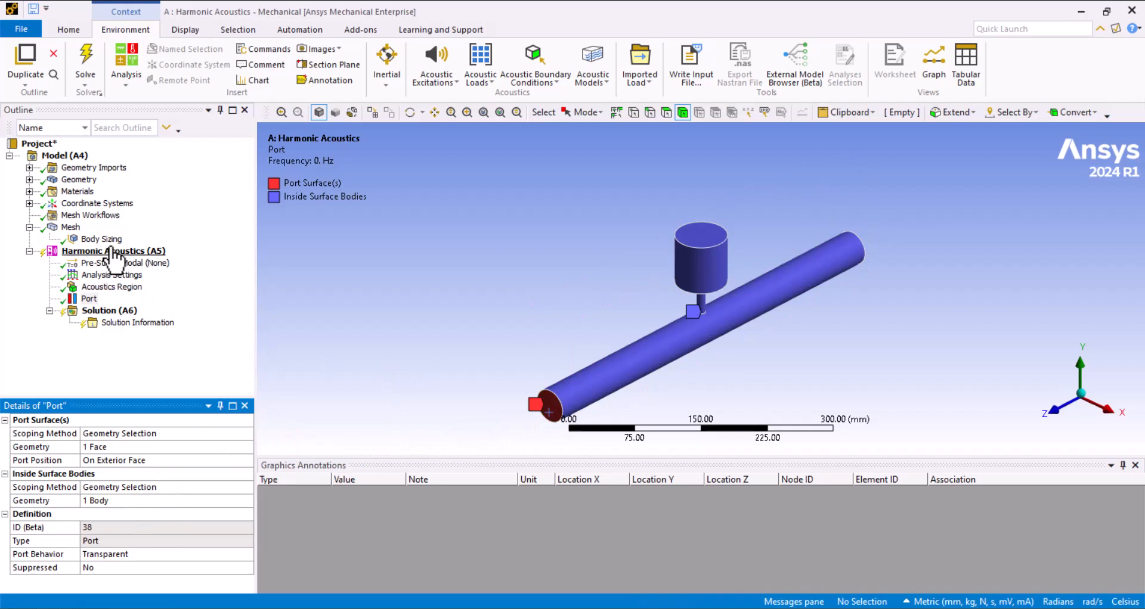
- Insert a second acoustic Port and rotate the view toward the other end face
right_click(113, 250)
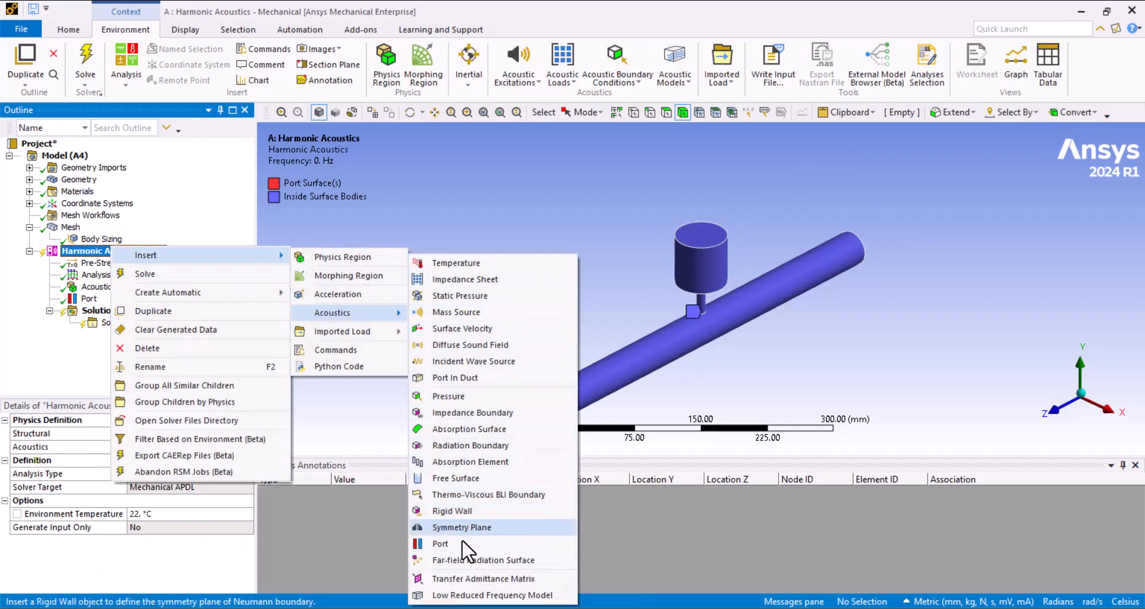
click(440, 544)
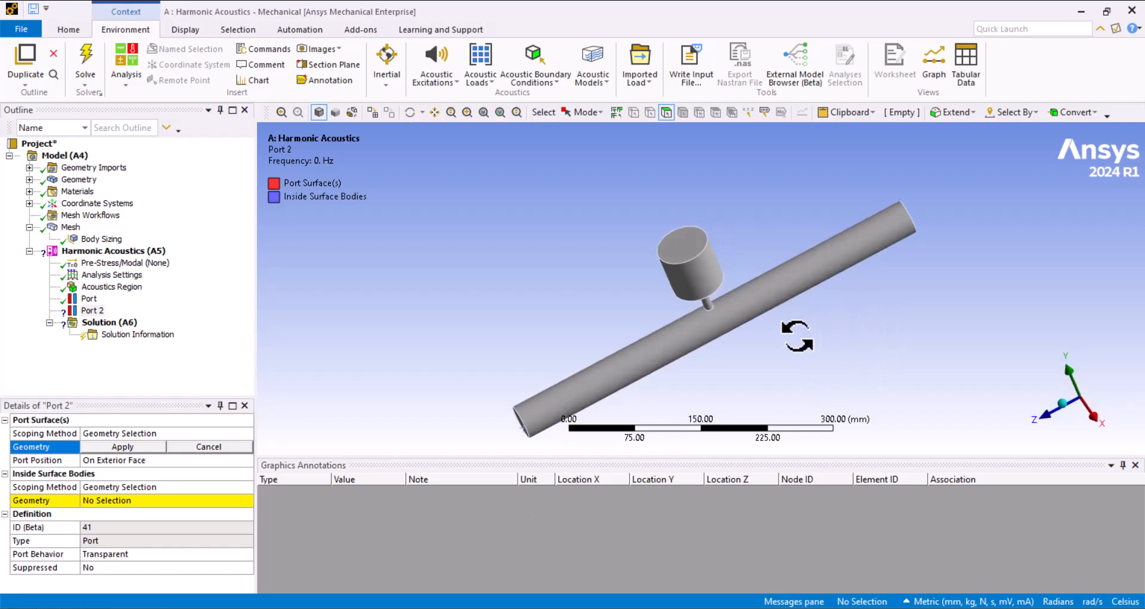
click(895, 252)
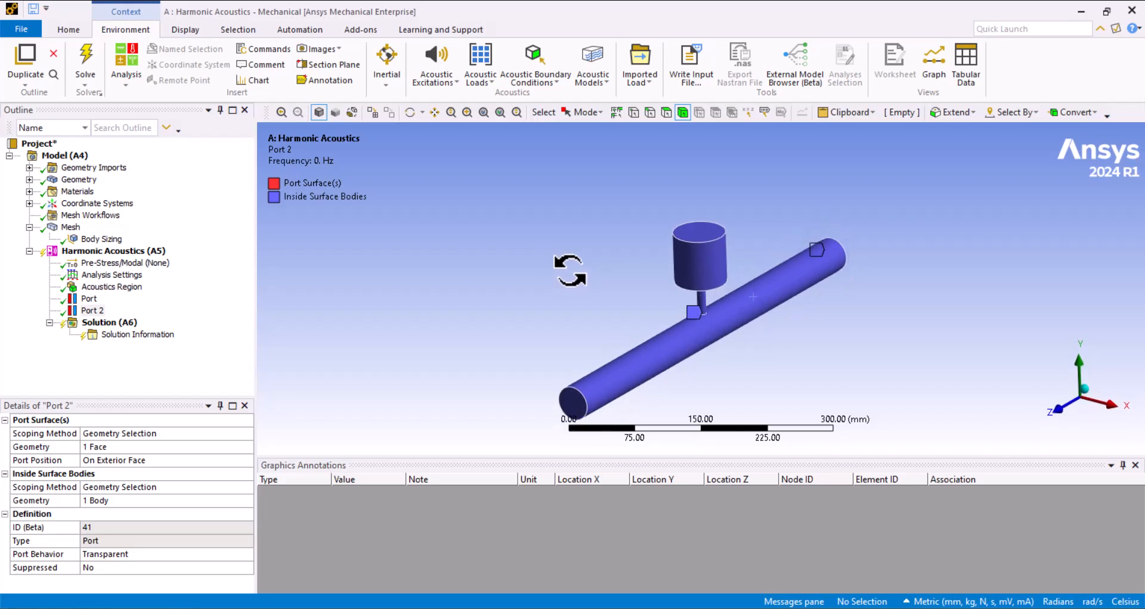
- Insert a Port In Duct load and switch units to Metric (m, kg, N, s, V, A)
click(113, 250)
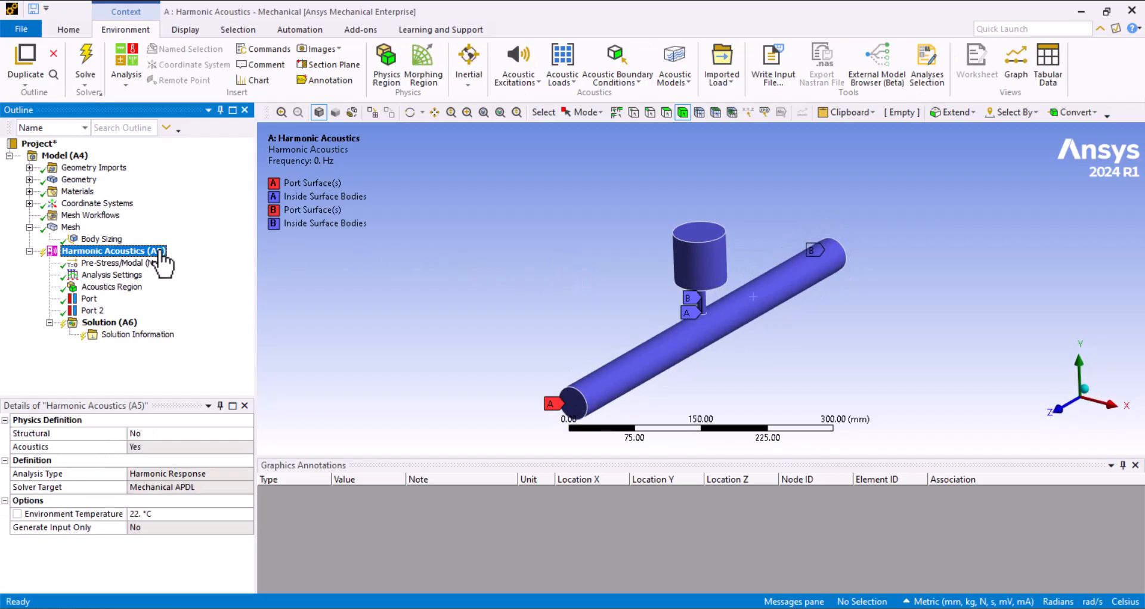
right_click(109, 250)
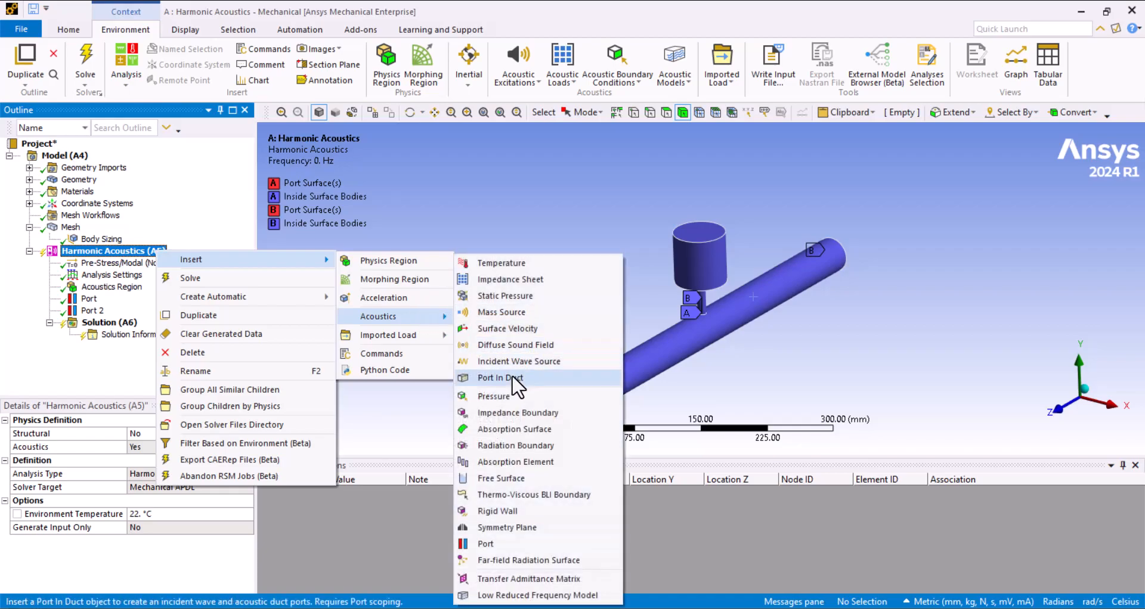
click(499, 377)
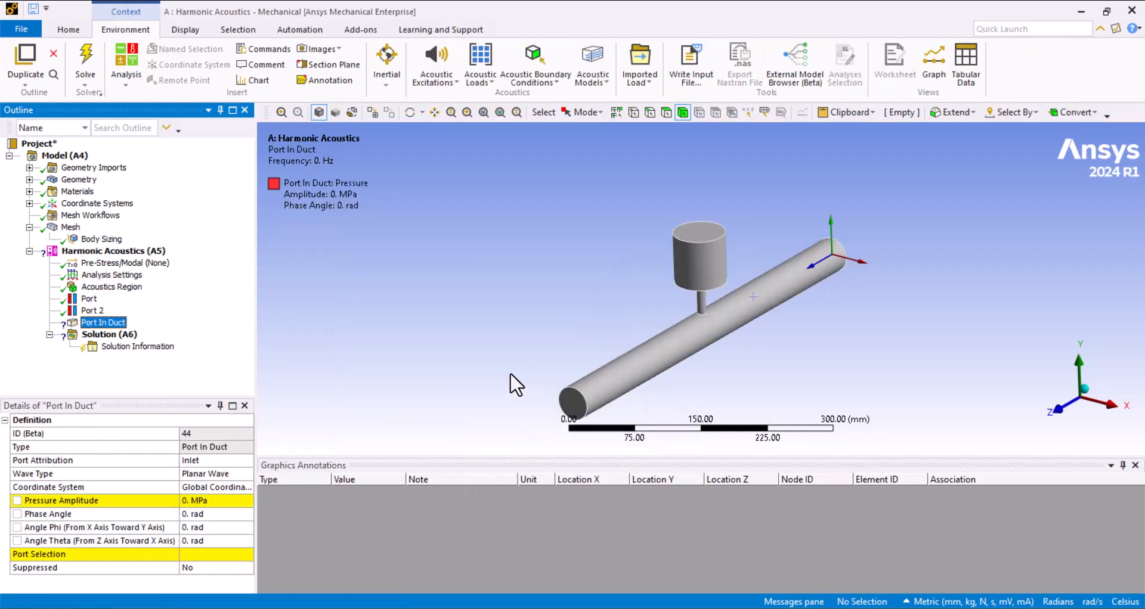
mouse_move(417, 443)
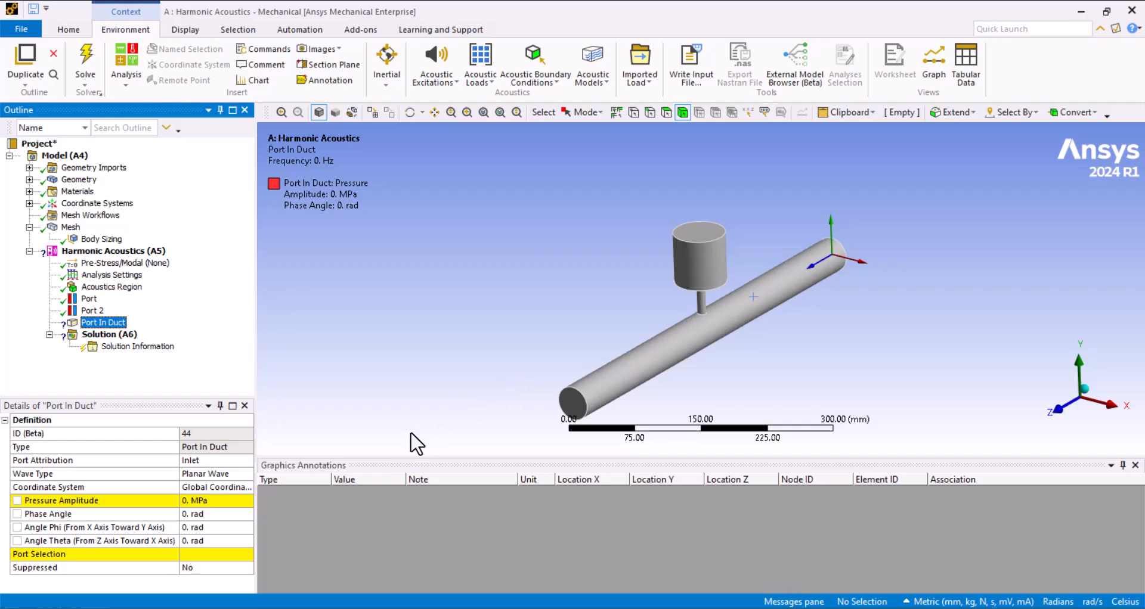
mouse_move(187, 330)
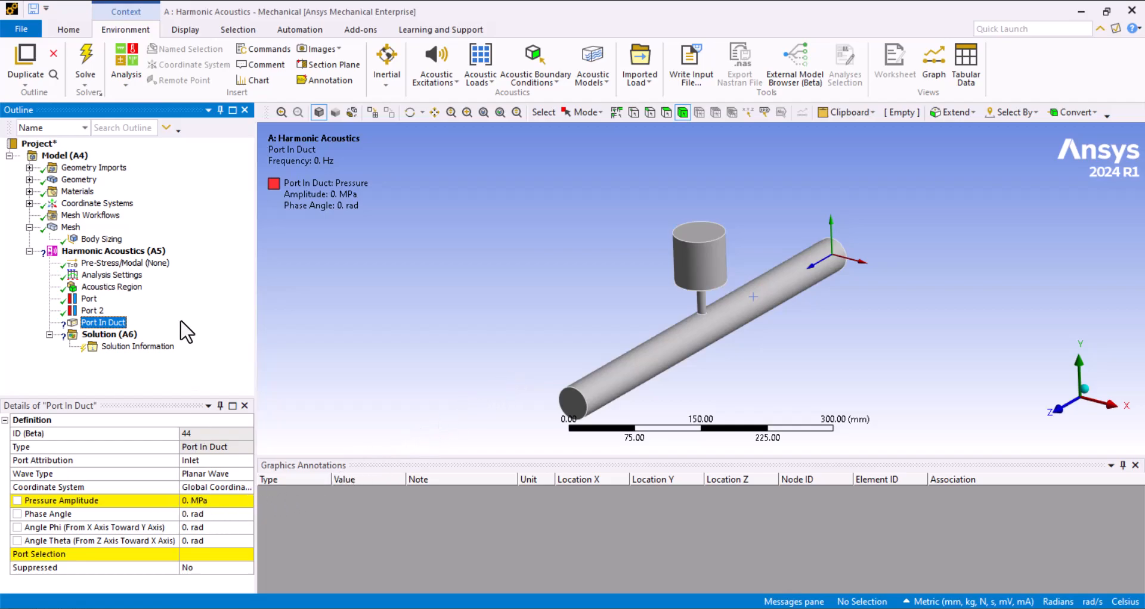
click(68, 29)
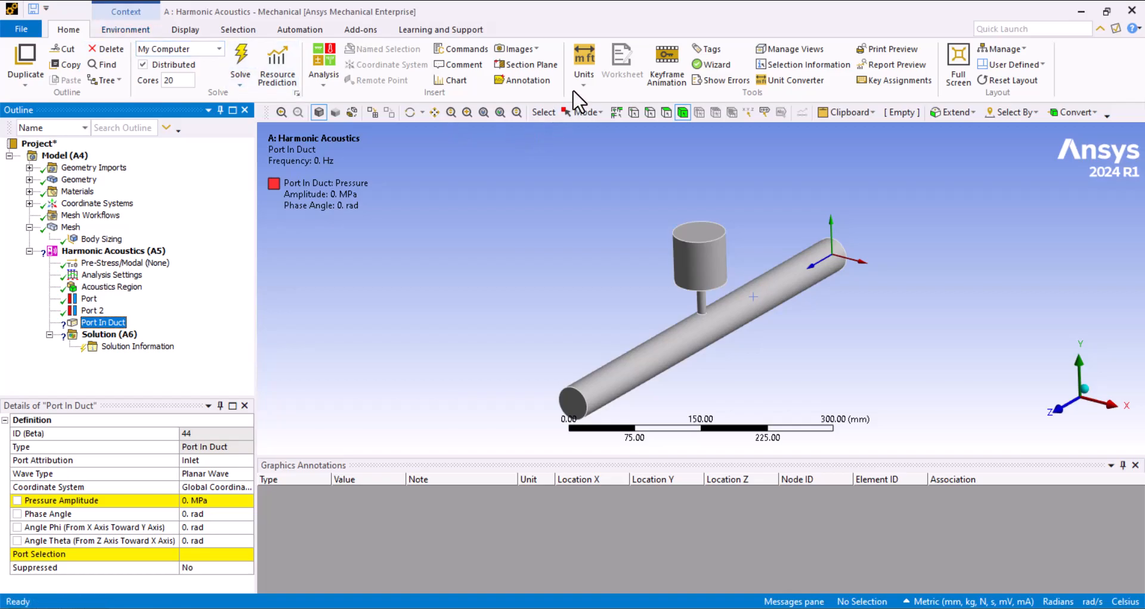
click(584, 62)
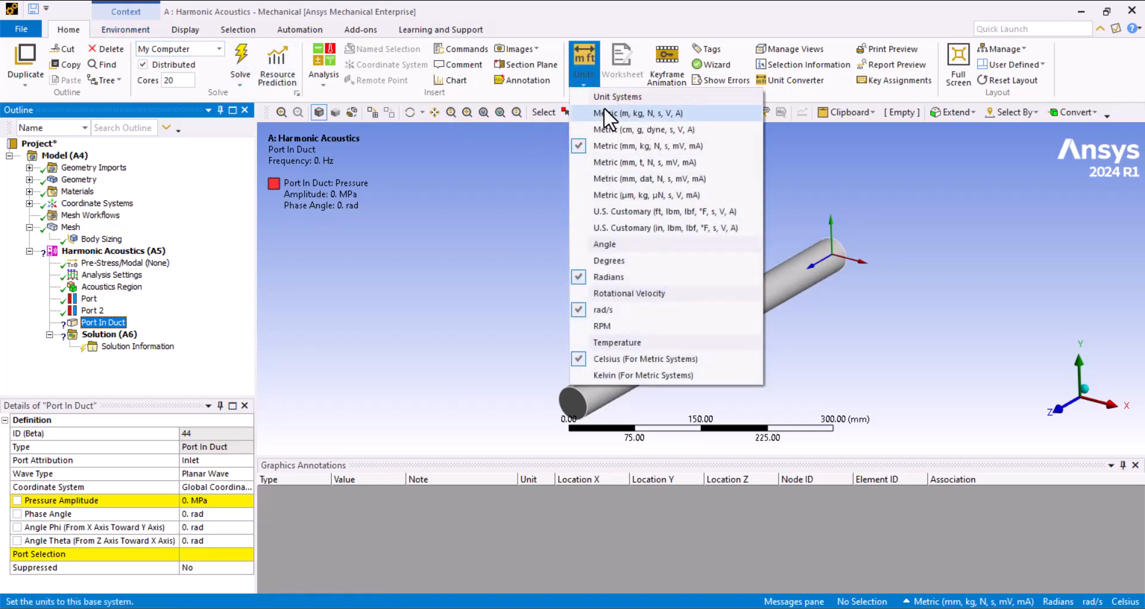
click(638, 113)
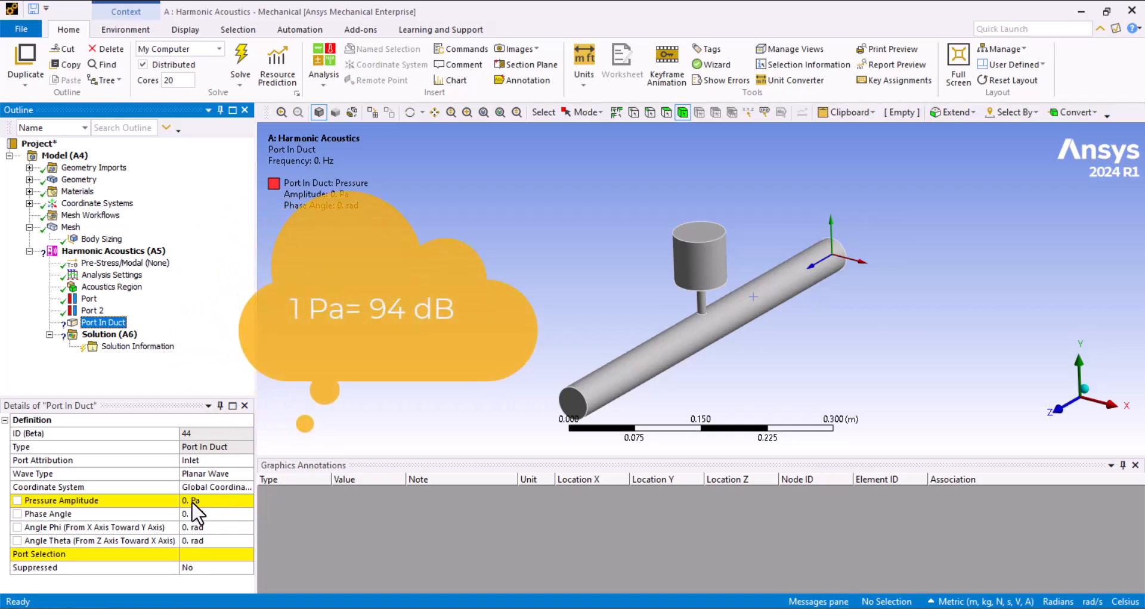
- Place the 1 Pa inlet on Port with a planar incident wave
click(247, 555)
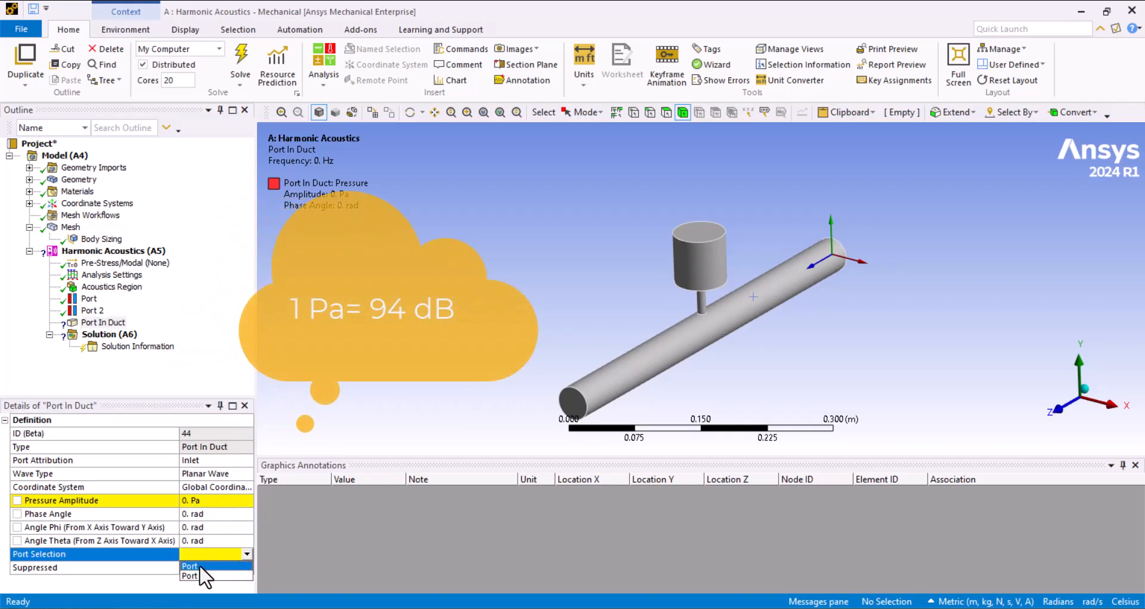
click(189, 565)
text(1)
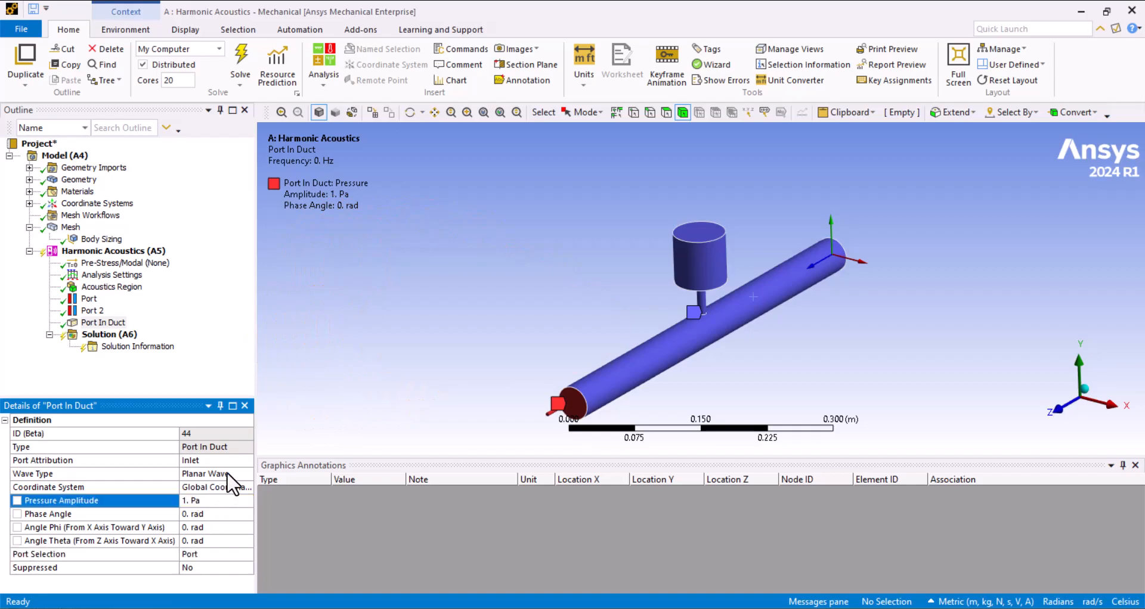
click(247, 473)
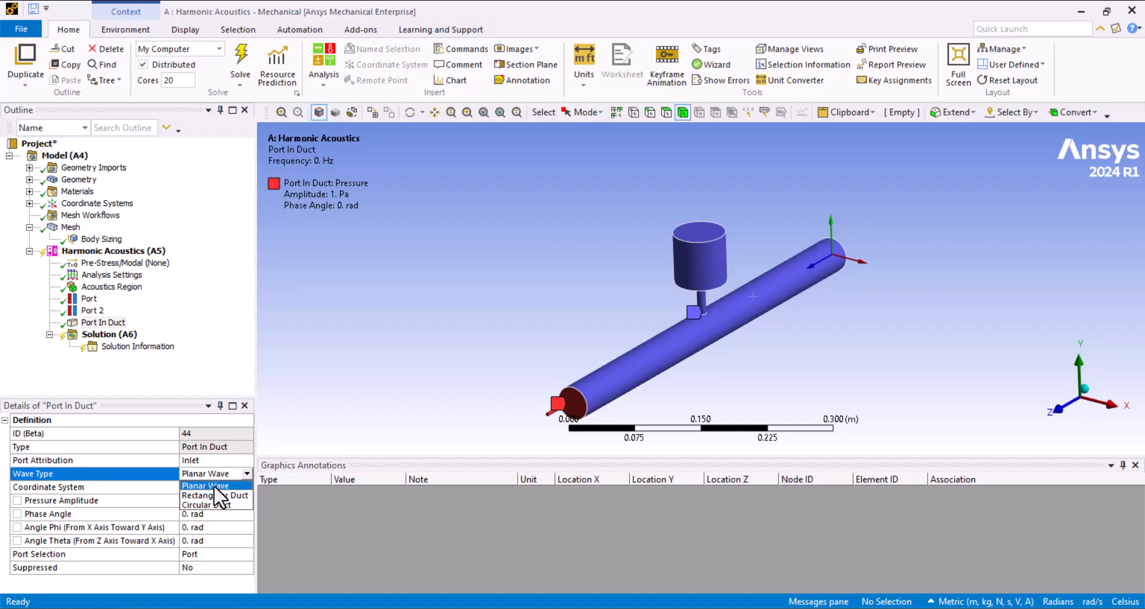
mouse_move(192, 387)
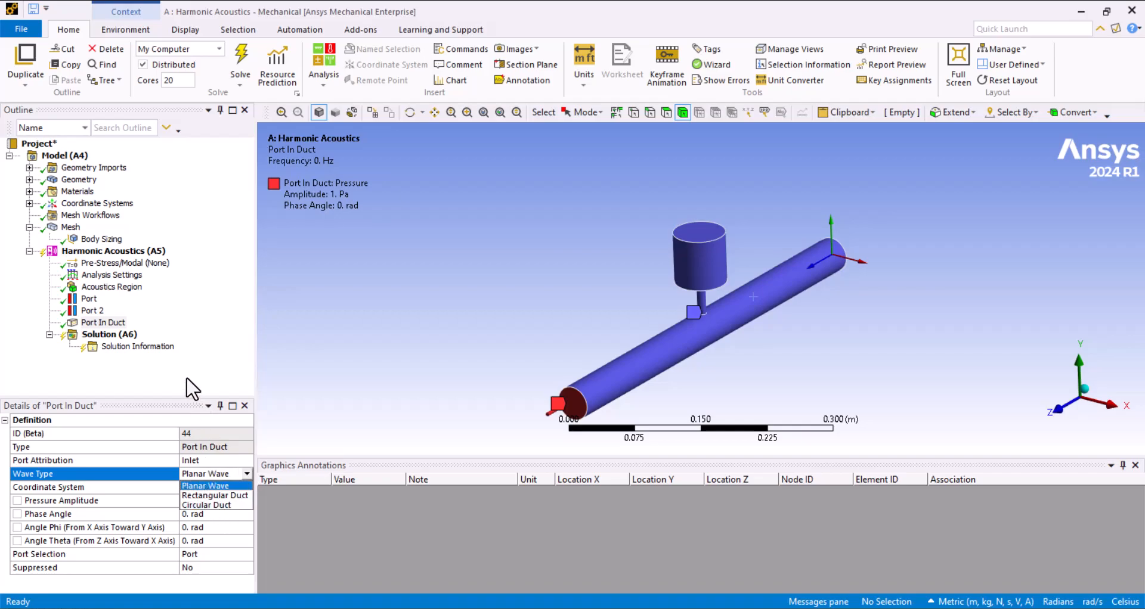
click(205, 485)
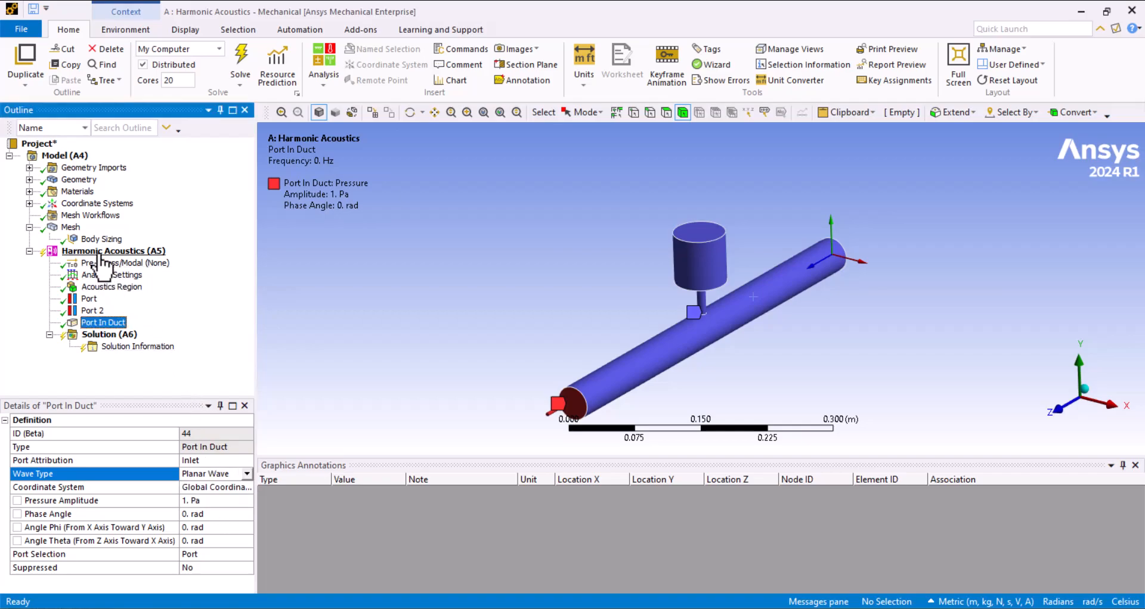
right_click(114, 251)
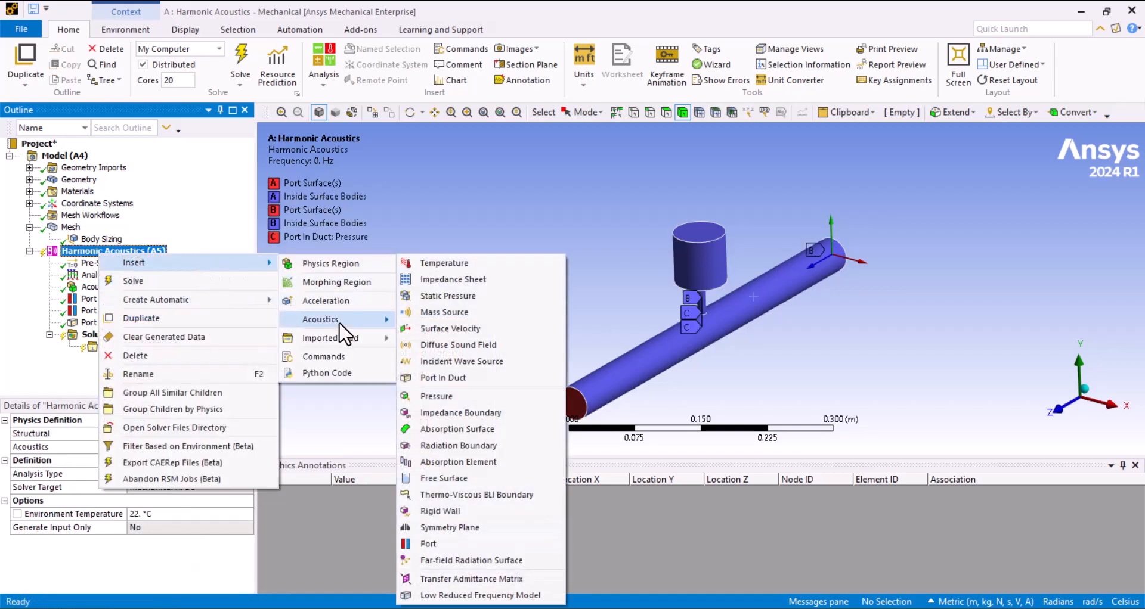
- Insert Port In Duct 2 as an Outlet assigned to Port 2
click(443, 377)
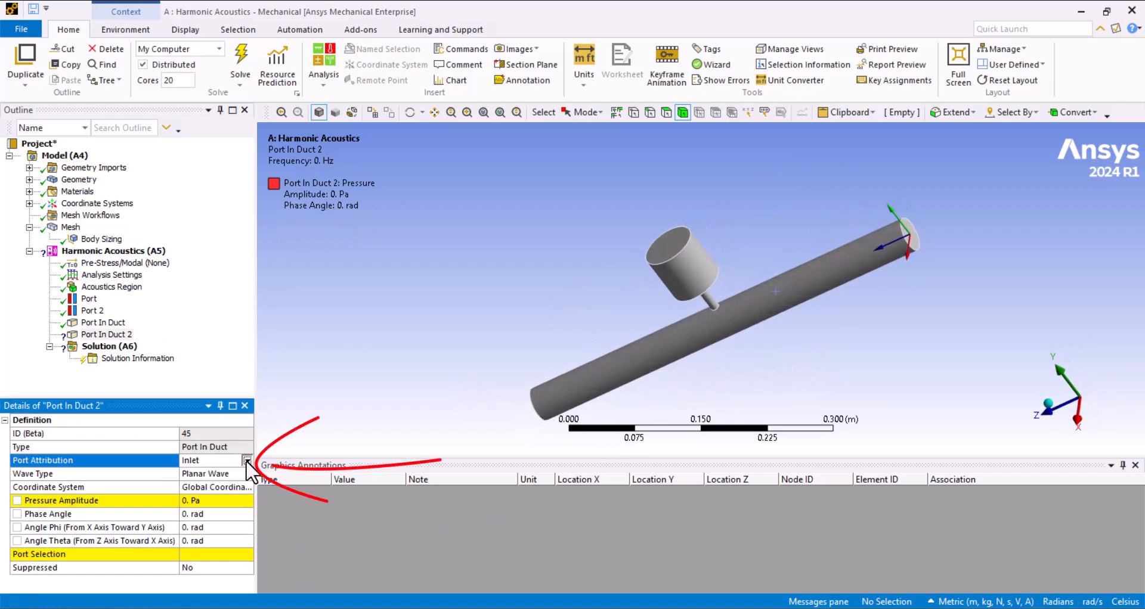
click(246, 461)
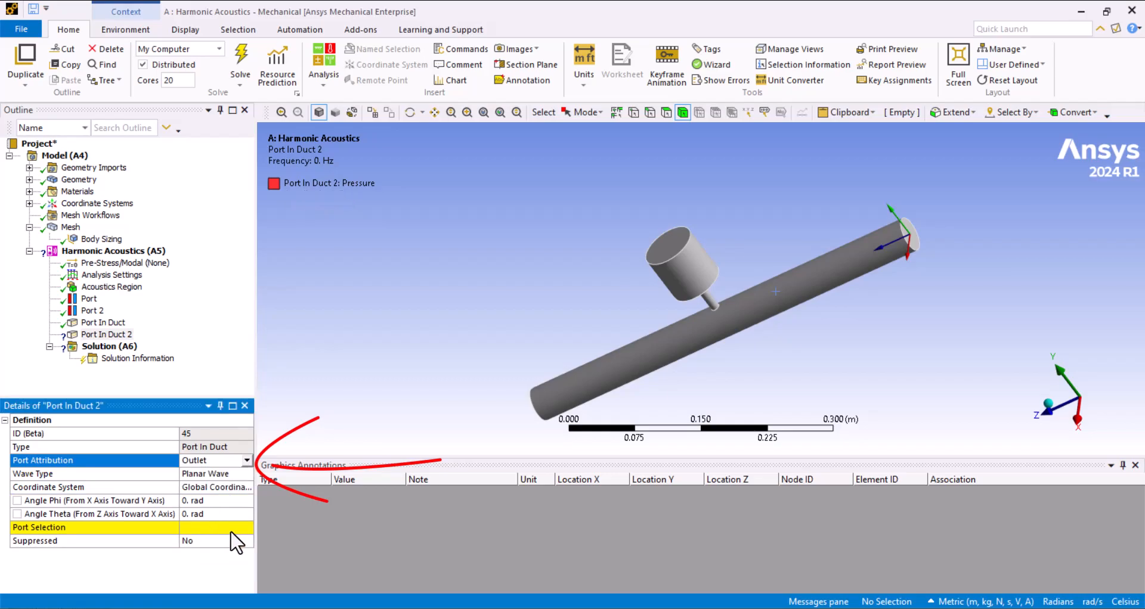
click(212, 527)
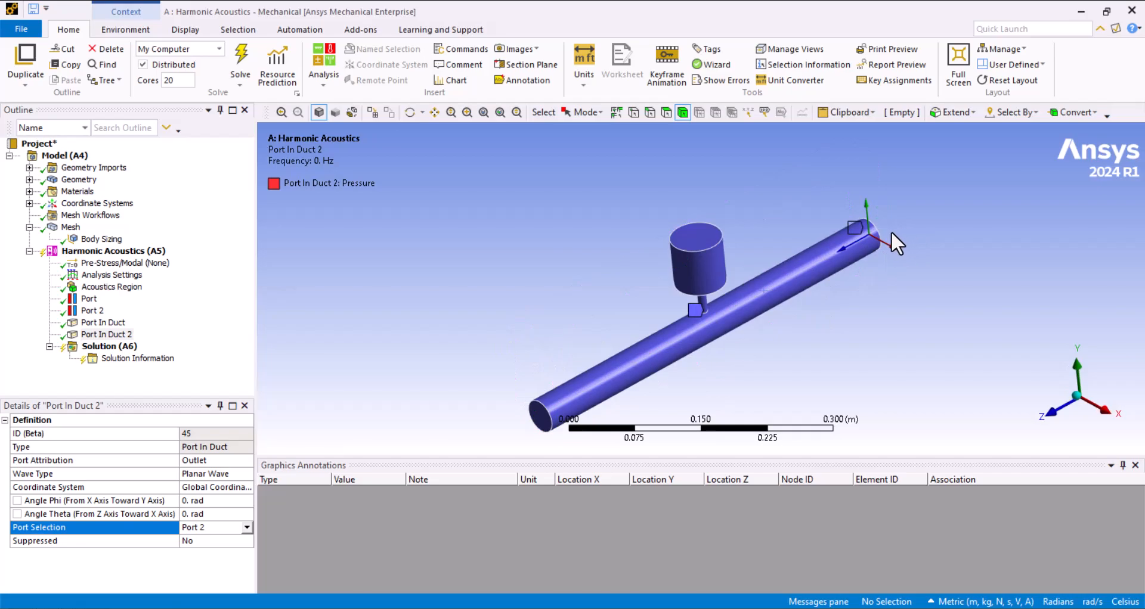
- Review both duct port settings and solve the harmonic acoustics analysis
click(104, 323)
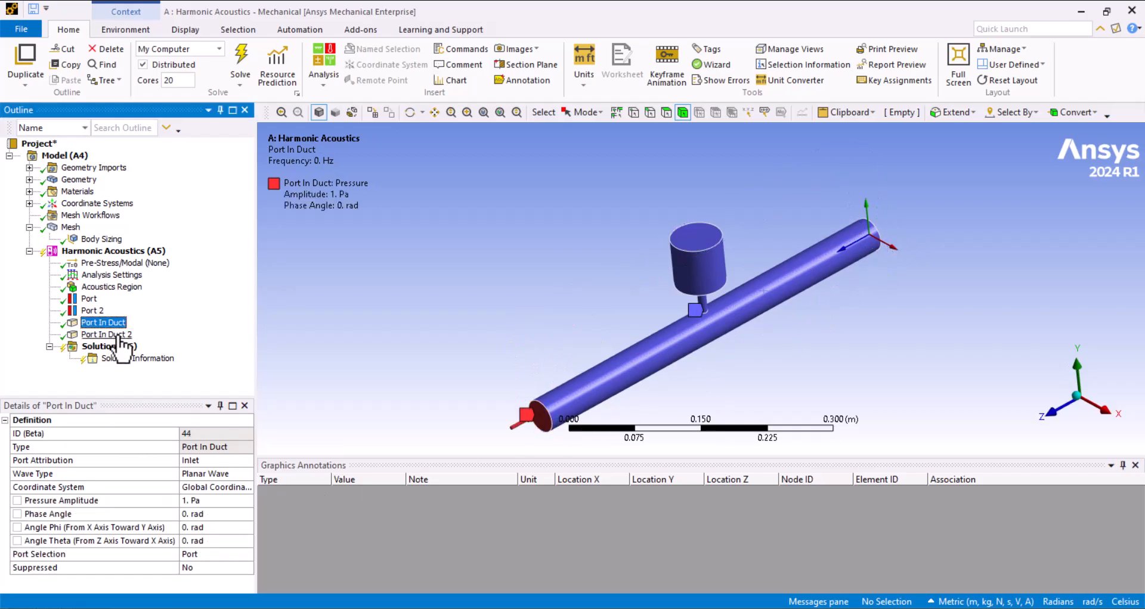
click(107, 334)
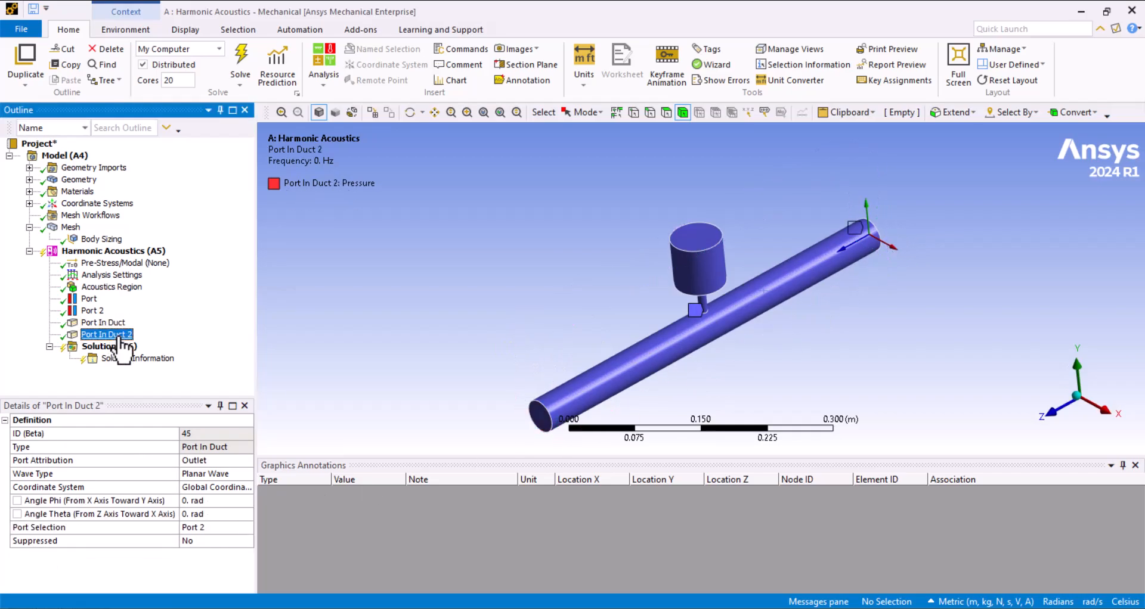
click(113, 250)
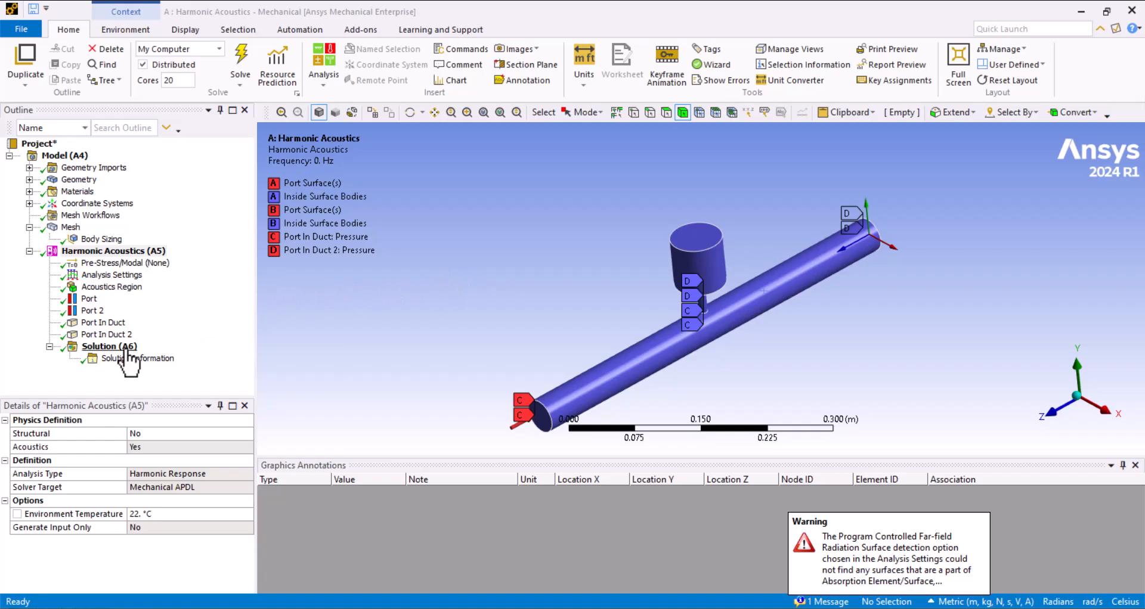
right_click(111, 345)
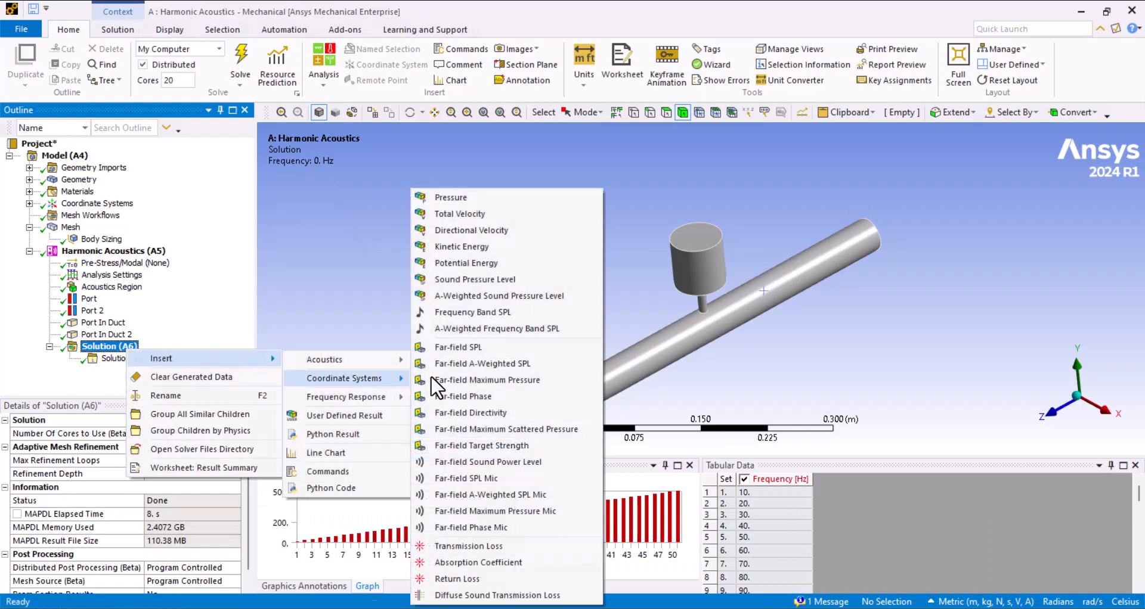
- Insert a Transmission Loss result to Port 2, evaluate it and scroll its tabular data showing the 26.577 dB peak
click(470, 546)
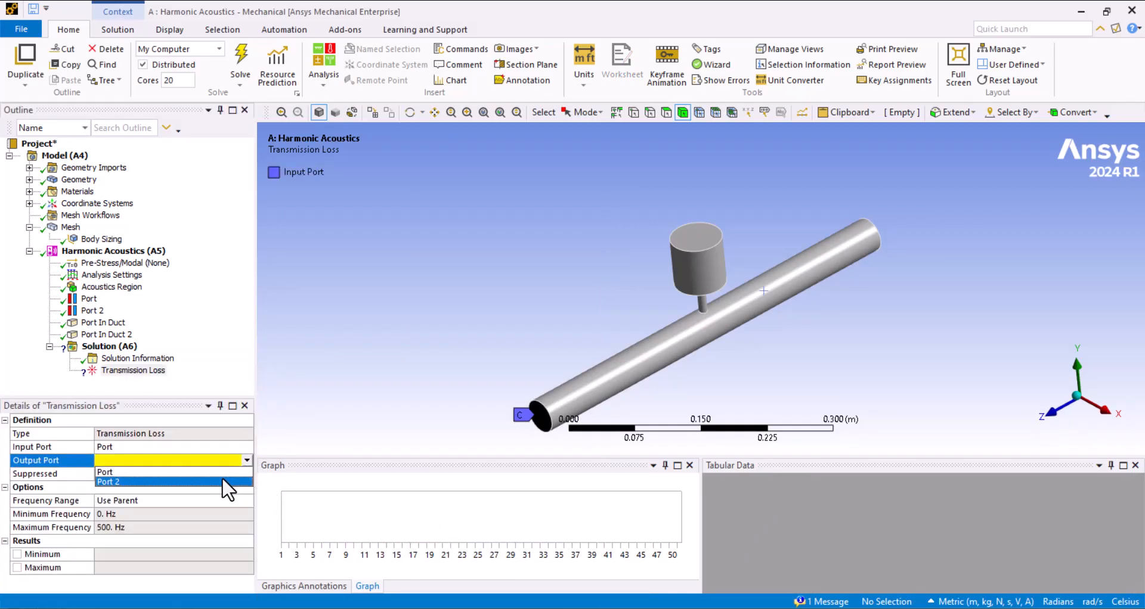
right_click(132, 370)
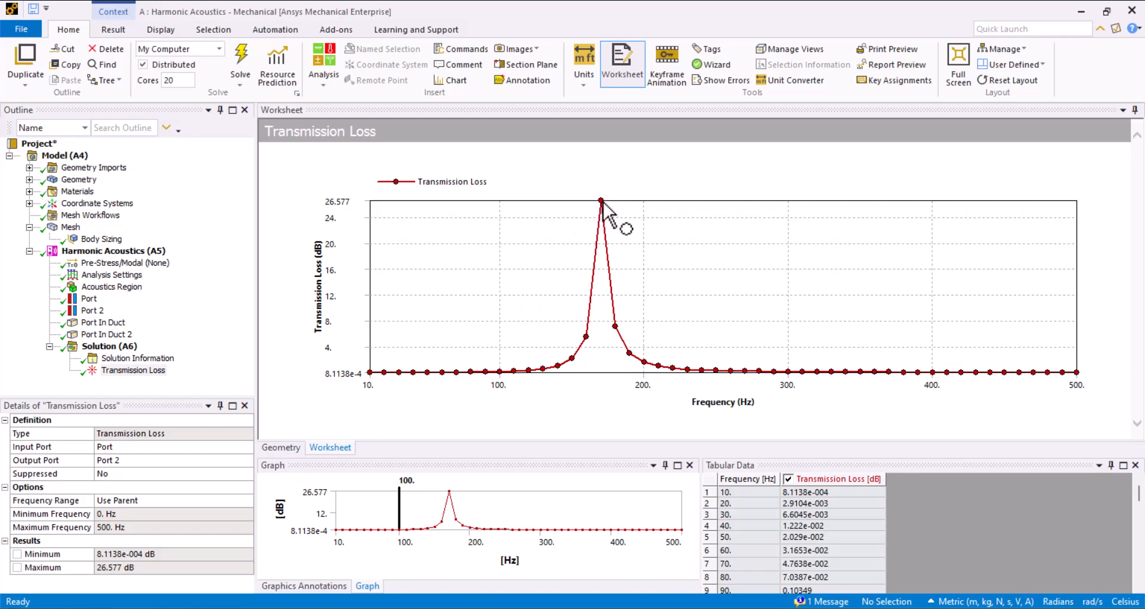
mouse_move(515, 448)
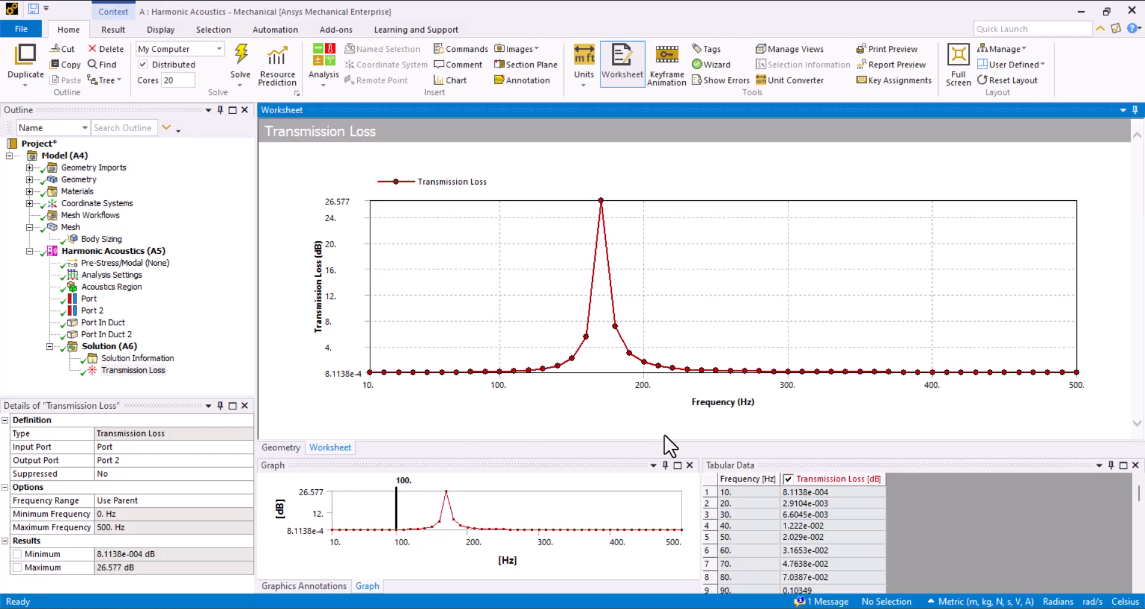
scroll(down, 3)
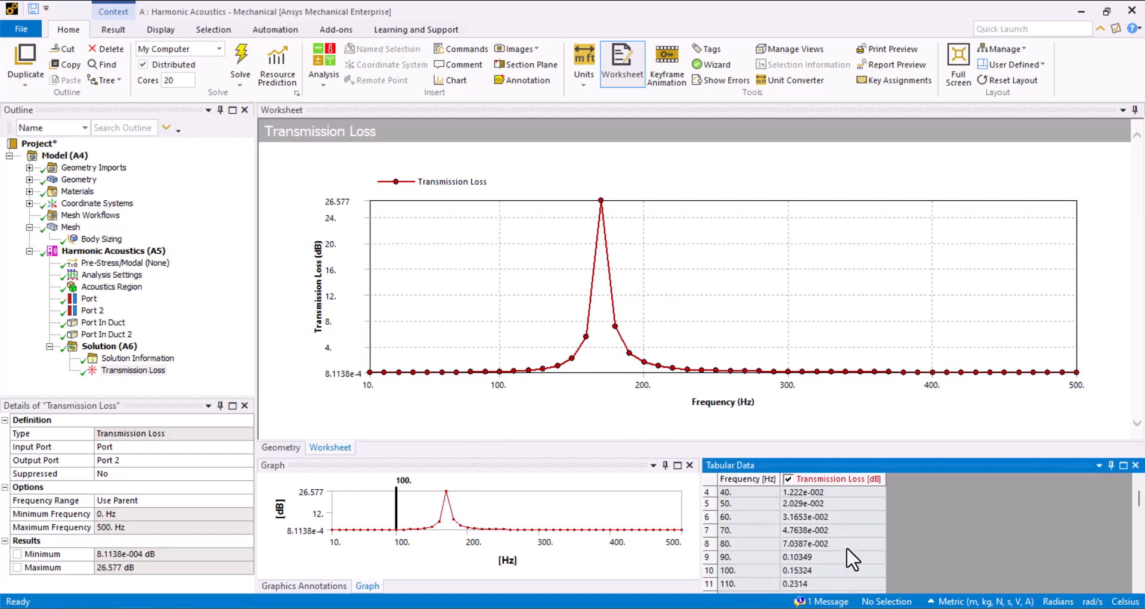
scroll(down, 3)
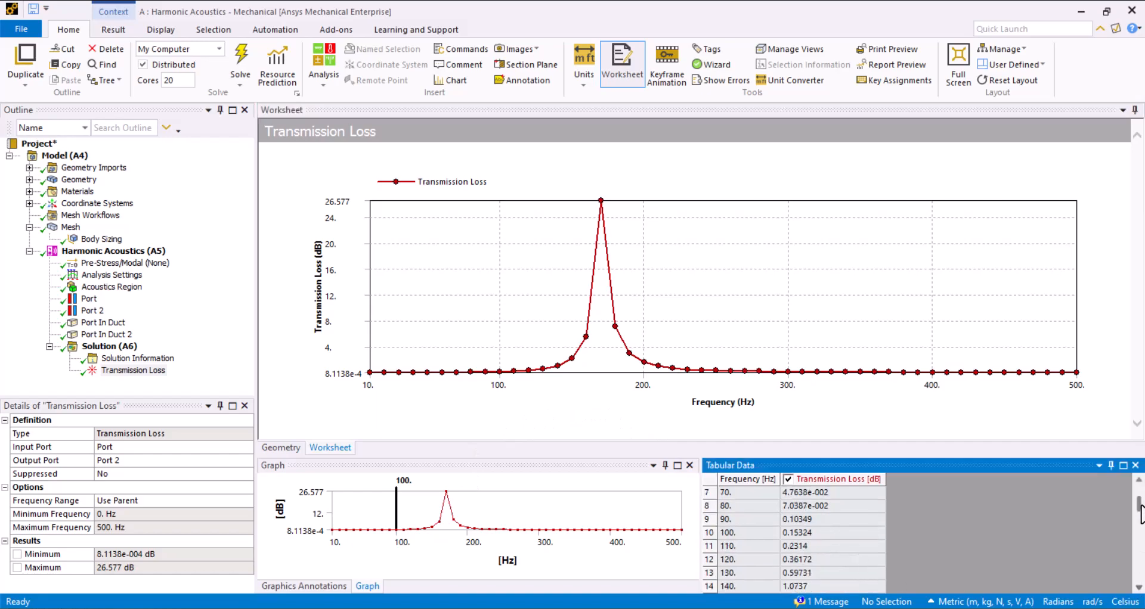
scroll(down, 3)
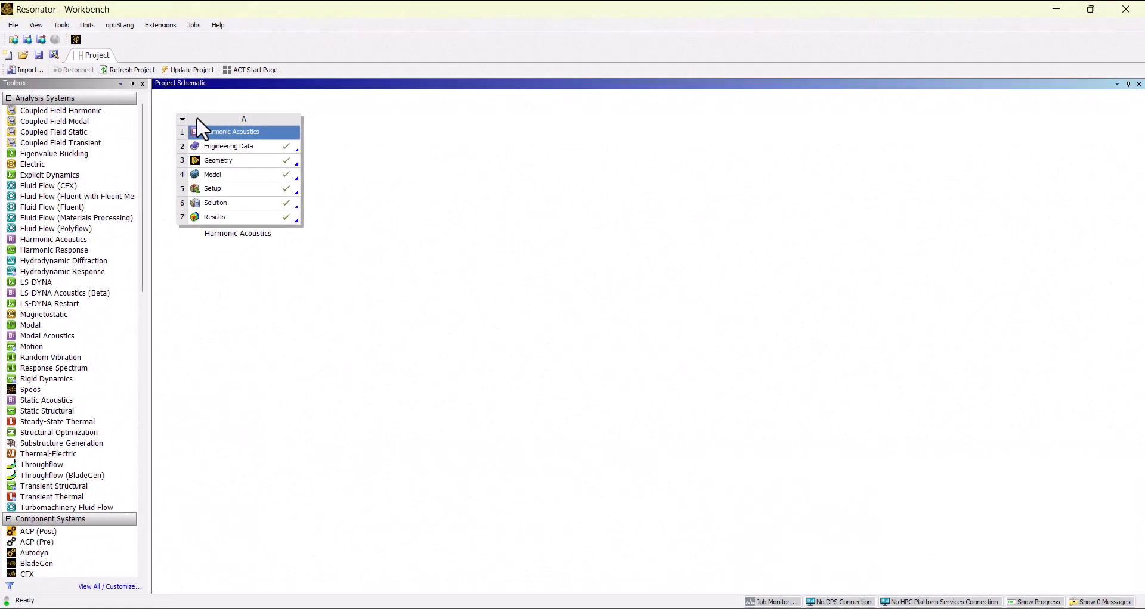
- Duplicate system A, accept the Multiphysics message, and open system B's geometry in SpaceClaim
right_click(243, 119)
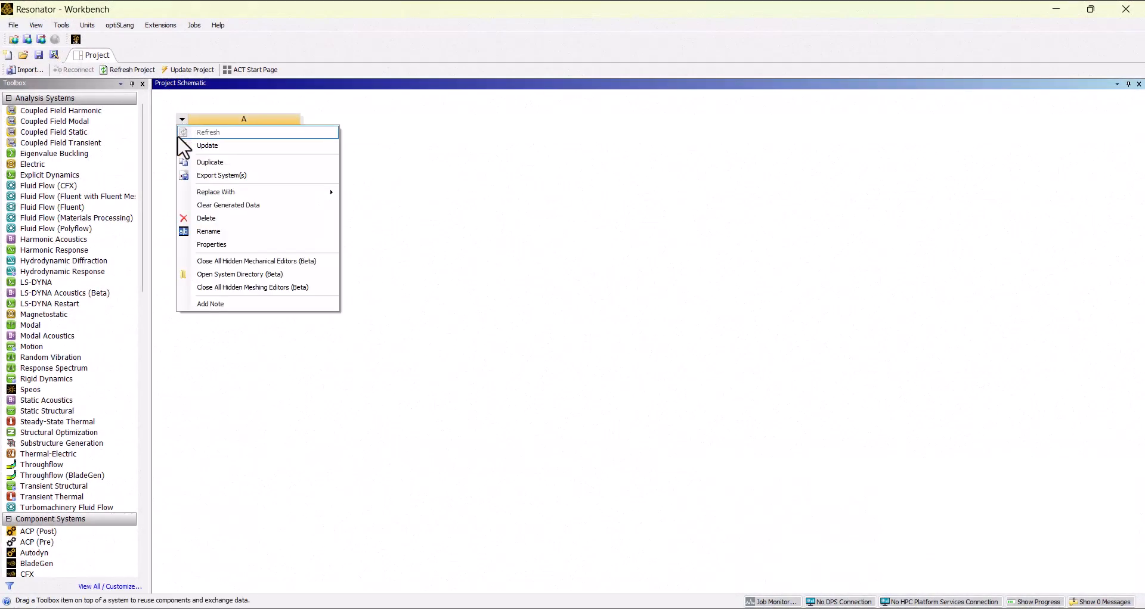
click(208, 145)
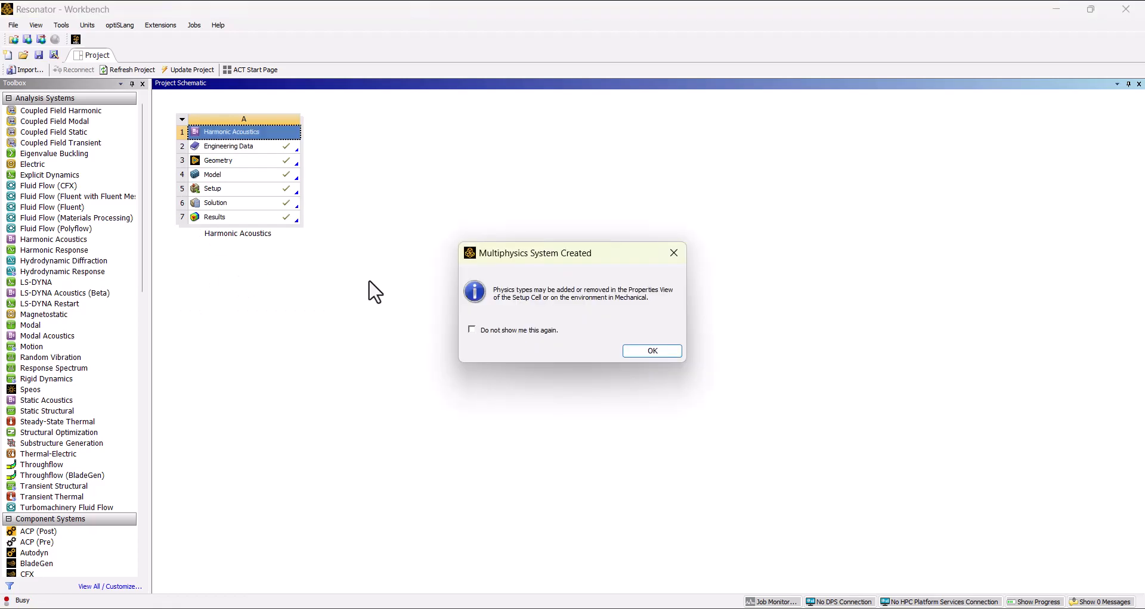
click(650, 352)
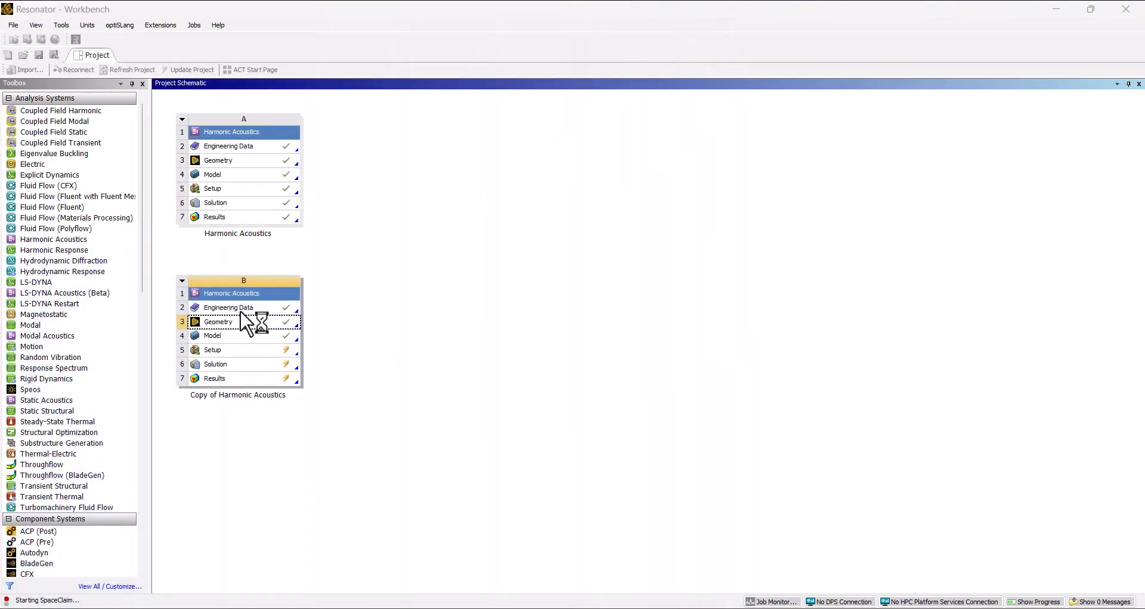
double_click(217, 322)
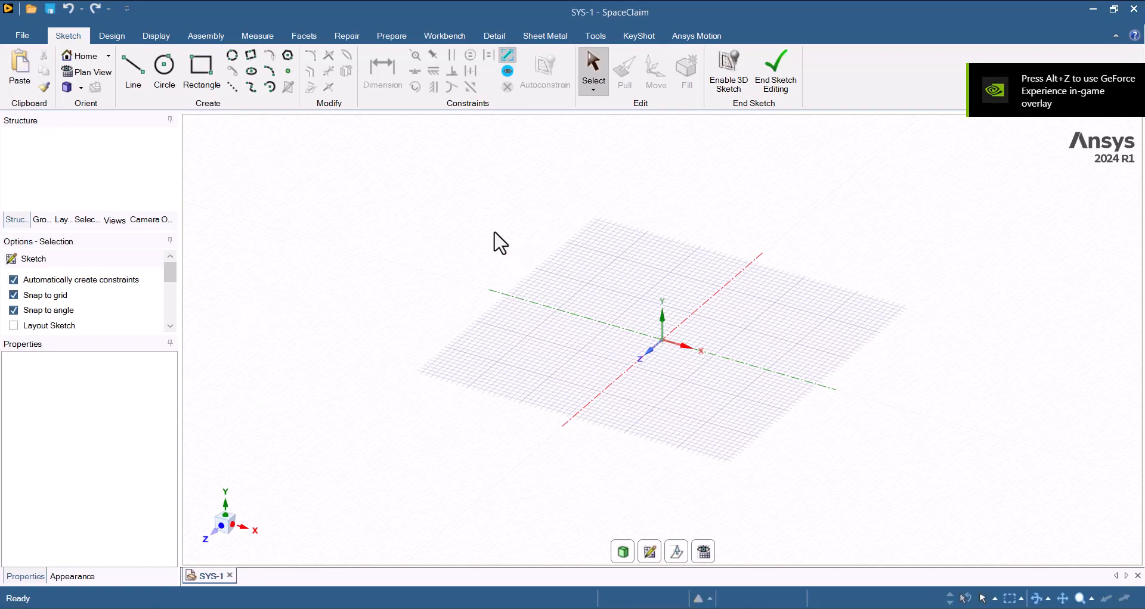
- Create a datum plane and move it 30 mm up through the resonator cavity
click(775, 69)
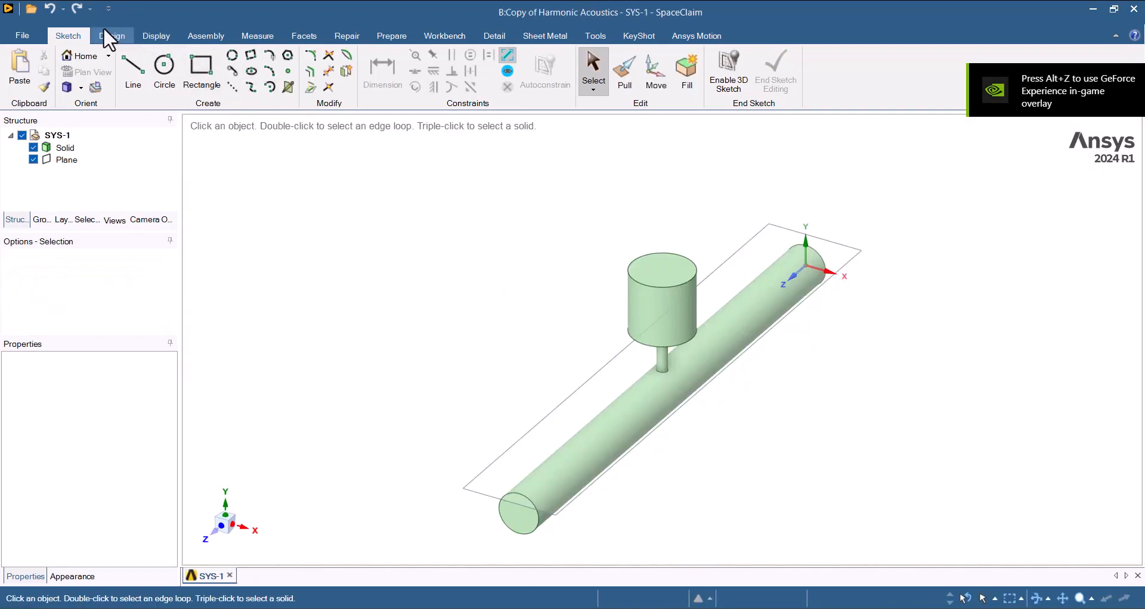
click(111, 35)
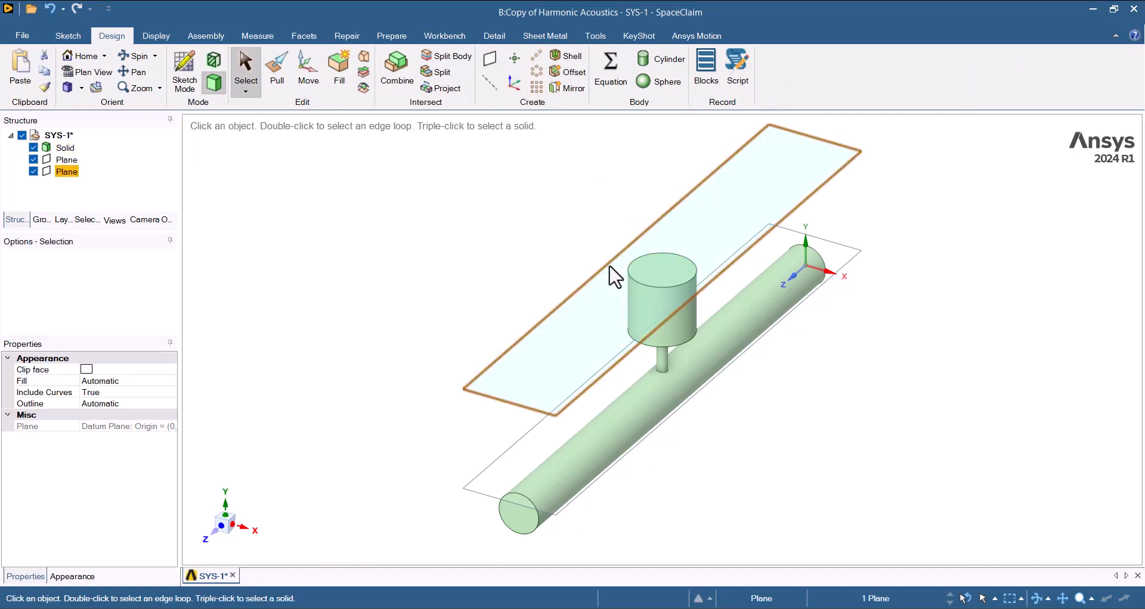
click(308, 65)
text(30)
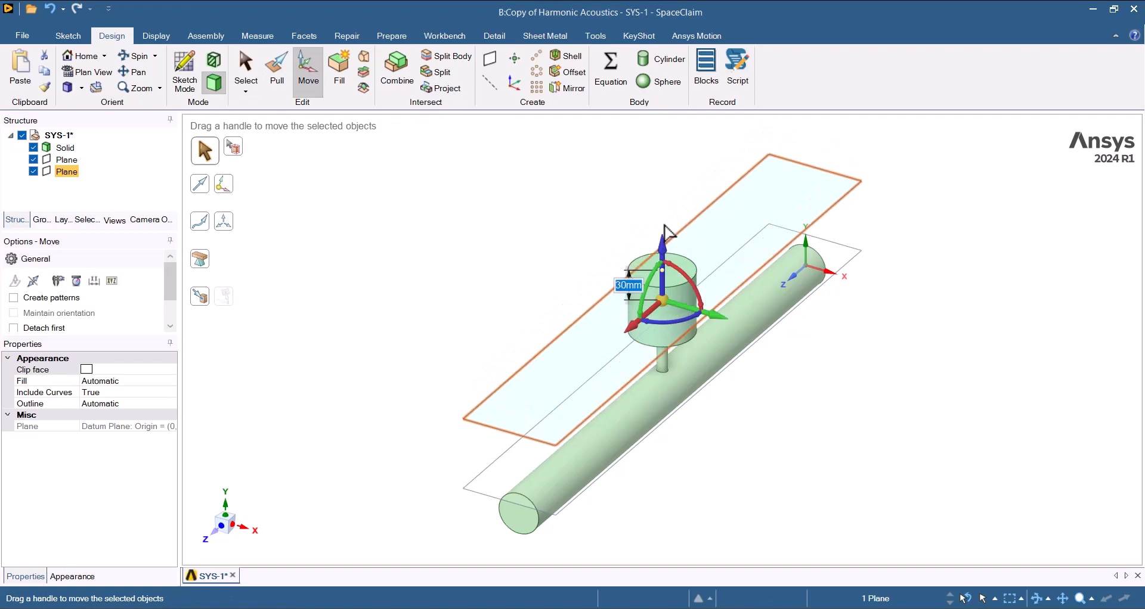
click(245, 69)
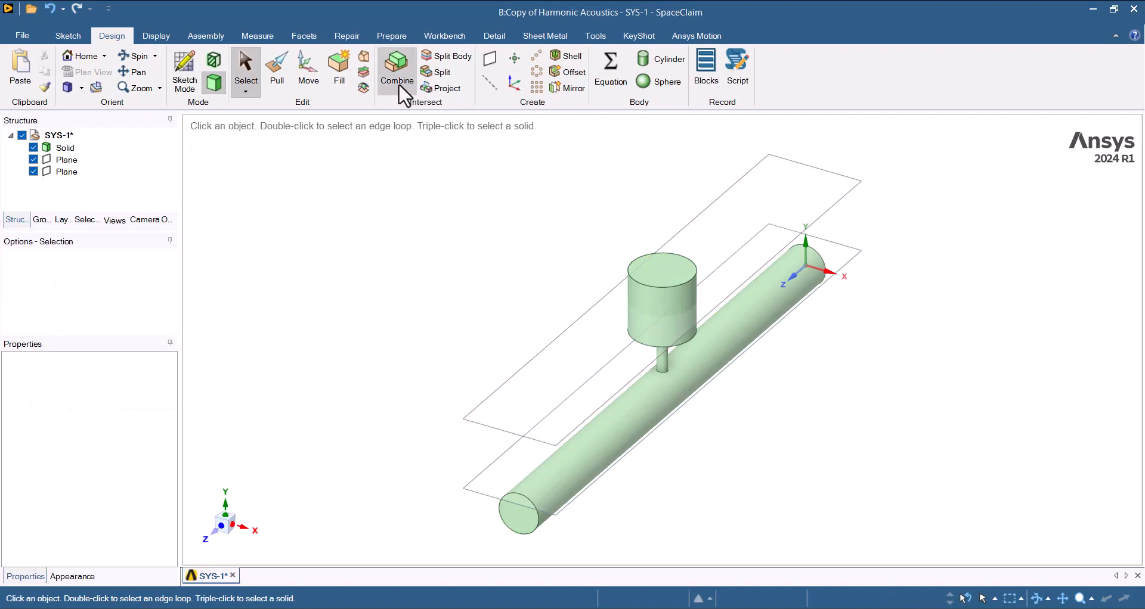
- Split the resonator cavity into two bodies with Combine using the plane as cutter
click(397, 69)
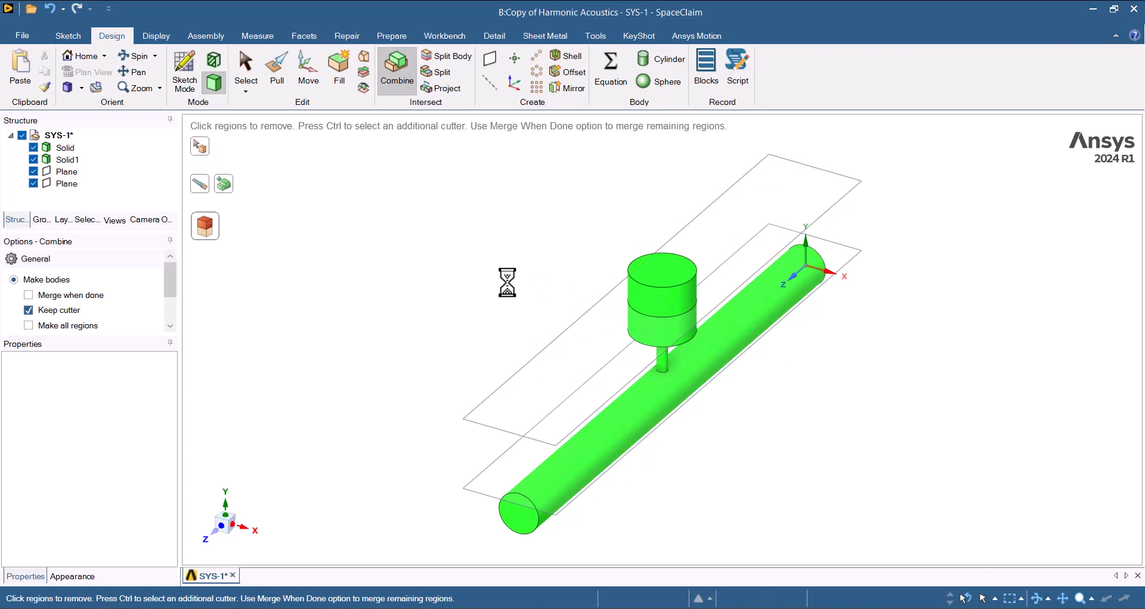
click(245, 65)
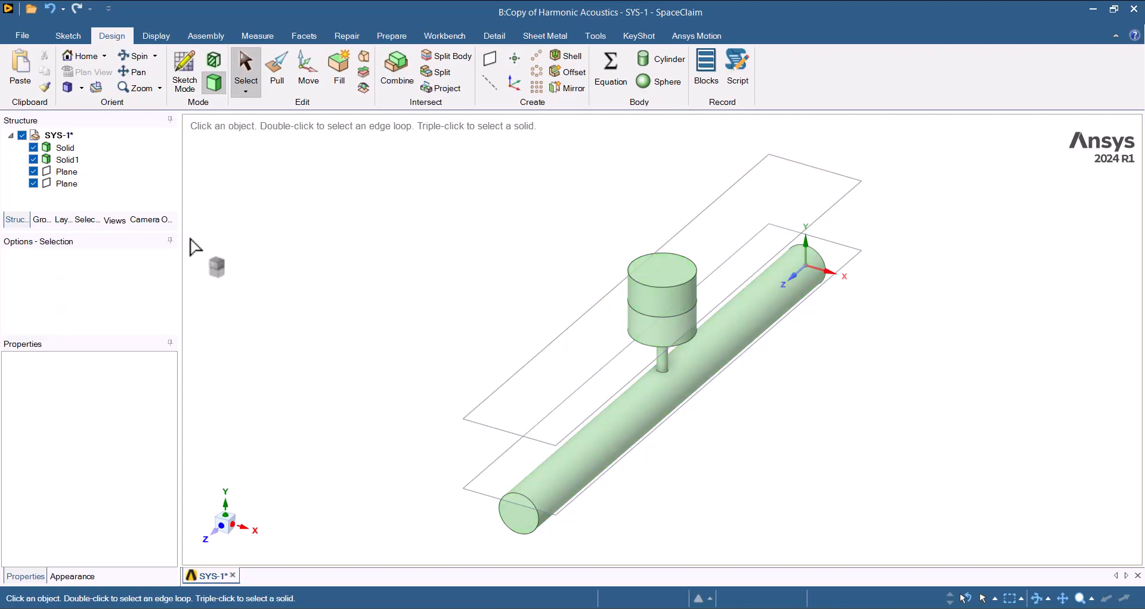
mouse_move(305, 254)
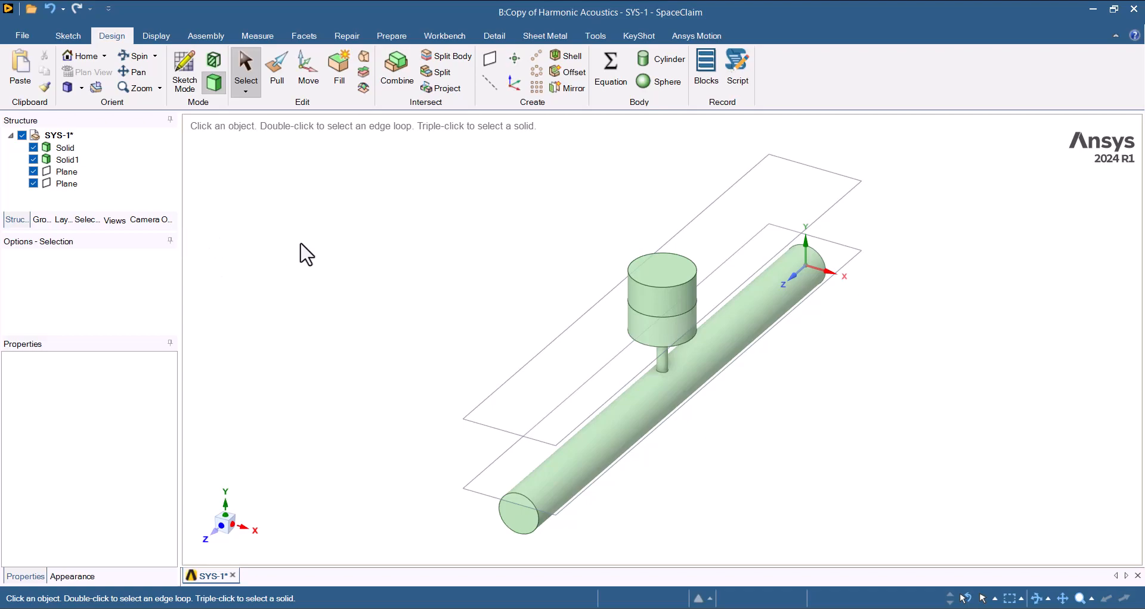
- Share the coincident face and edge between the bodies, forming the Porous zone
click(444, 35)
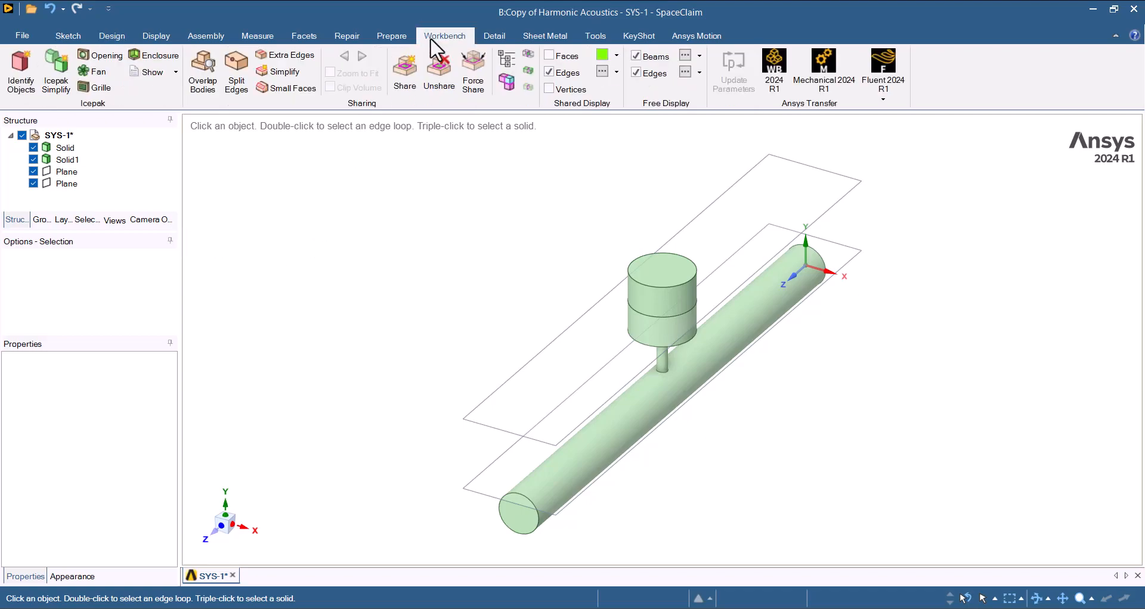
click(404, 69)
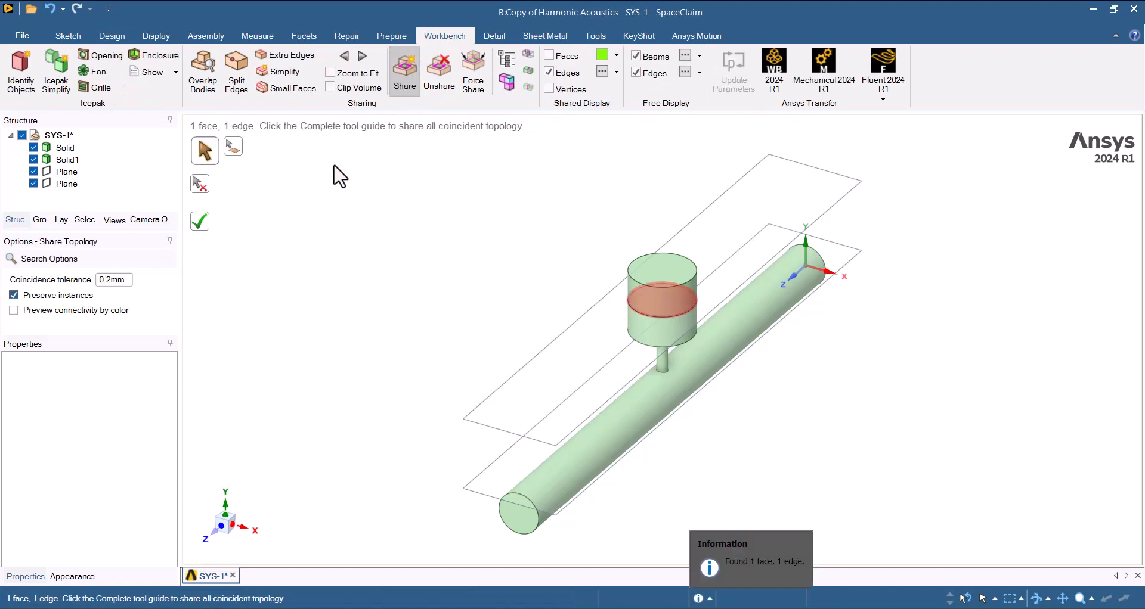
click(200, 220)
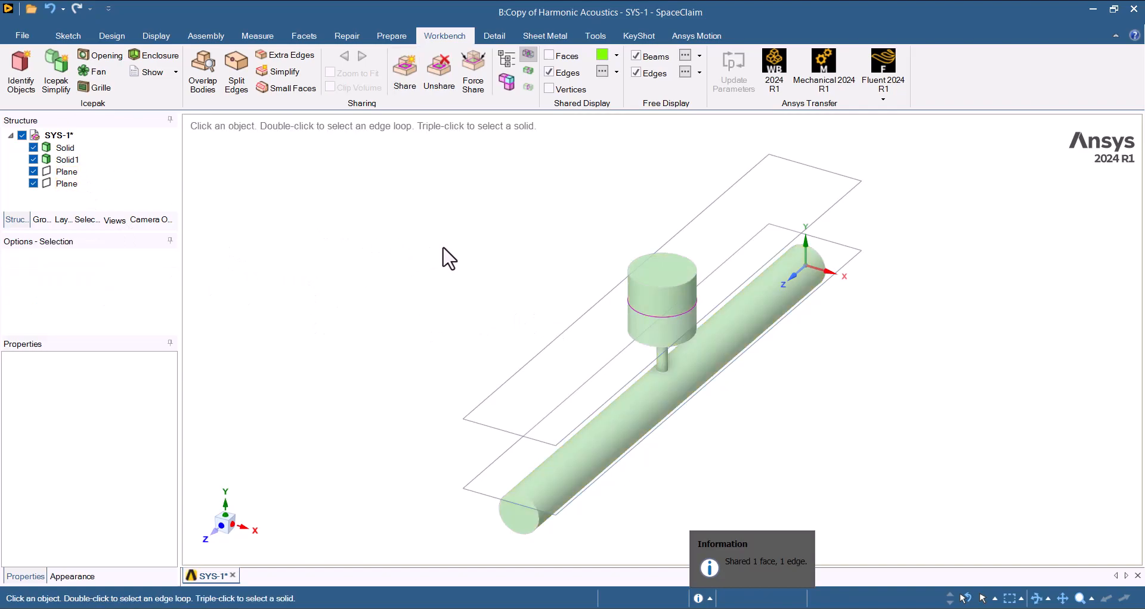
click(68, 159)
text(Porous zone)
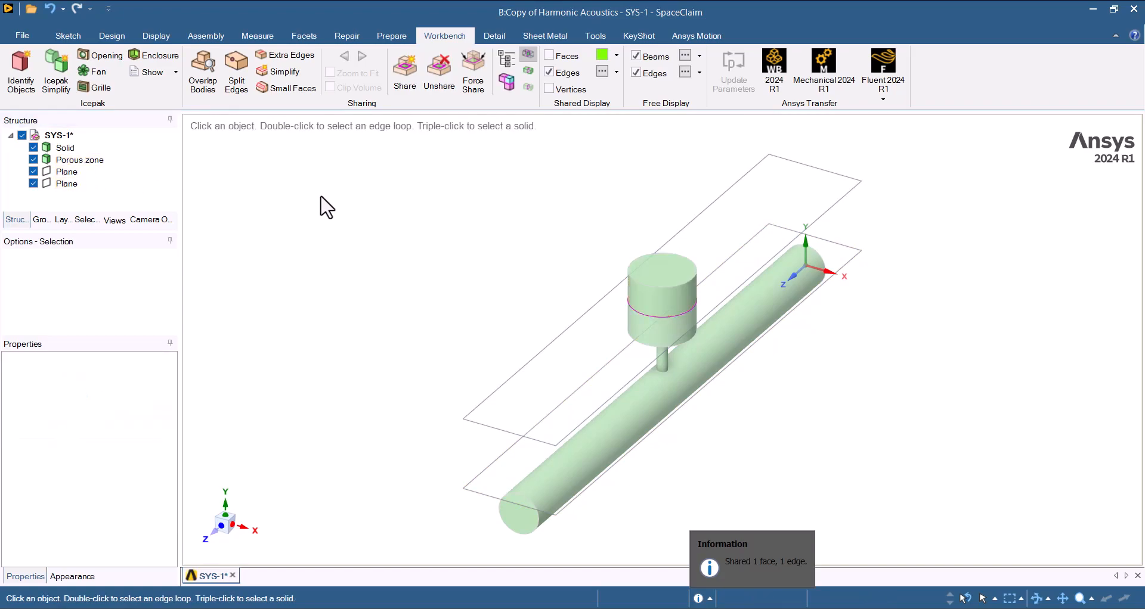
mouse_move(1079, 80)
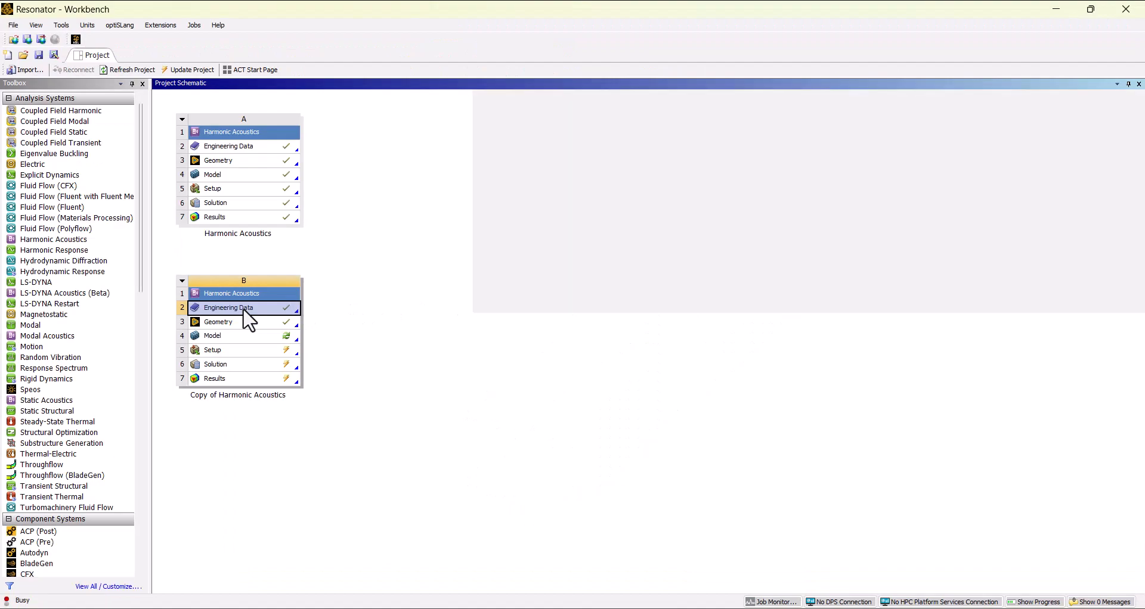
- Duplicate Air into an Air 2 material in system B's Engineering Data
double_click(228, 307)
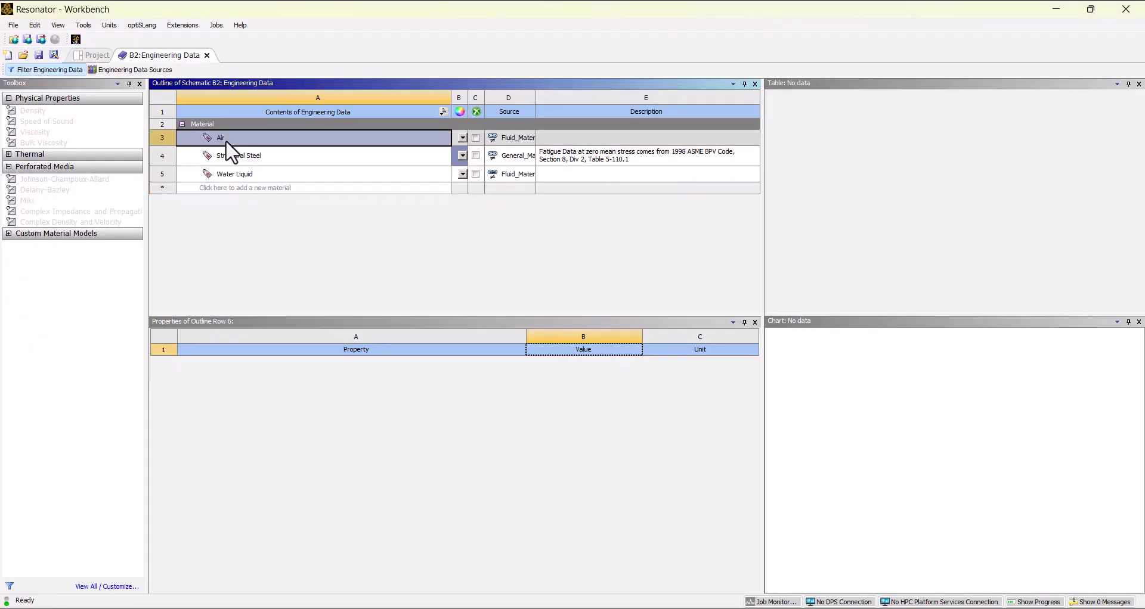
right_click(221, 138)
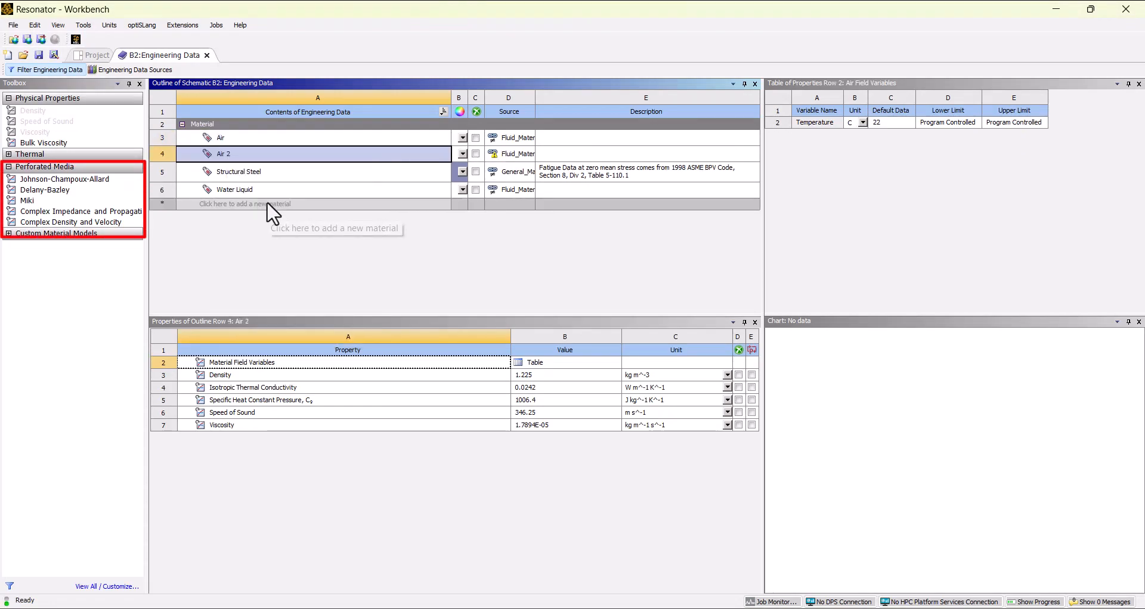
mouse_move(186, 219)
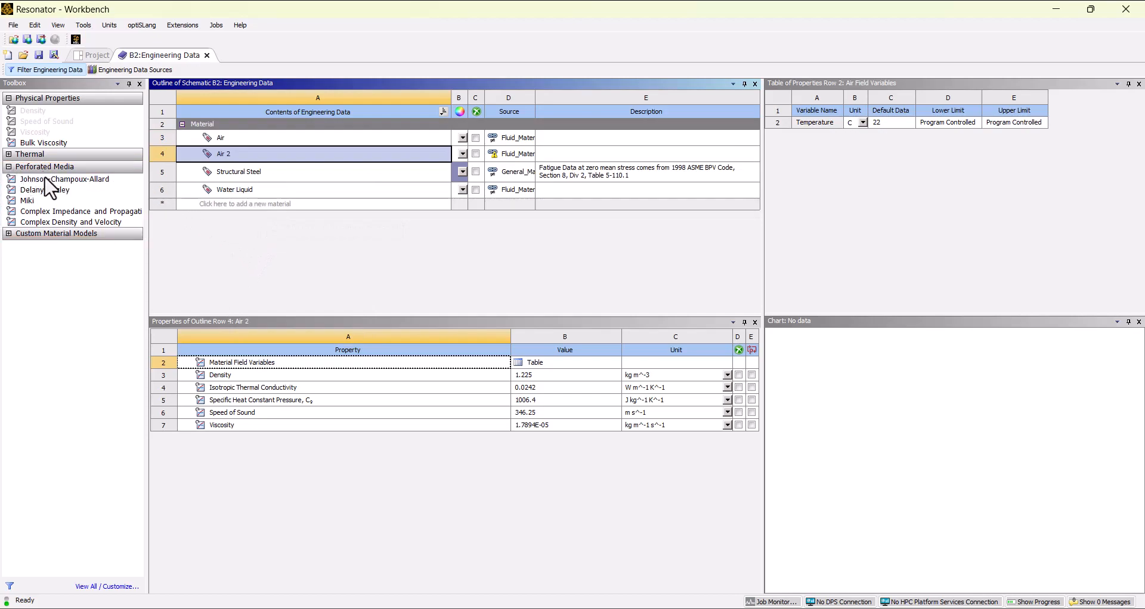
- Add a Delany-Bazley model to Air 2 with fluid resistivity 1000 and return to the project
click(46, 190)
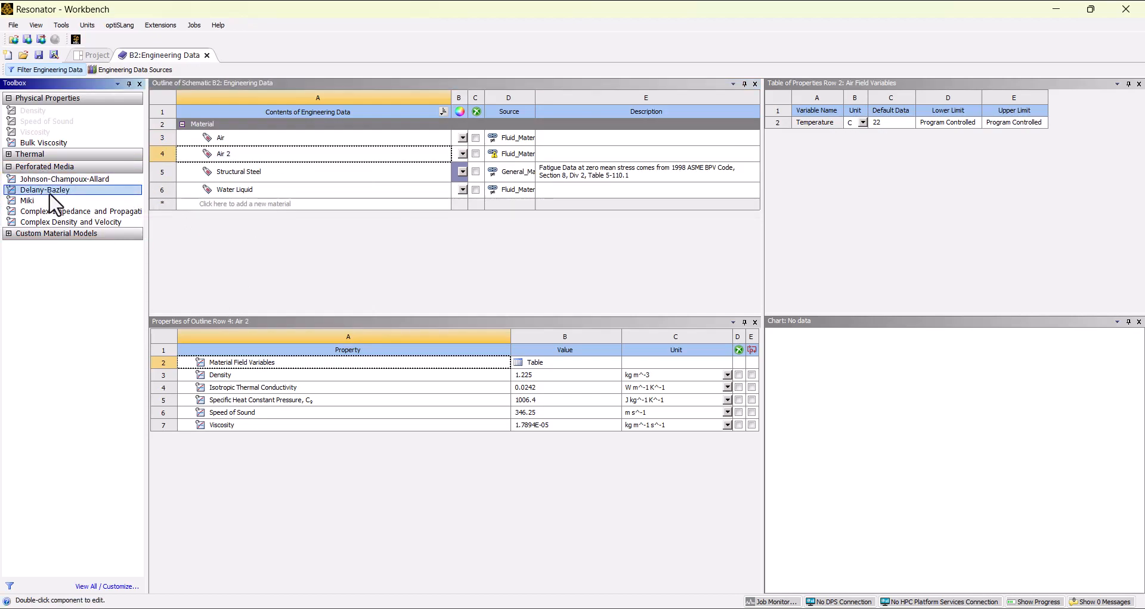
double_click(43, 189)
text(1000)
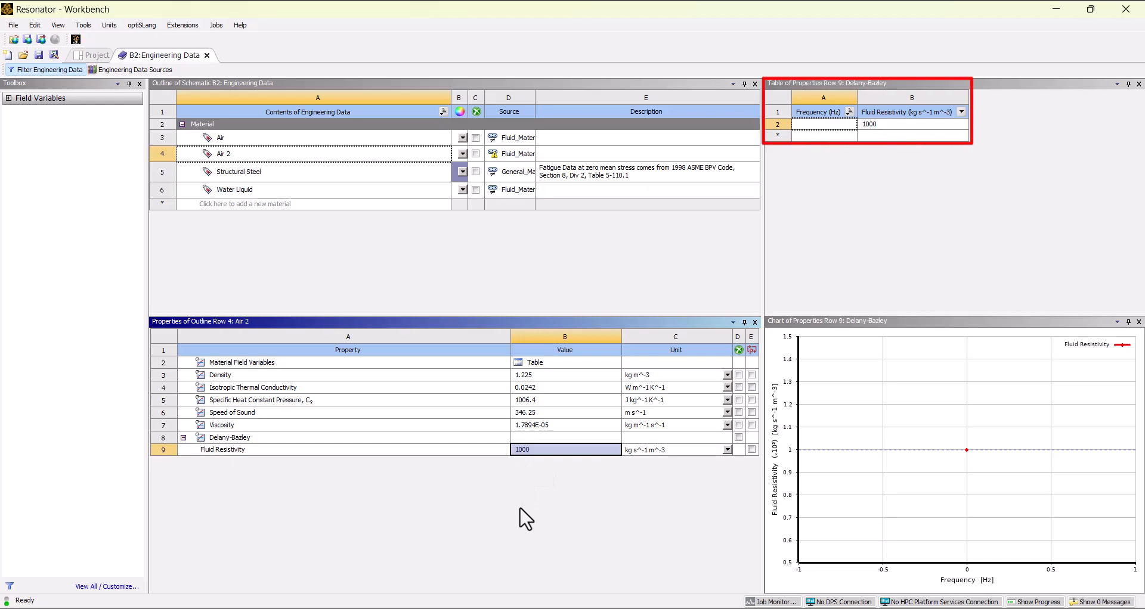
click(220, 138)
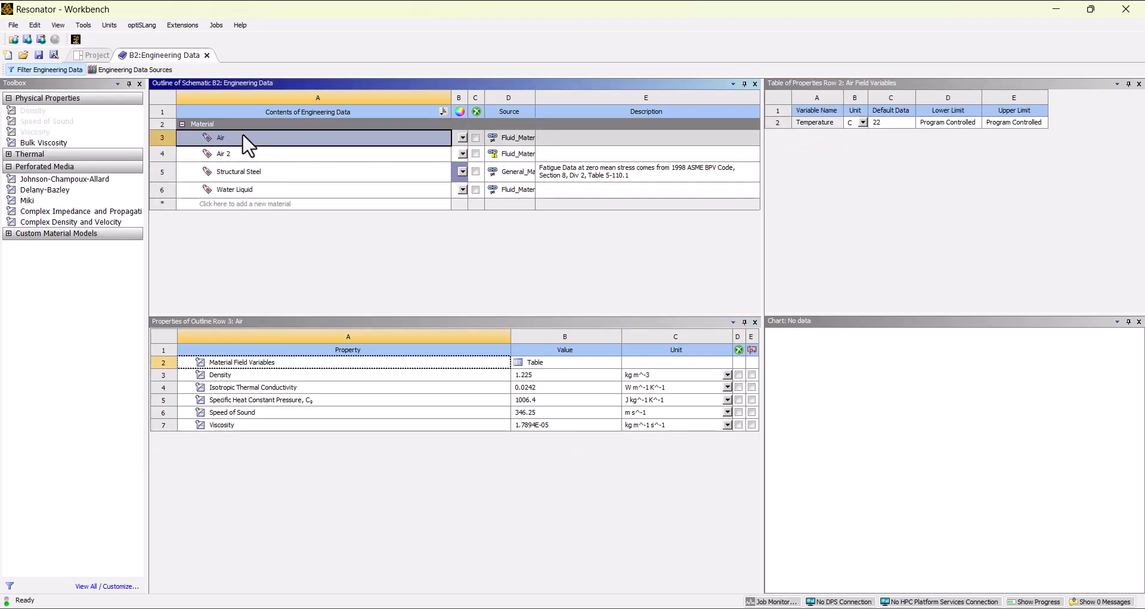
click(220, 154)
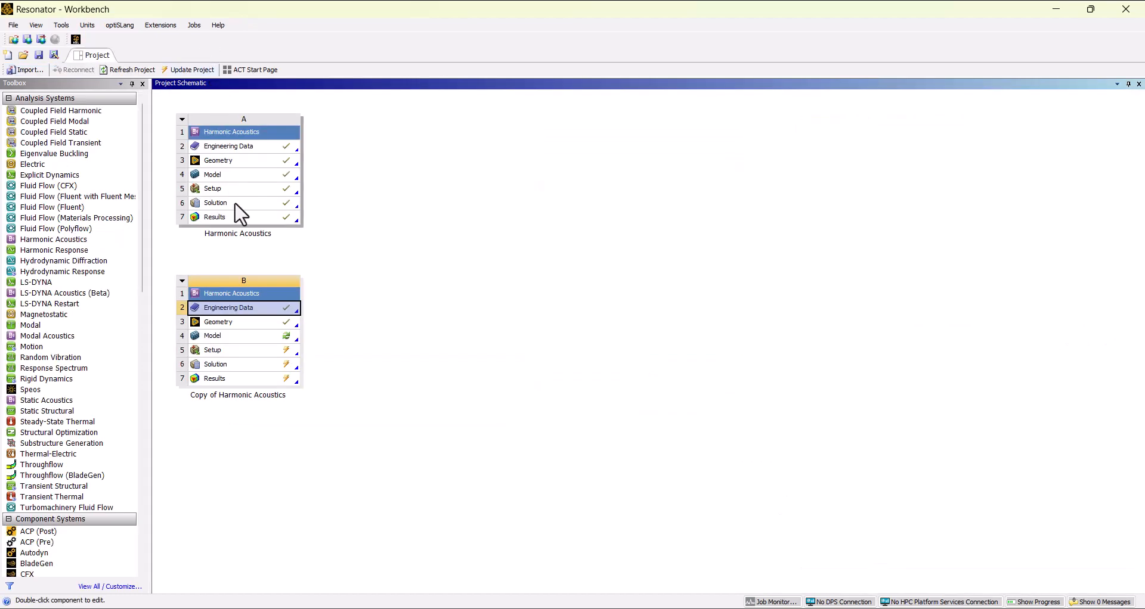
- Launch Mechanical from system B's Model cell
double_click(212, 335)
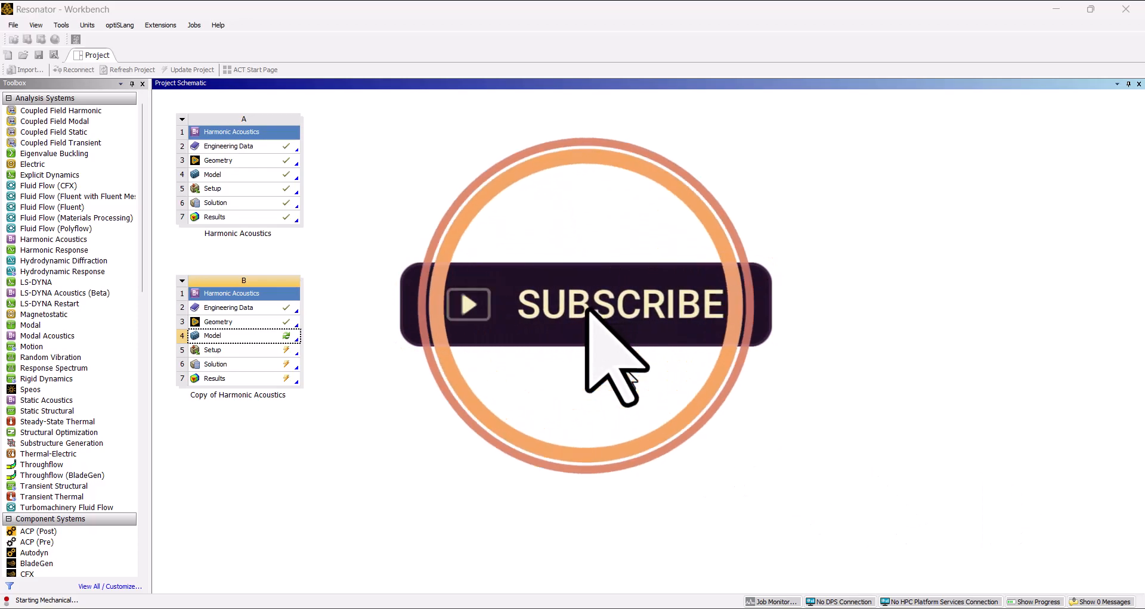
double_click(212, 335)
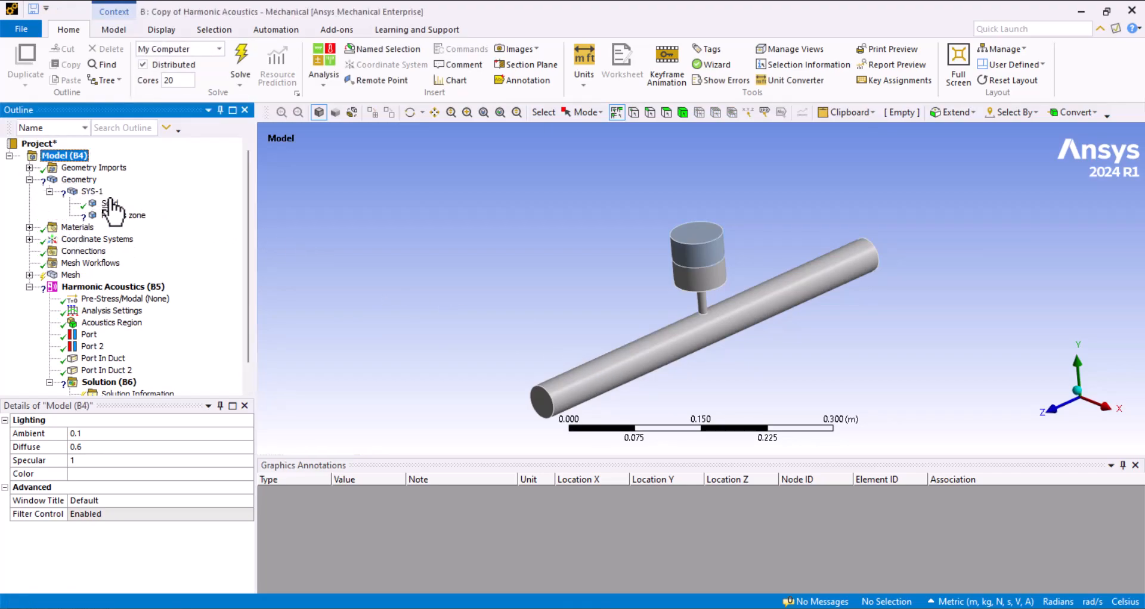
- Assign Air 2 to the Porous zone body, update the mesh and show Harmonic Acoustics (B5)
click(137, 215)
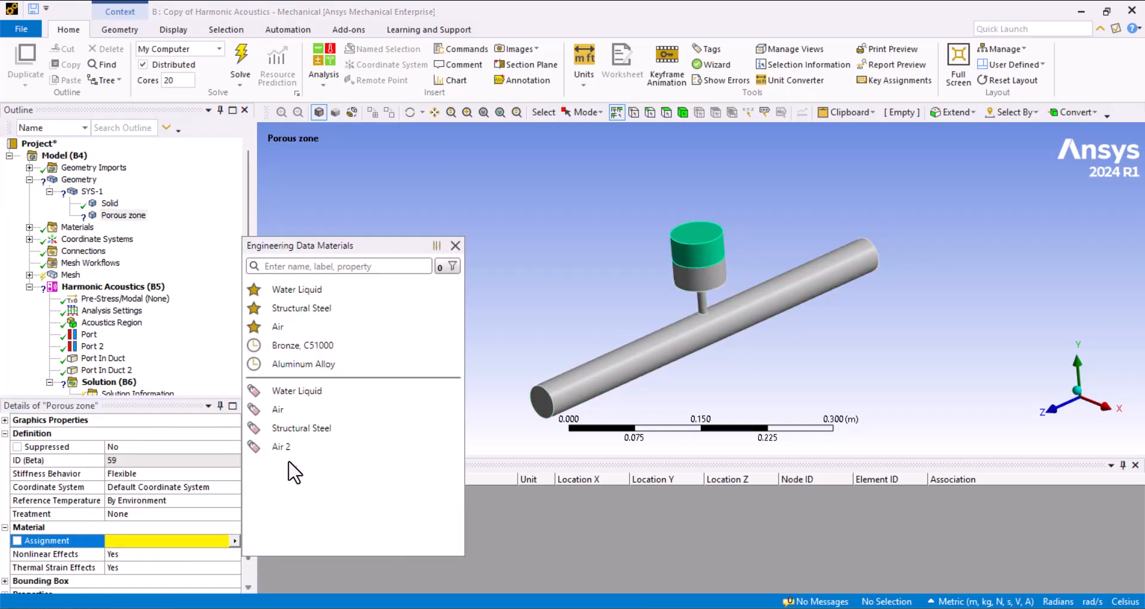
click(280, 446)
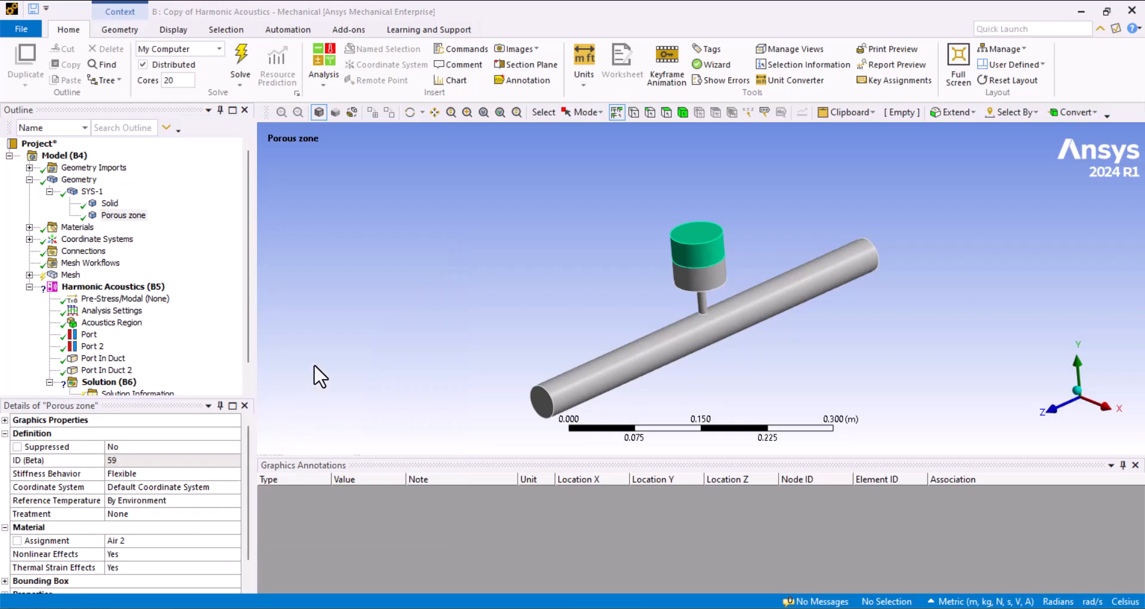
right_click(71, 274)
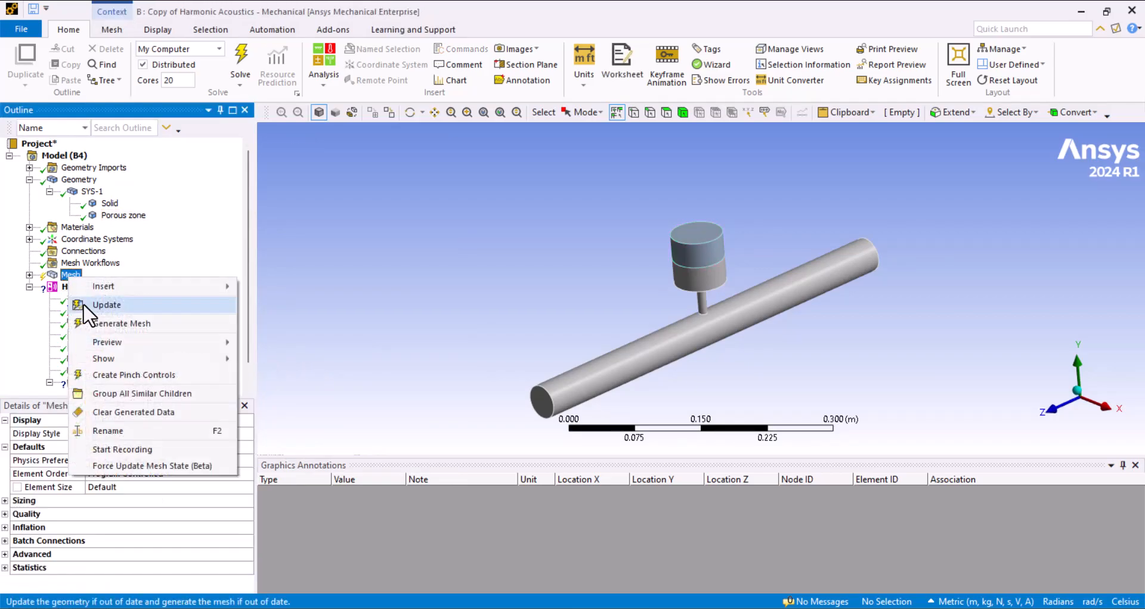
click(121, 323)
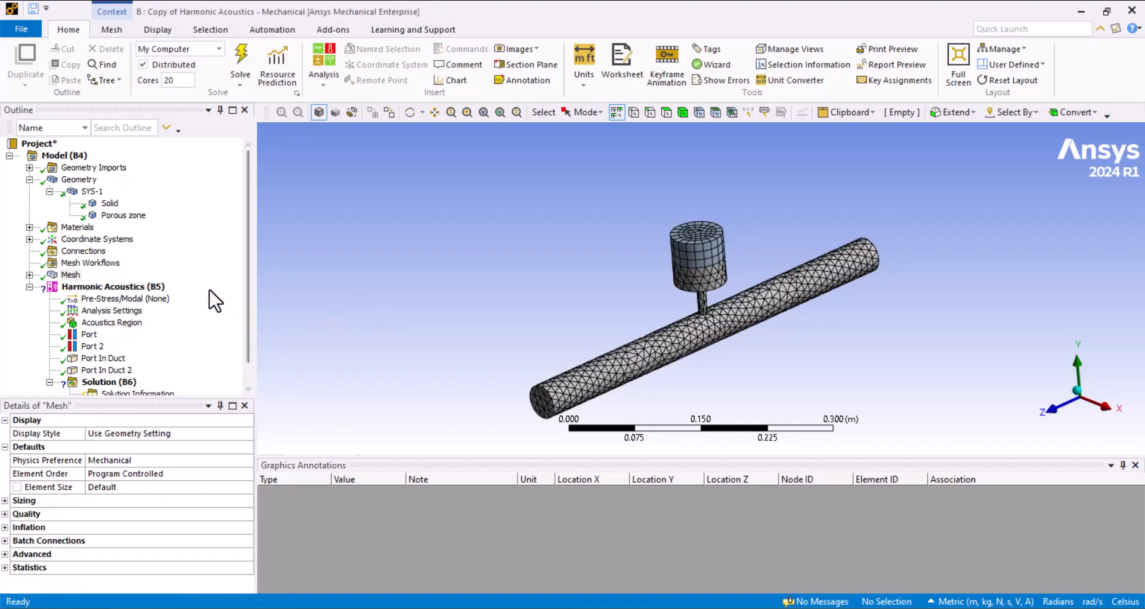
click(113, 286)
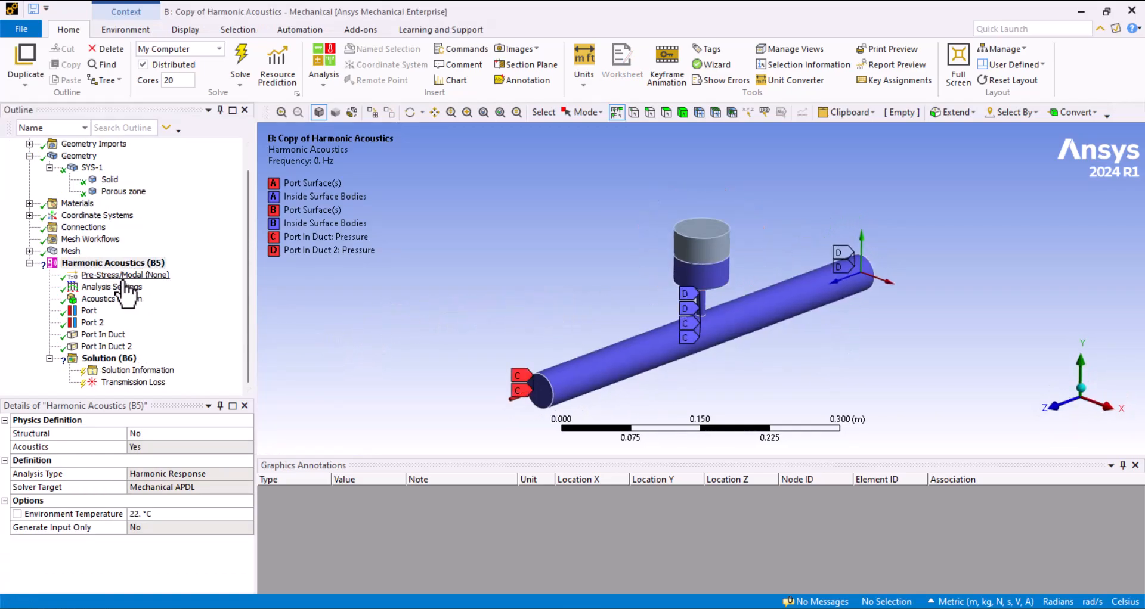
- Review Analysis Settings and scope the Acoustics Region to All Bodies
click(114, 263)
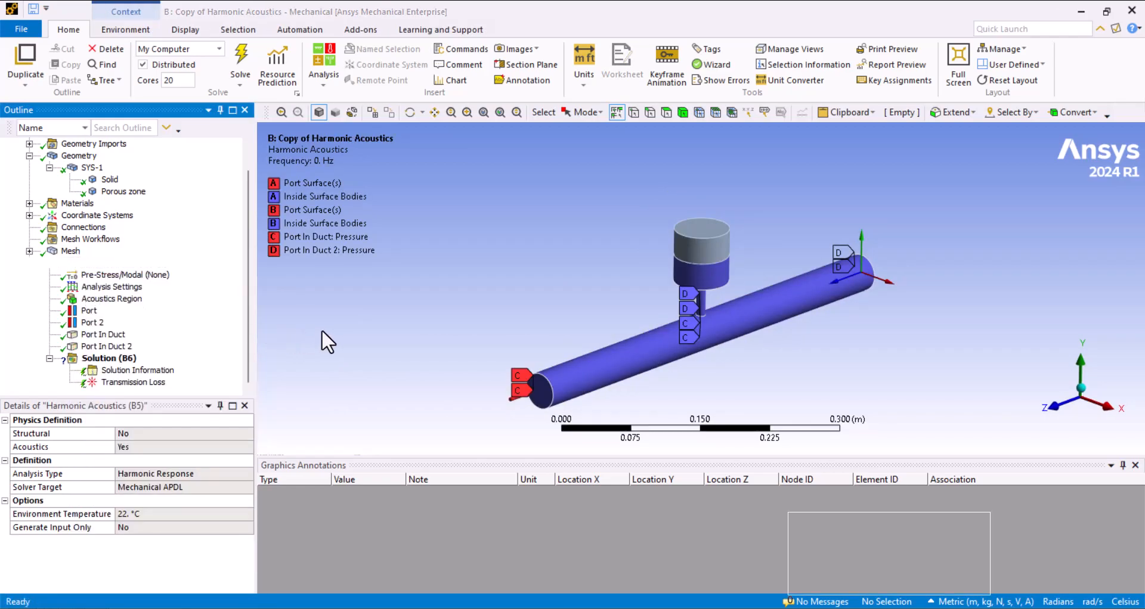
click(108, 263)
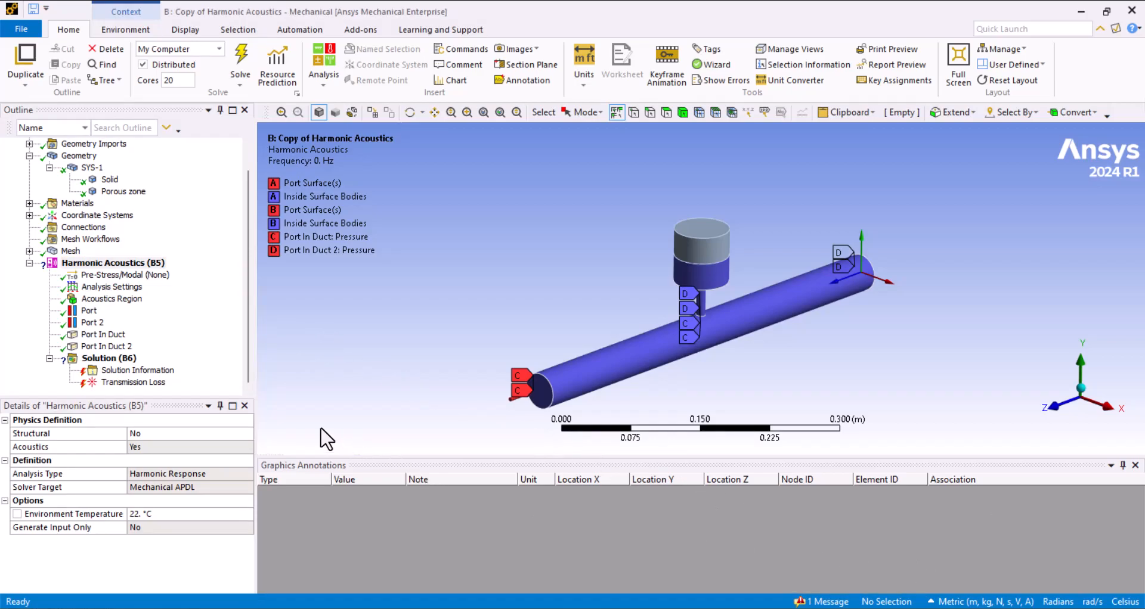
click(112, 287)
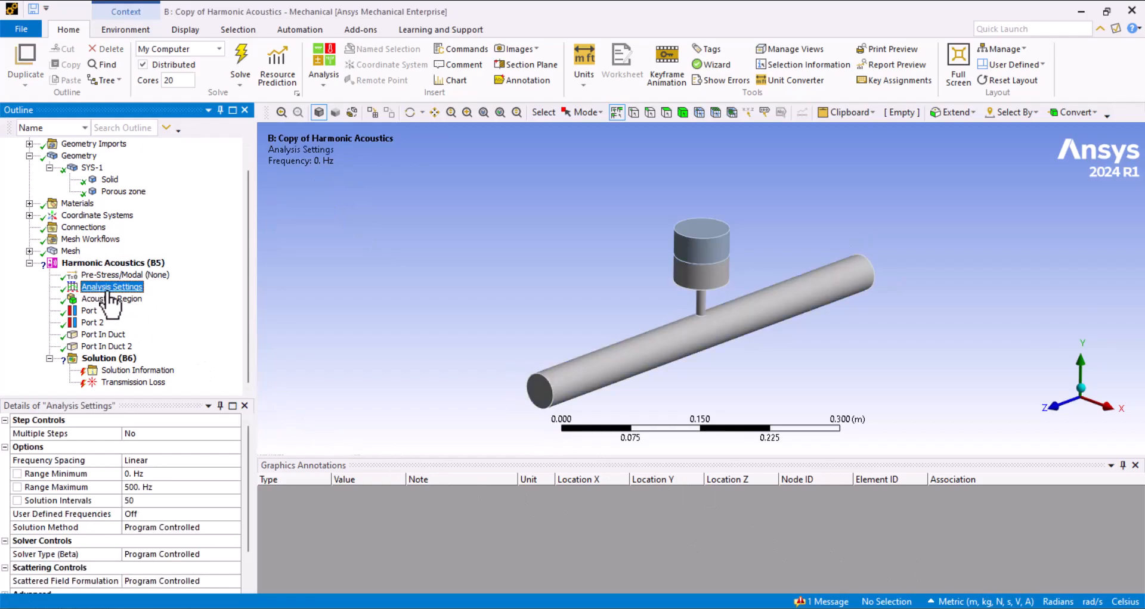
click(112, 298)
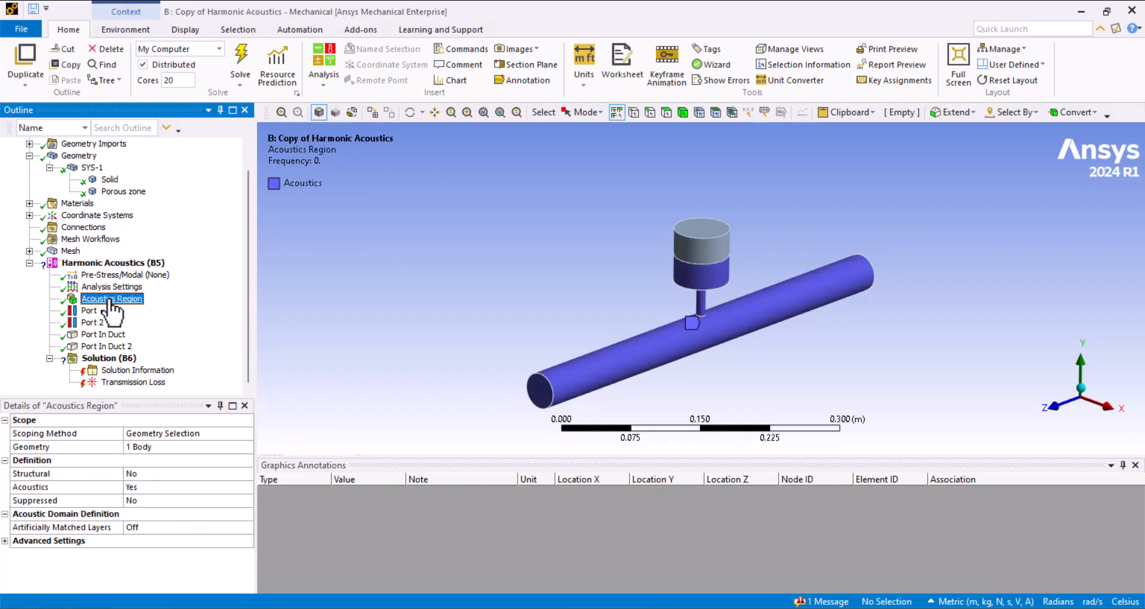
mouse_move(446, 252)
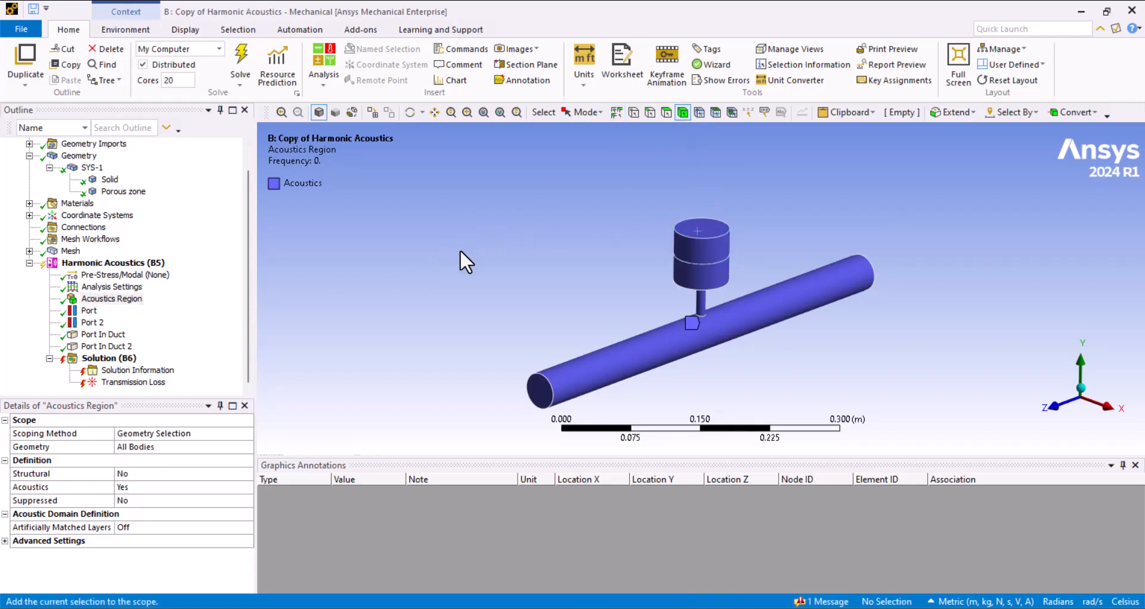
- Solve the Harmonic Acoustics analysis
right_click(113, 263)
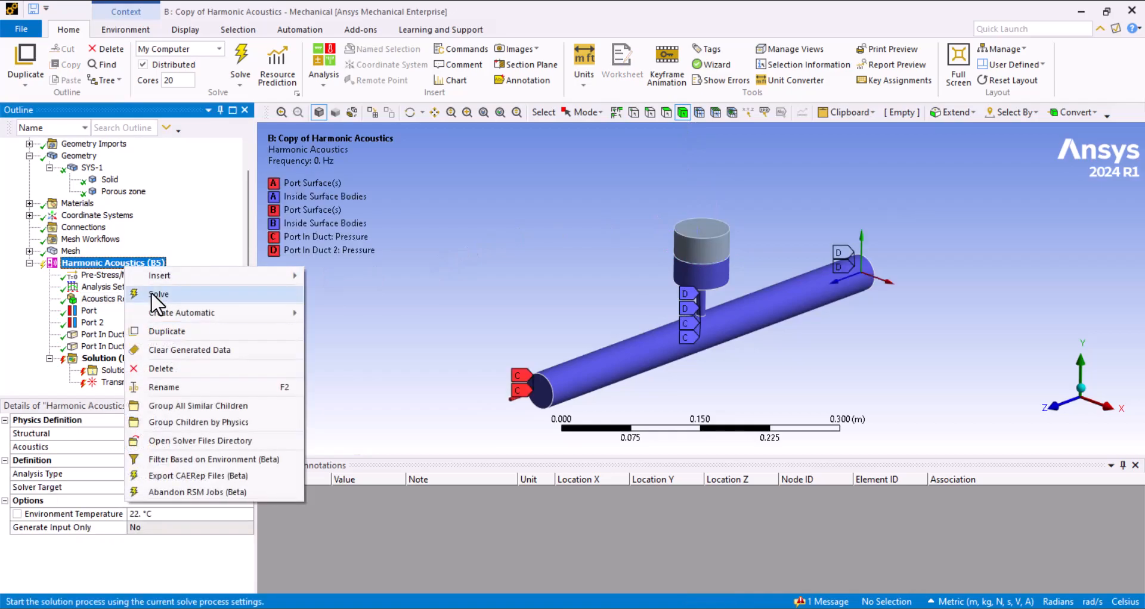
click(159, 294)
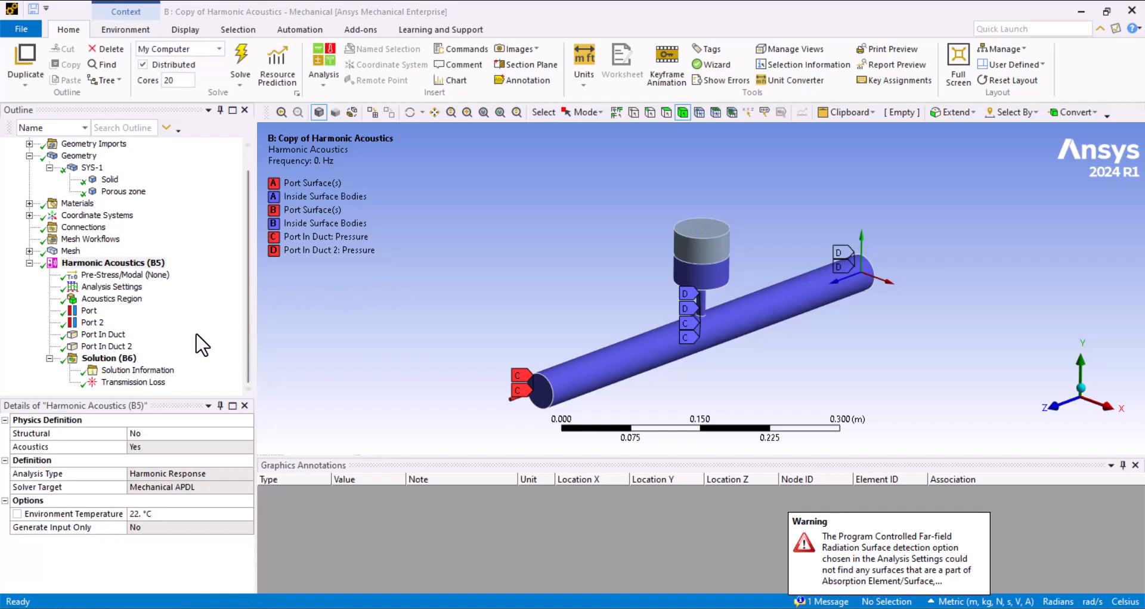
- Show the Transmission Loss curve, now peaking at 10.209 dB versus the original 26.577 dB
click(133, 382)
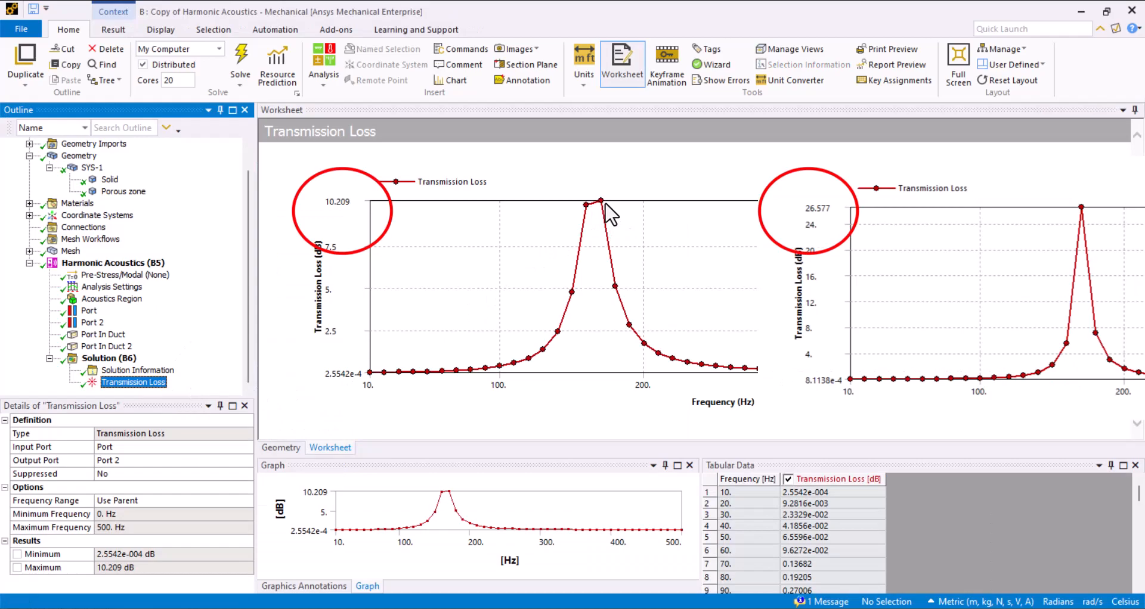
mouse_move(694, 430)
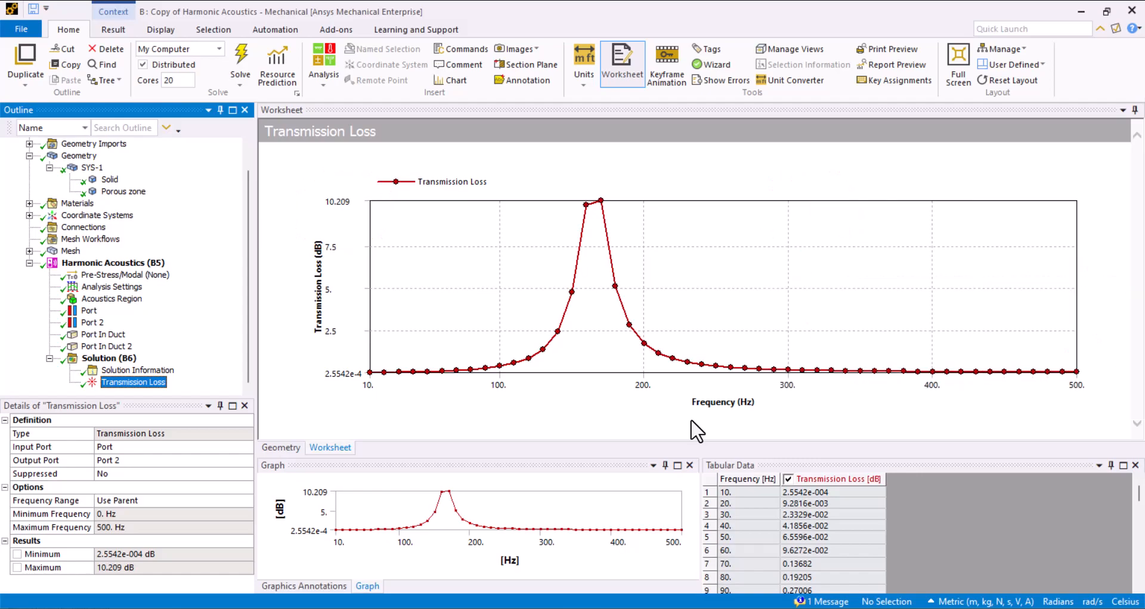
mouse_move(687, 430)
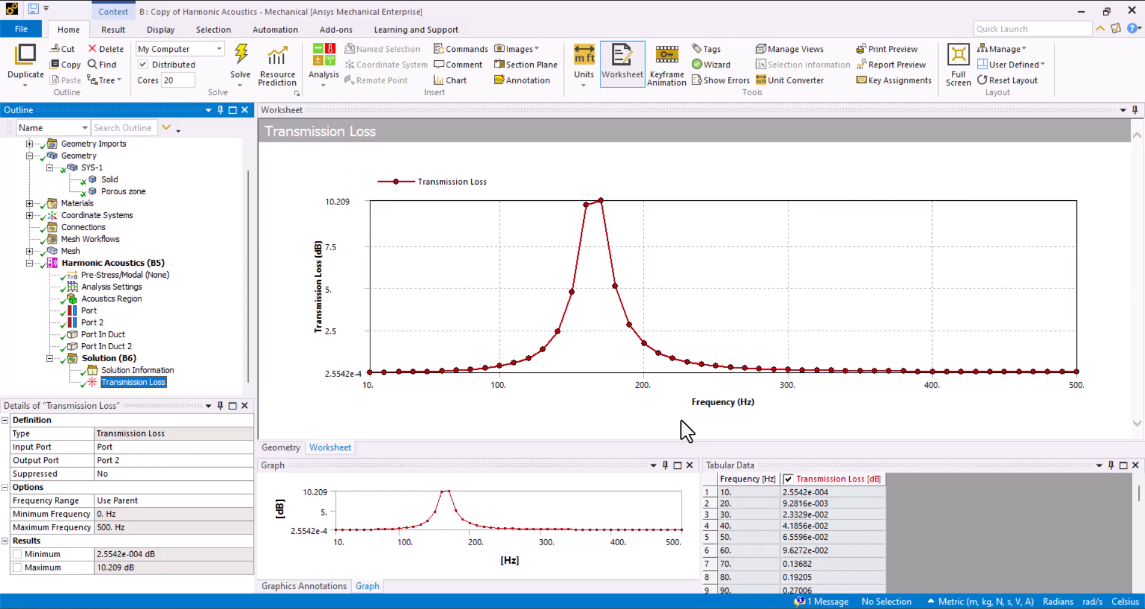
- Insert an Absorption Coefficient result on Port and retrieve it, ranging 0.44433 to 0.99981
right_click(110, 358)
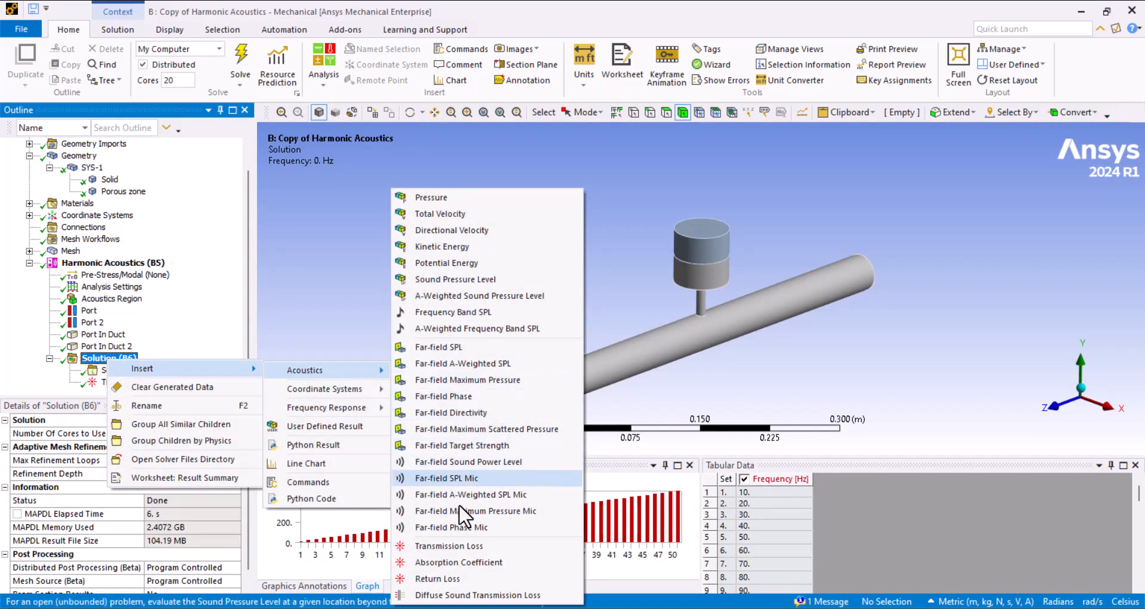
click(458, 562)
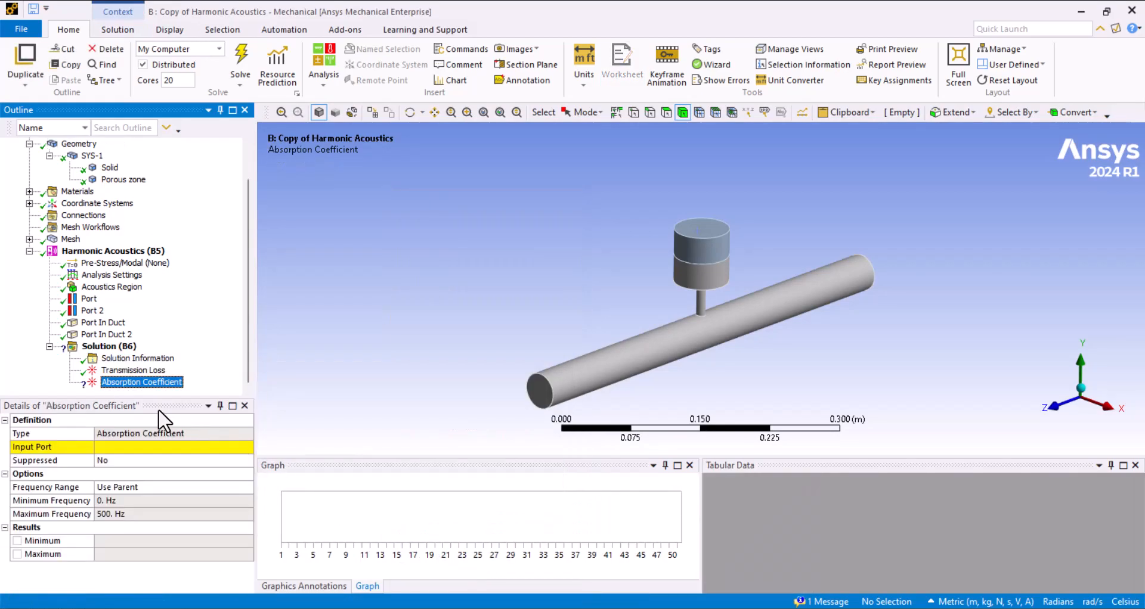
click(246, 447)
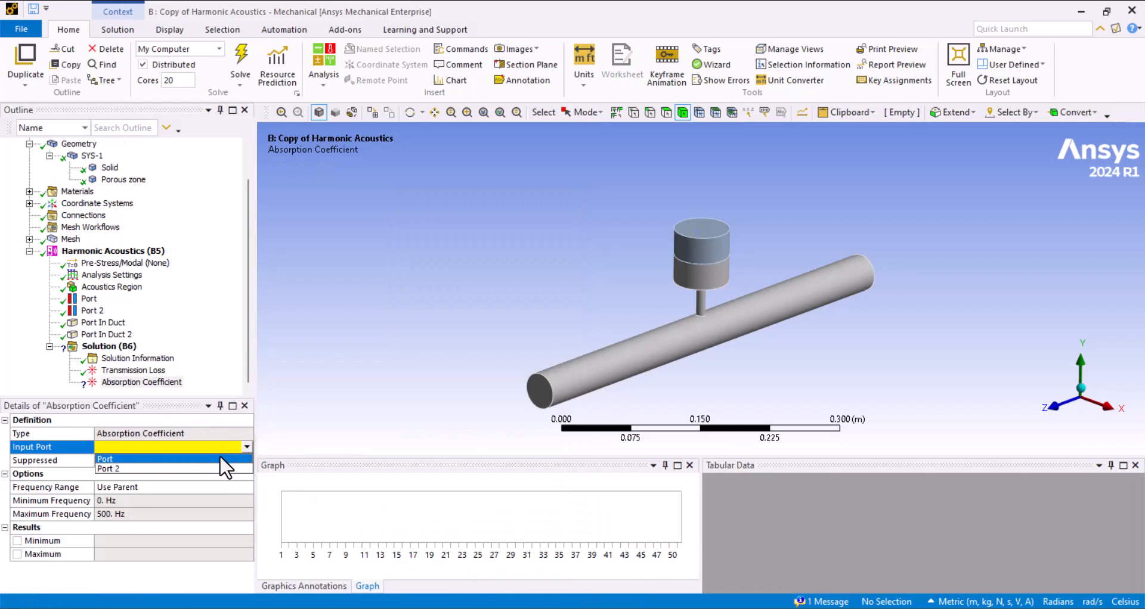
right_click(141, 382)
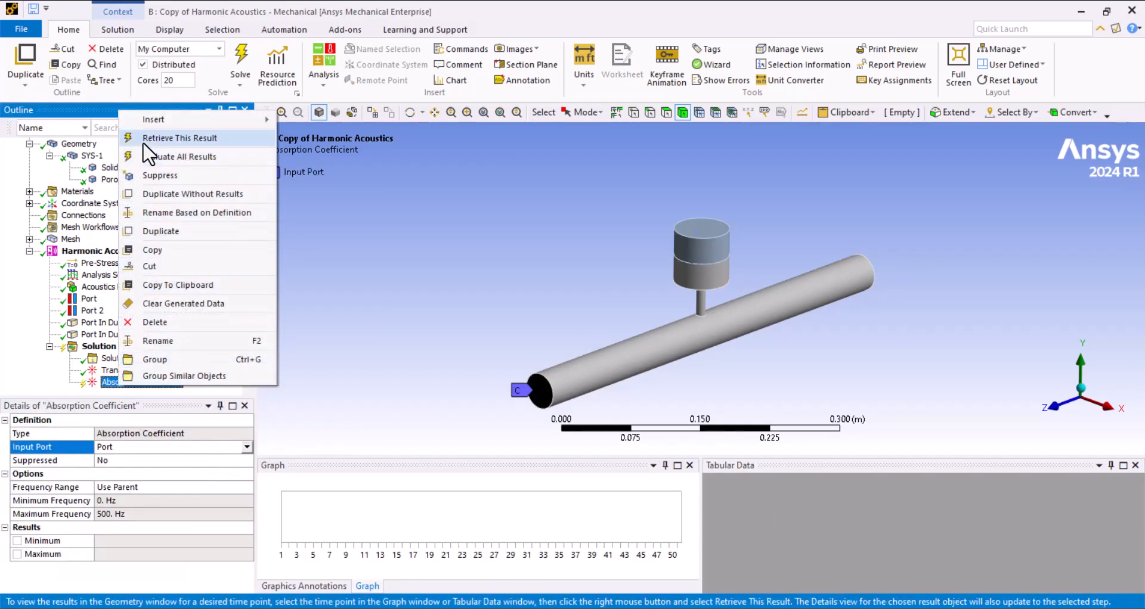
click(180, 138)
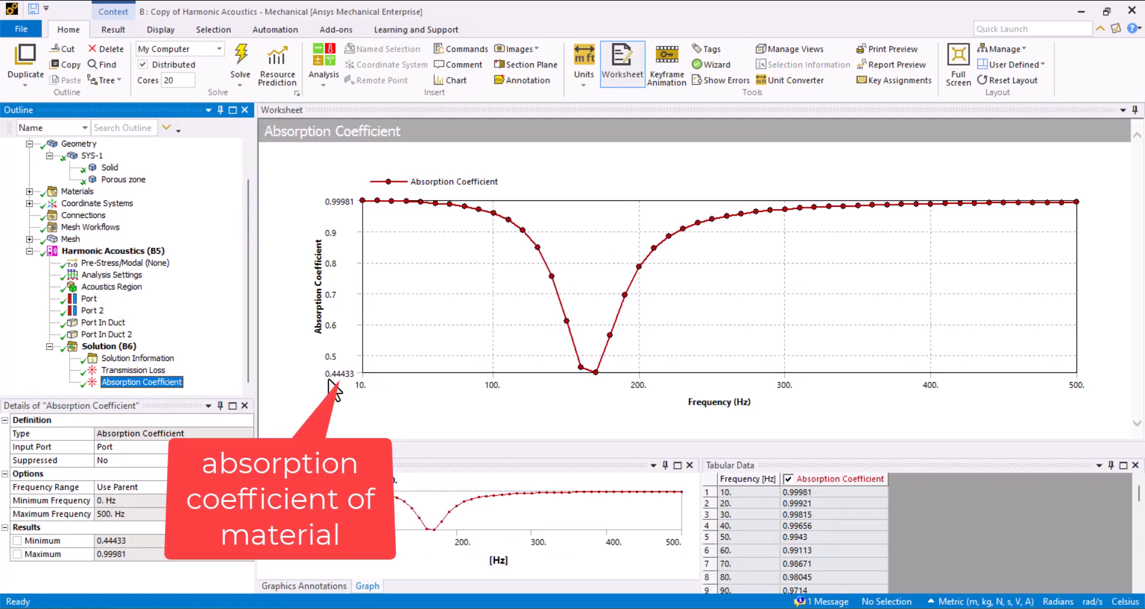
mouse_move(606, 384)
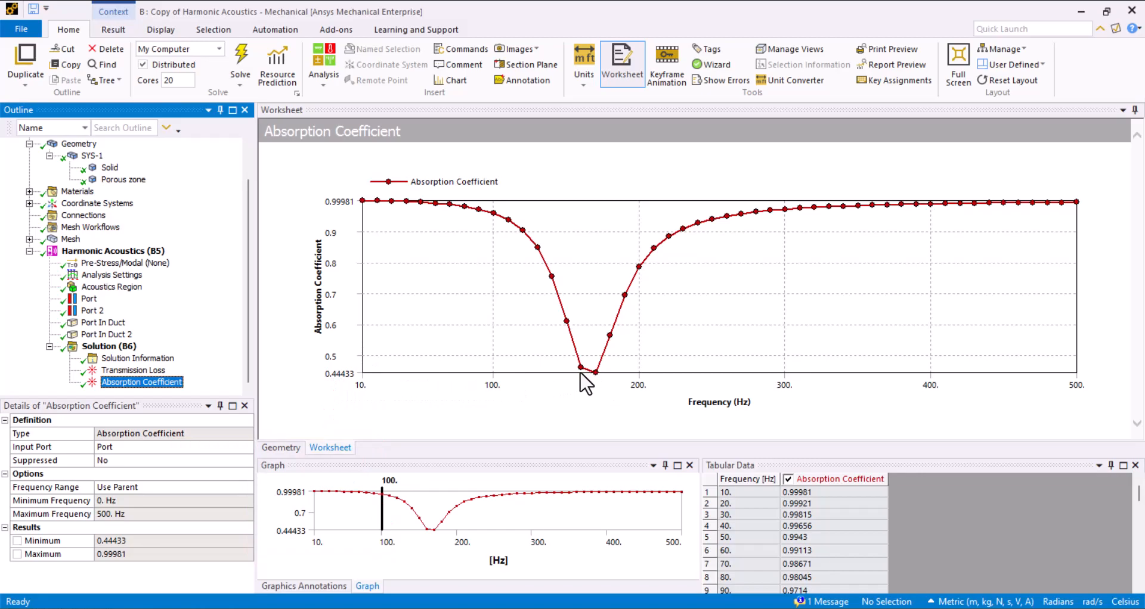
mouse_move(296, 383)
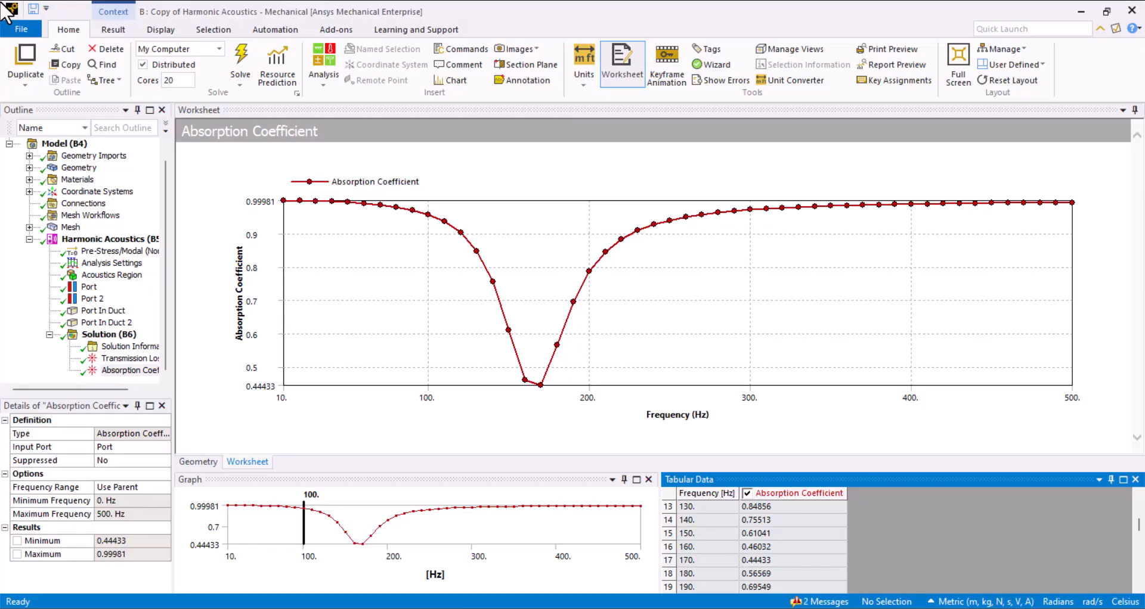
- Insert a Sound Pressure Level result and retrieve the 170 Hz field, 78.292 to 101.49 dB
right_click(108, 334)
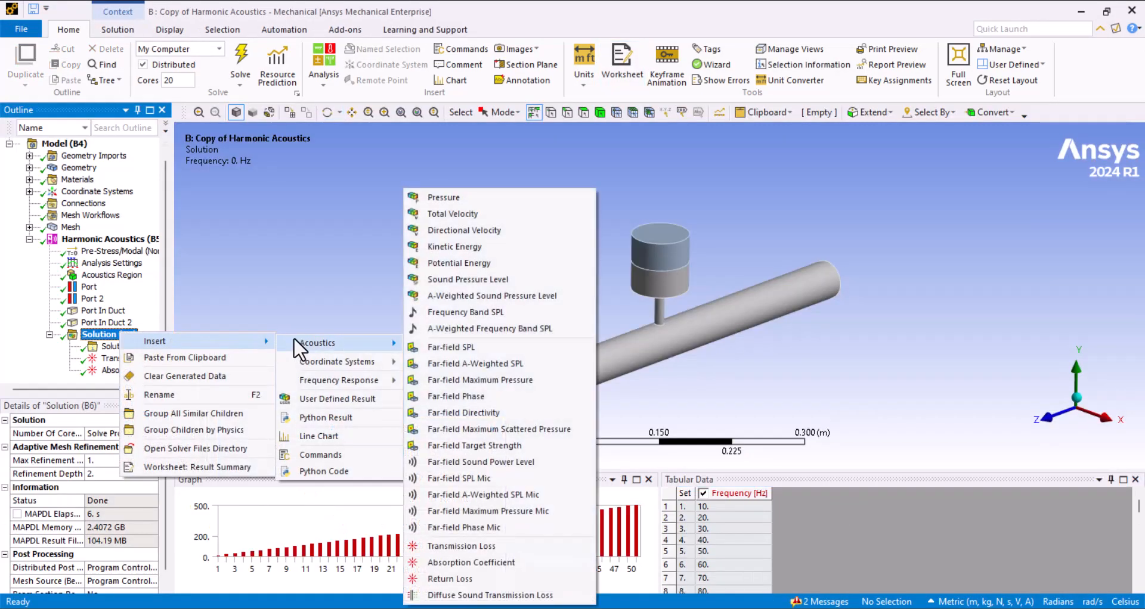
mouse_move(467, 280)
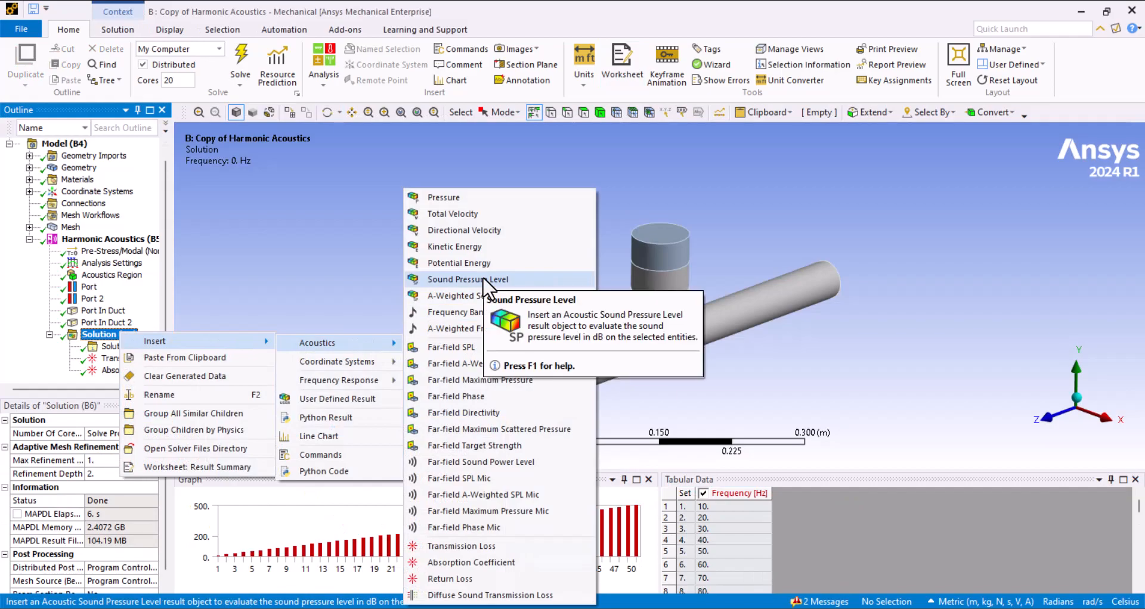
click(468, 279)
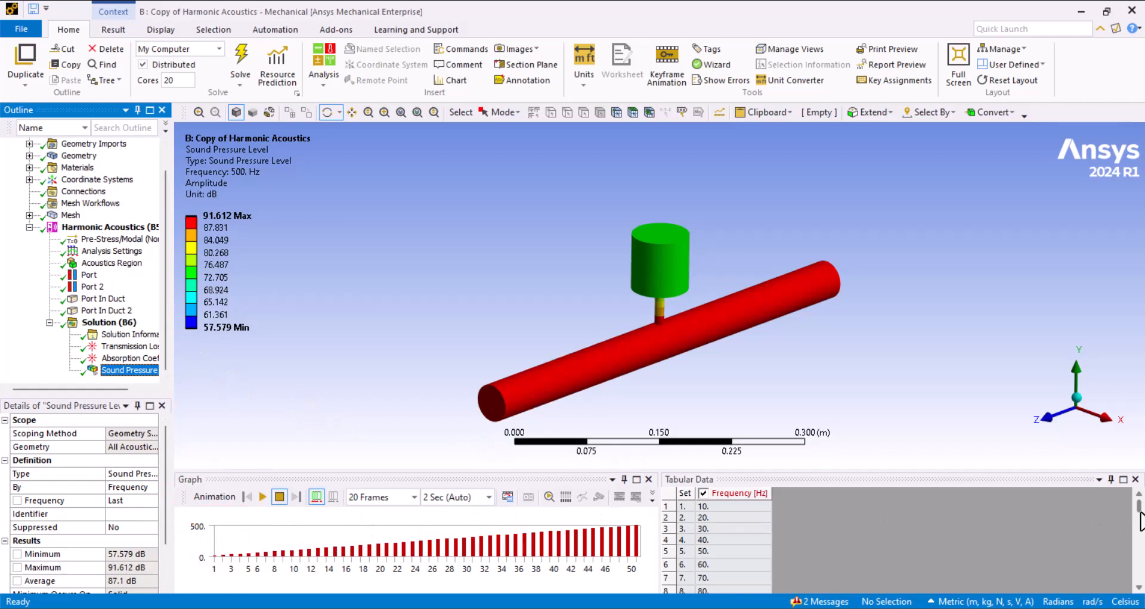
scroll(down, 3)
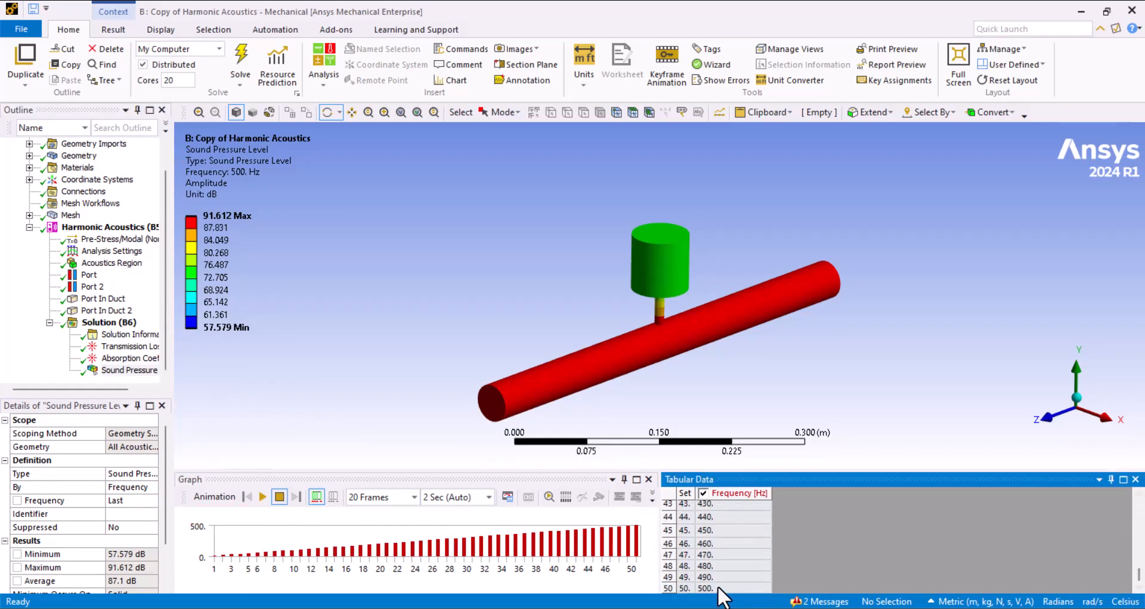
scroll(up, 3)
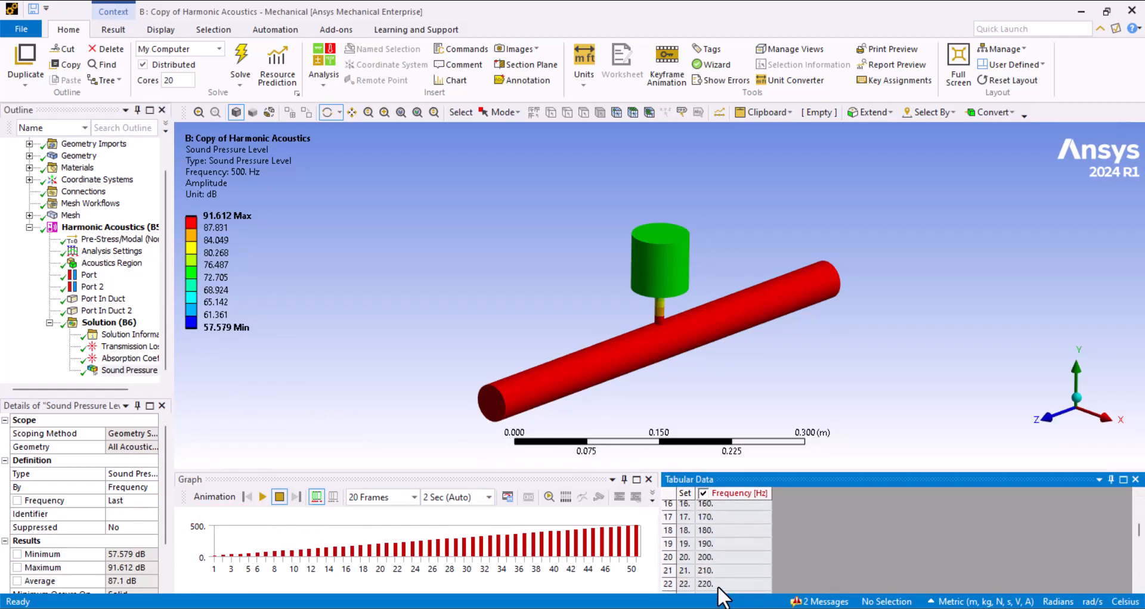
click(730, 517)
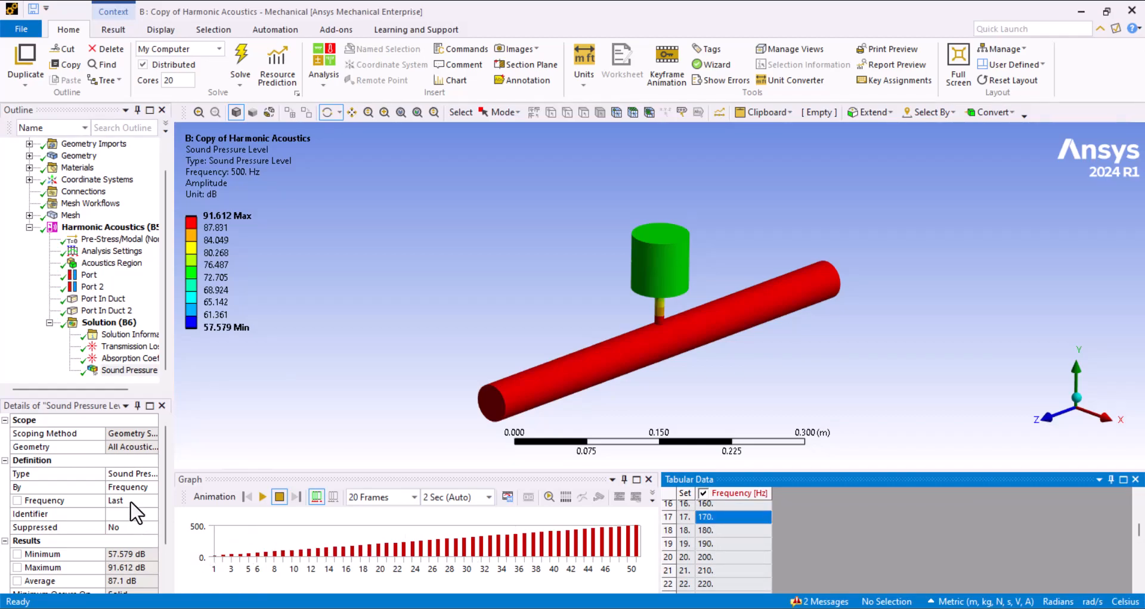
click(131, 501)
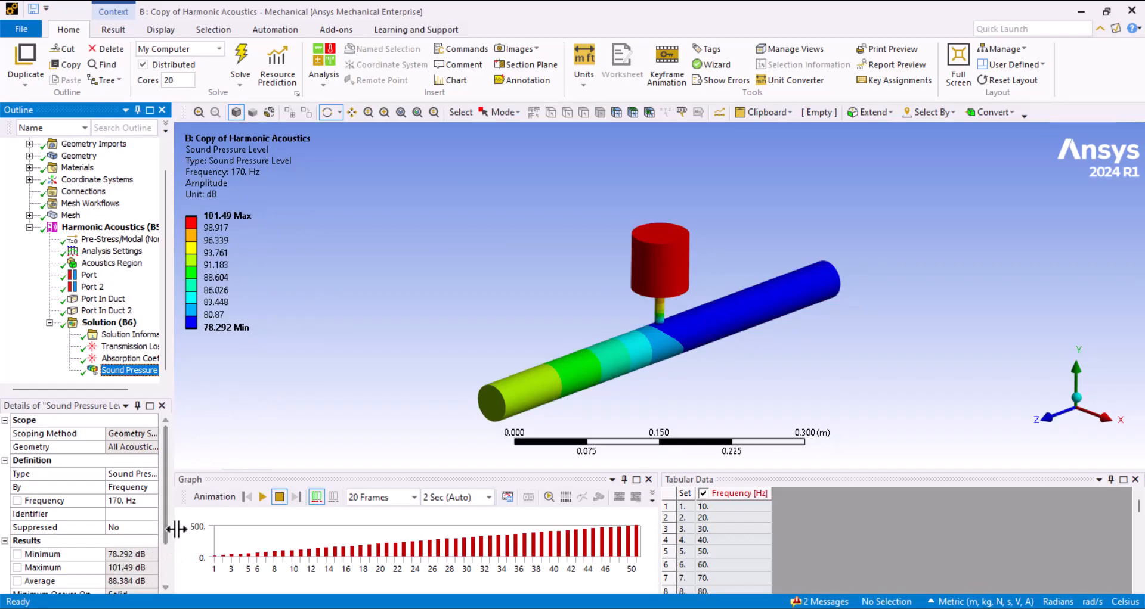
- Show the A-Weighted Sound Pressure Level at 170 Hz, 65.724 to 88.926 dBA
click(156, 474)
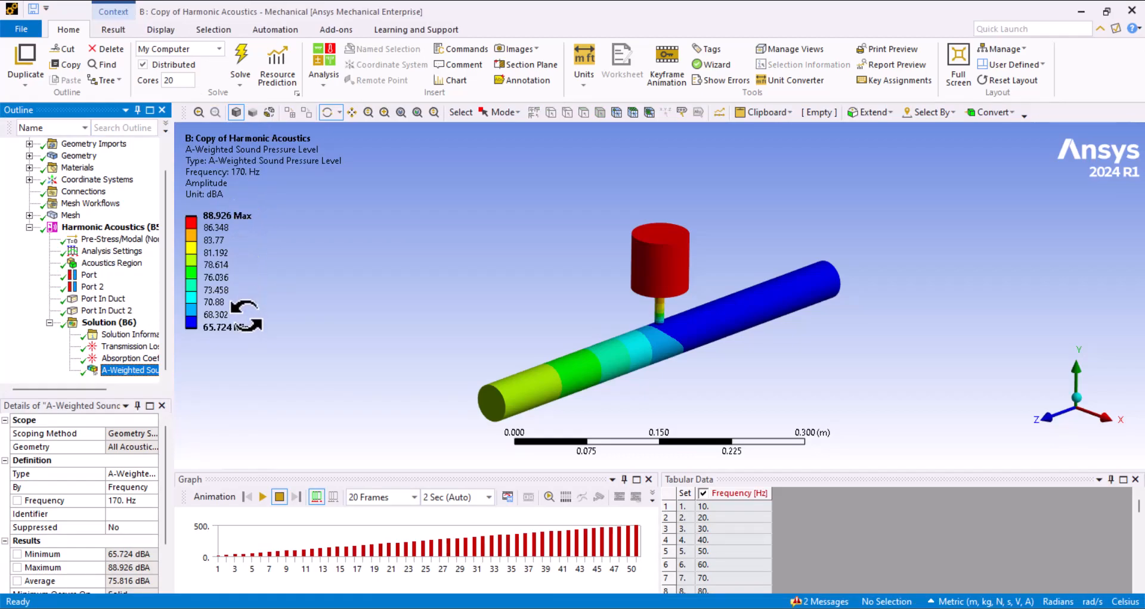
mouse_move(511, 313)
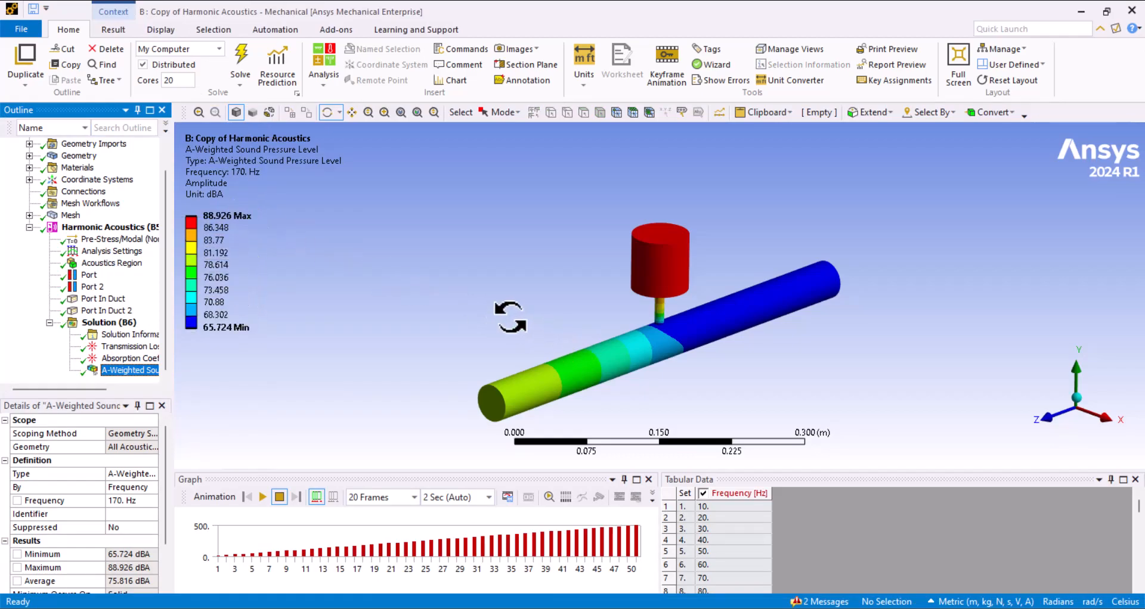